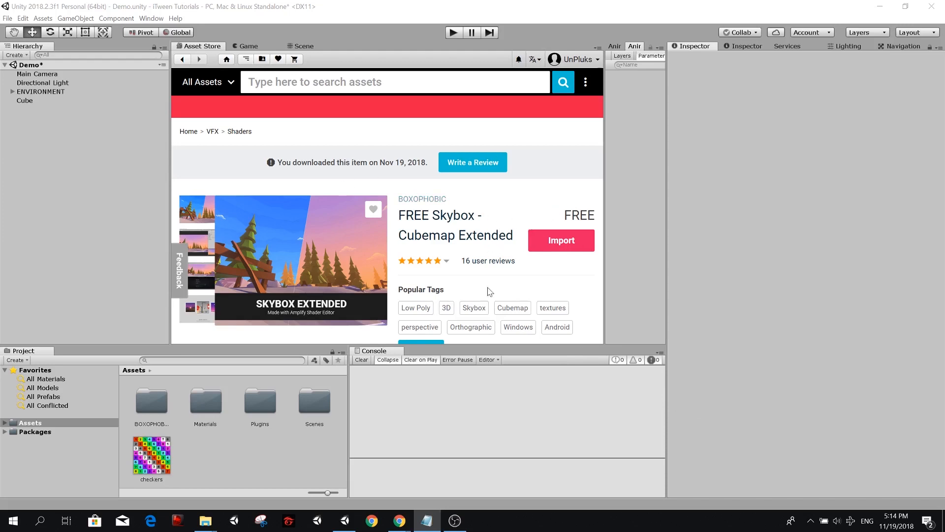
Step: Search the Asset Store for 'itween', then return to the Scene view and briefly inspect the cube
{"action": "type", "text": "itween"}
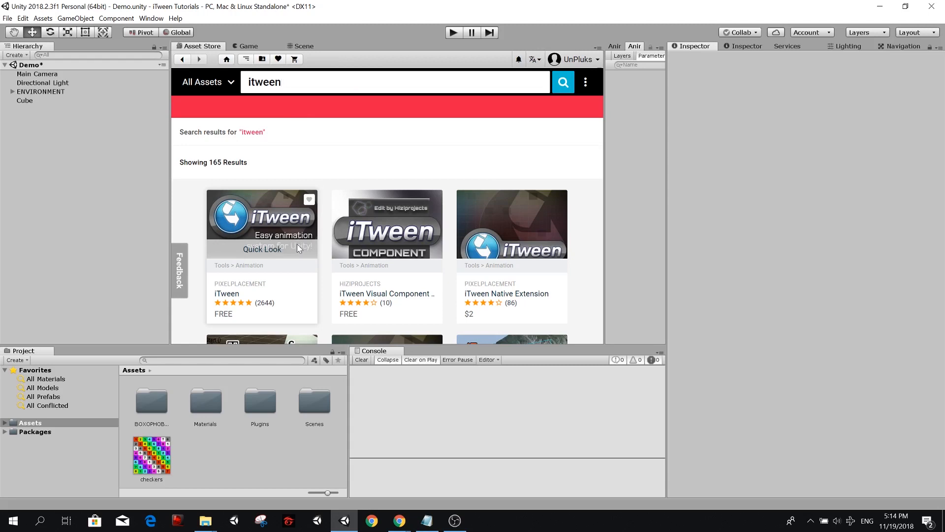
{"action": "left_click", "coordinate": [304, 46]}
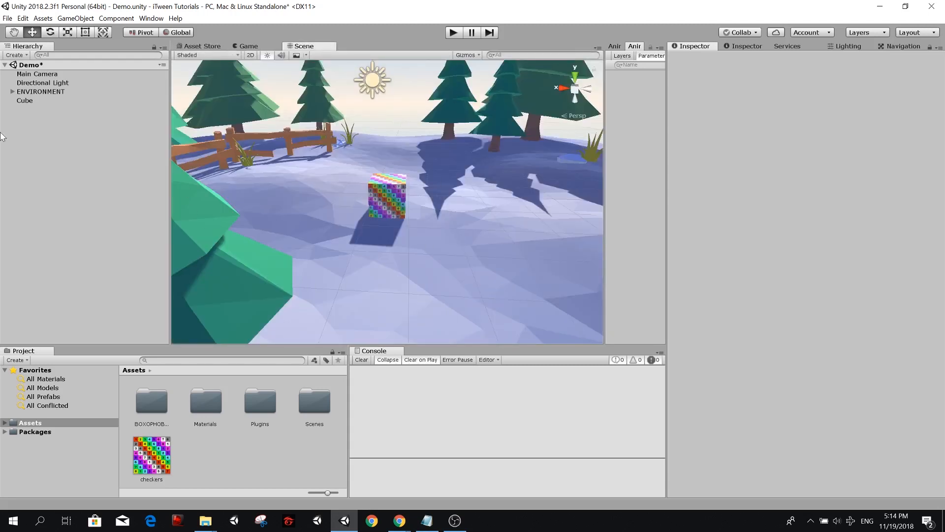
{"action": "left_click", "coordinate": [24, 100]}
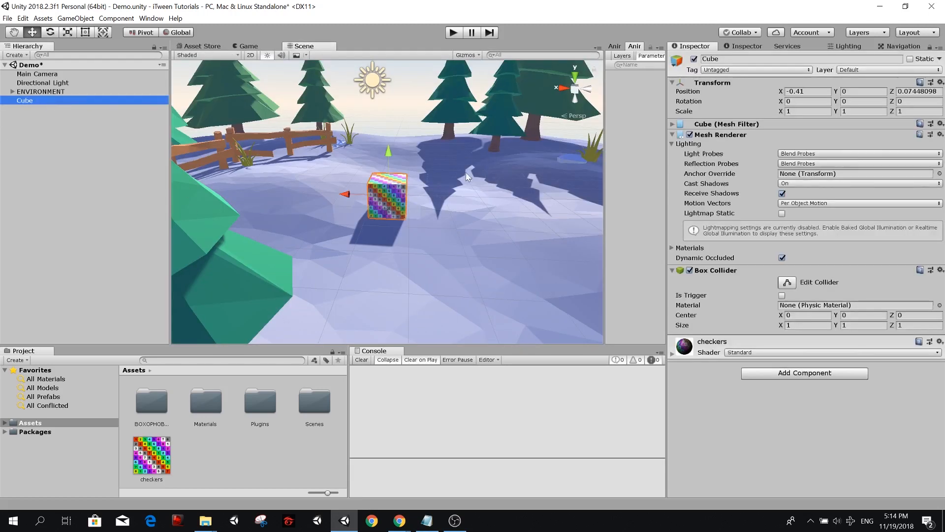
{"action": "mouse_move", "coordinate": [403, 235]}
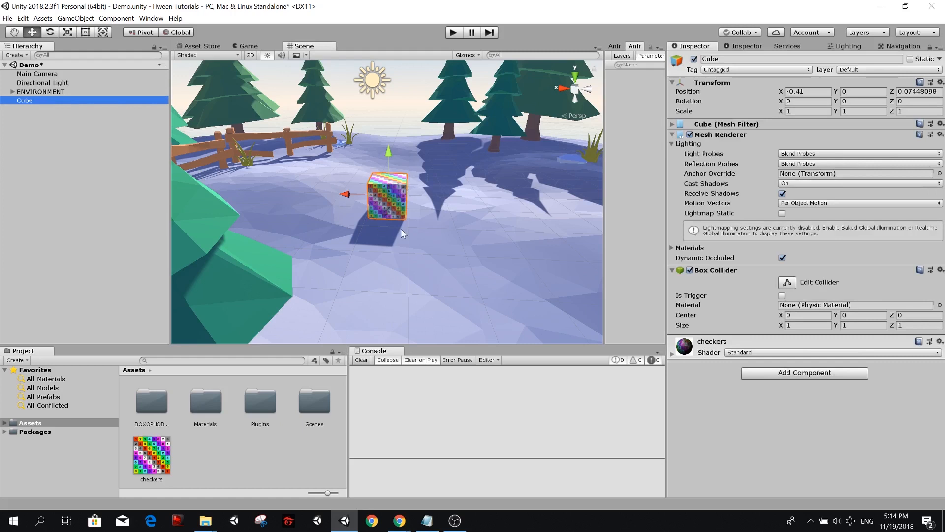
{"action": "mouse_move", "coordinate": [349, 179]}
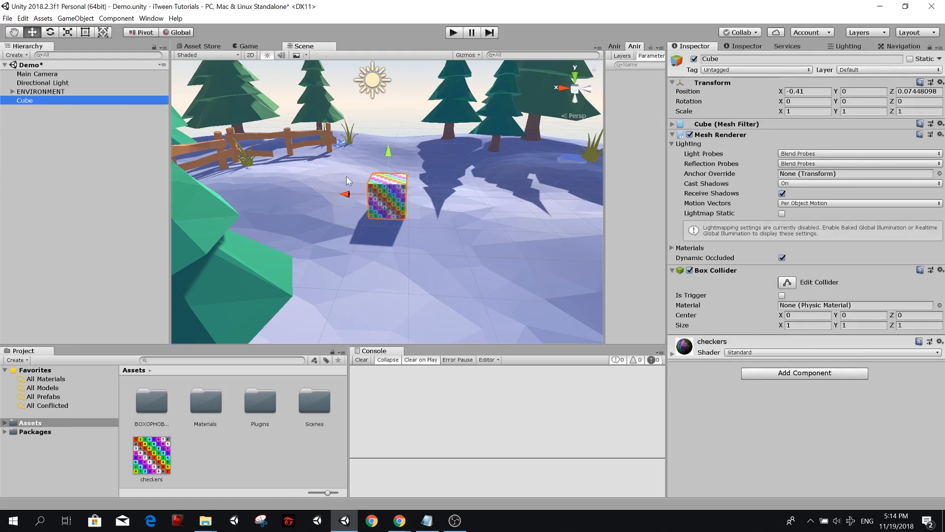
{"action": "left_click", "coordinate": [87, 162]}
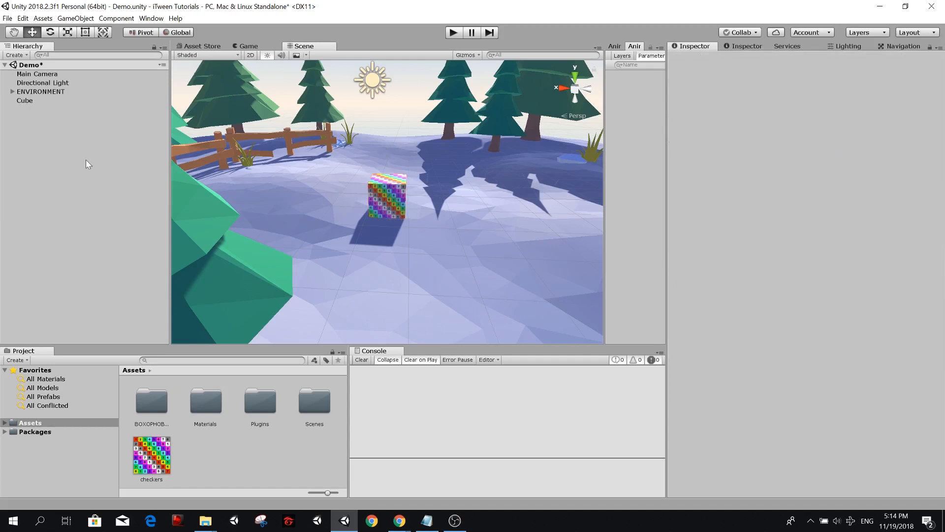
{"action": "mouse_move", "coordinate": [83, 163]}
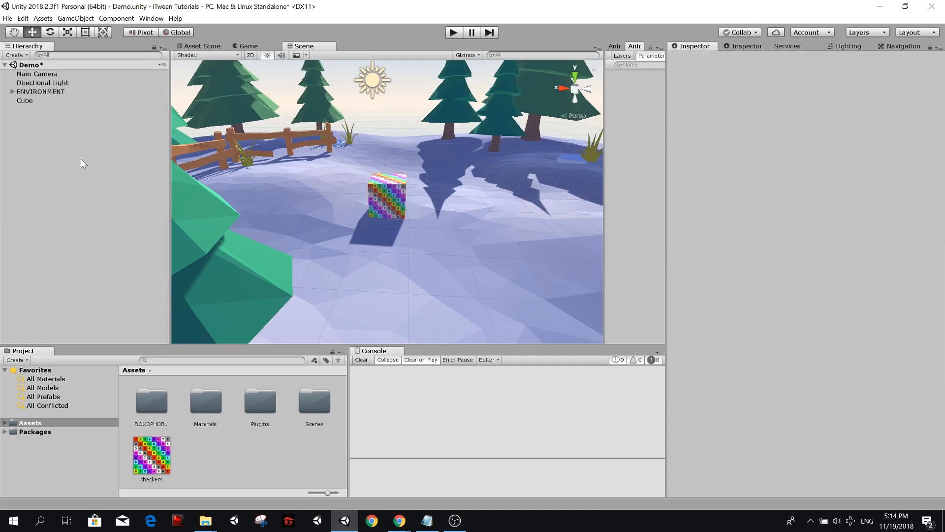
Step: Create a UI Canvas with Screen Space Overlay rendering and Scale With Screen Size at 1980x1080
{"action": "right_click", "coordinate": [83, 161]}
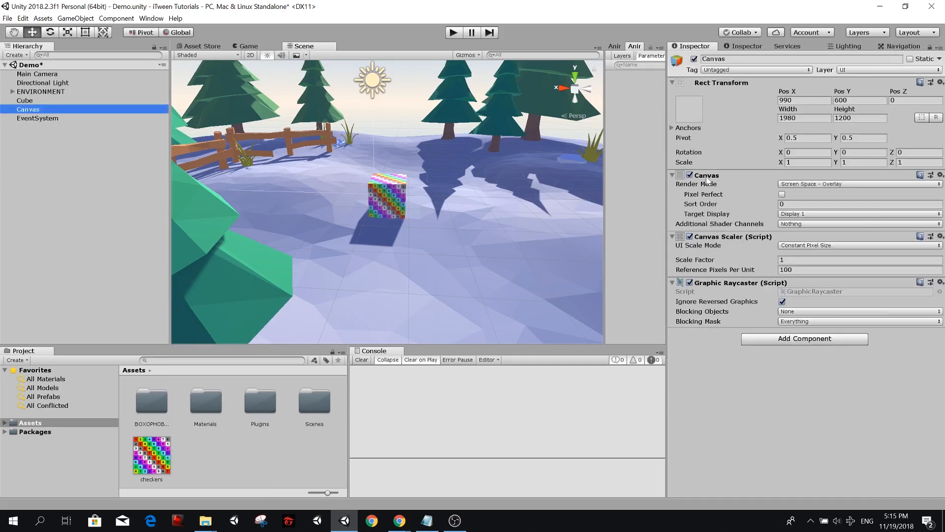
{"action": "left_click", "coordinate": [855, 184]}
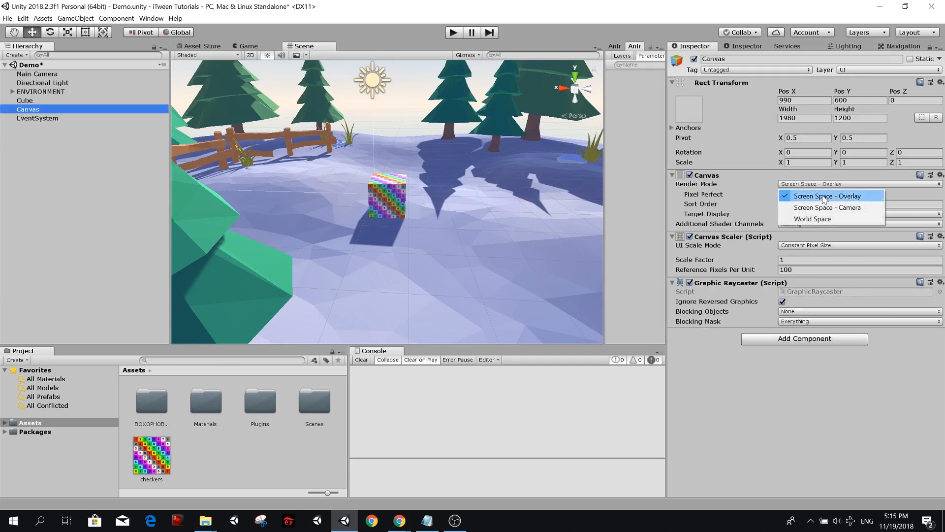
{"action": "left_click", "coordinate": [826, 195]}
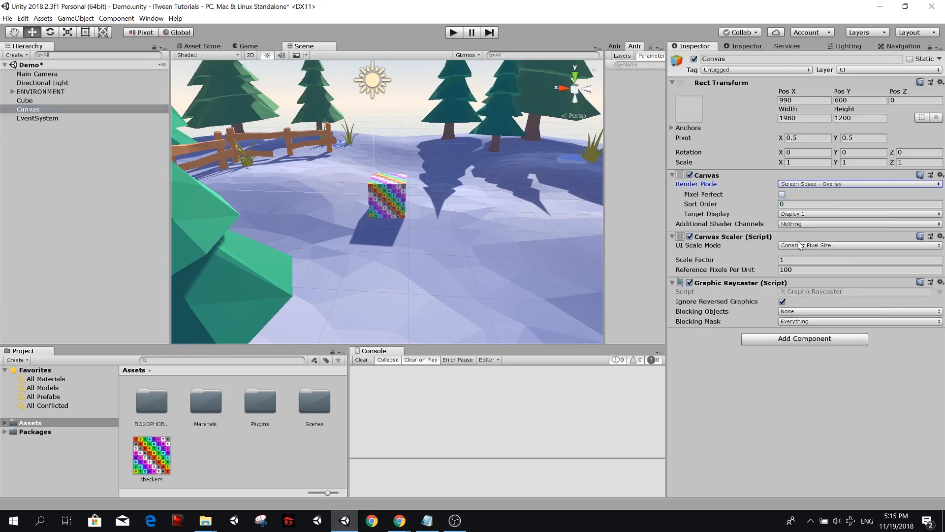
{"action": "left_click", "coordinate": [859, 245]}
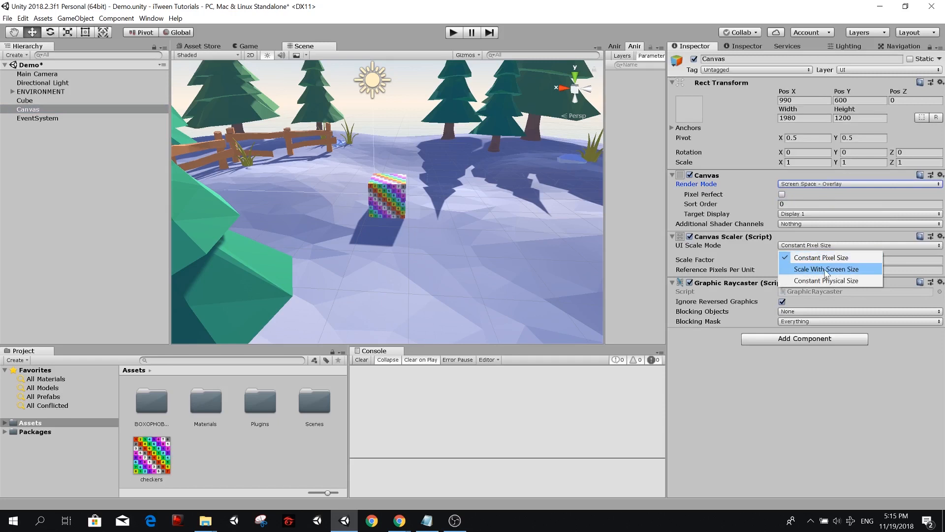
{"action": "left_click", "coordinate": [825, 269]}
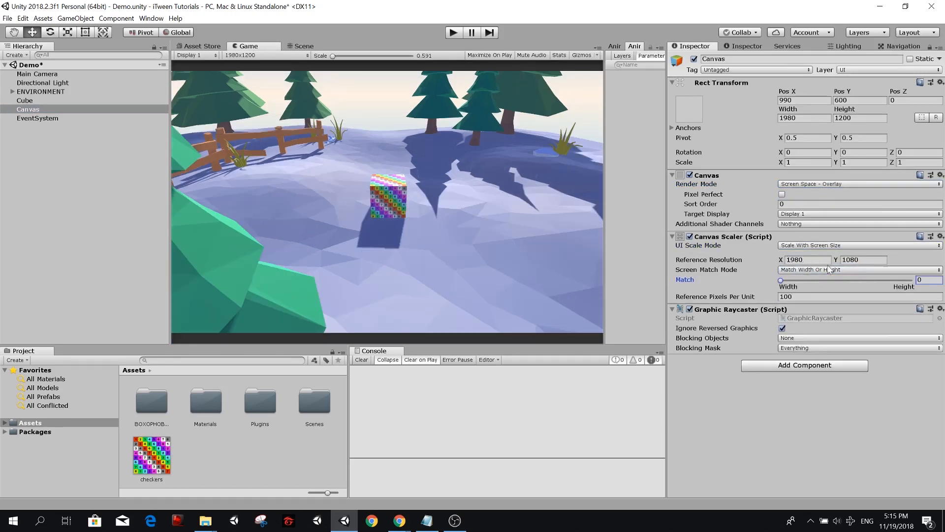
Step: Add a Button under the Canvas and choose the top-right anchor preset
{"action": "right_click", "coordinate": [28, 109]}
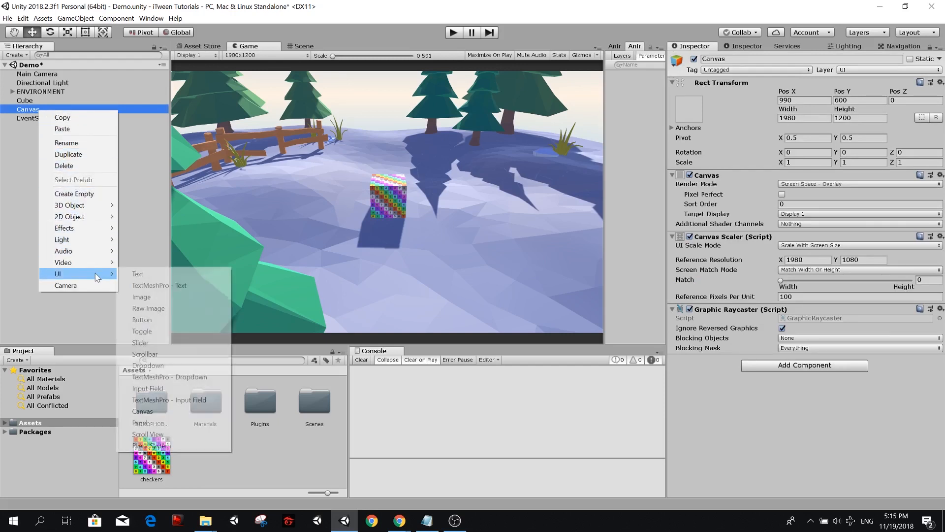
{"action": "left_click", "coordinate": [142, 319]}
{"action": "type", "text": "RotateToButton"}
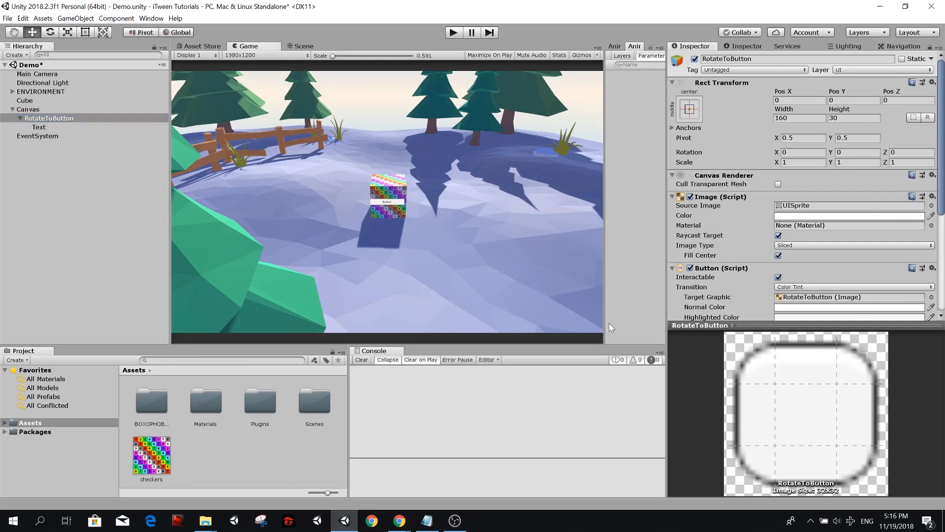
{"action": "mouse_move", "coordinate": [42, 125]}
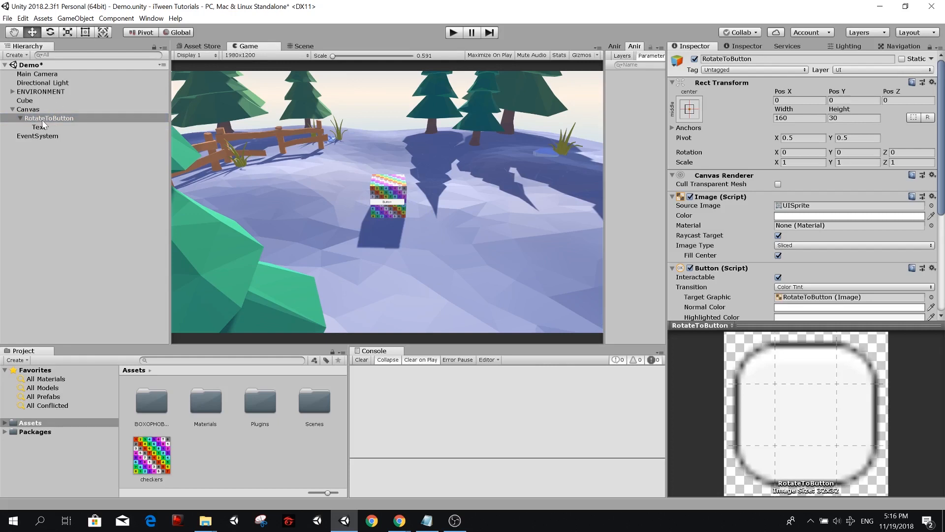
{"action": "left_click", "coordinate": [688, 110]}
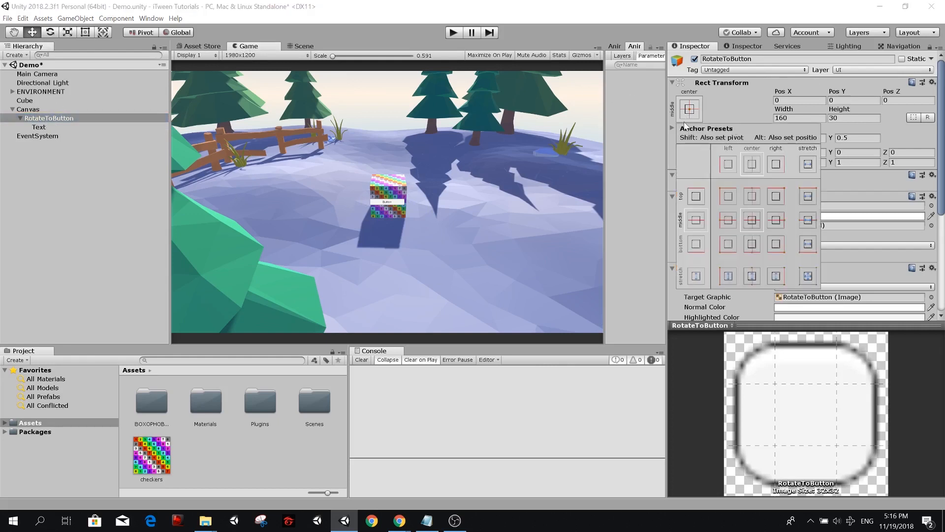
{"action": "mouse_move", "coordinate": [696, 101]}
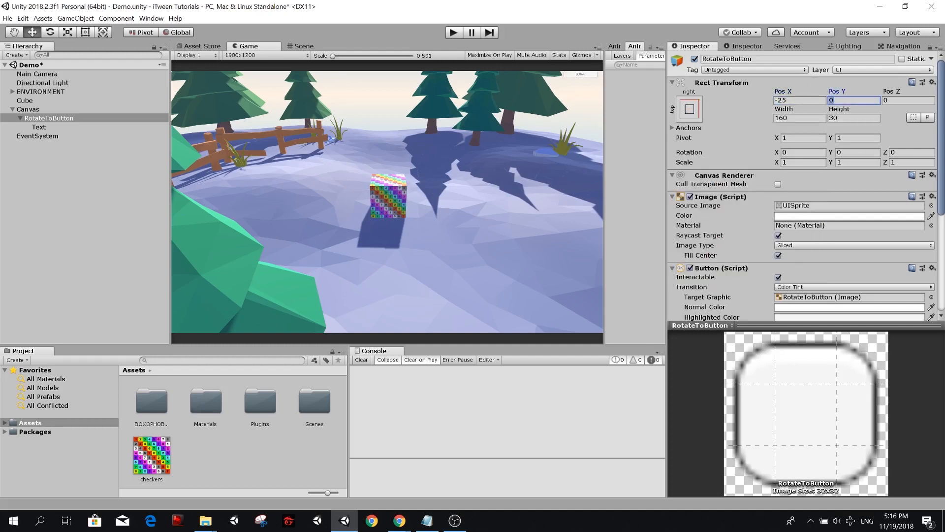
Step: Position the button at -25, -25 with width 300 and height 80
{"action": "type", "text": "-25"}
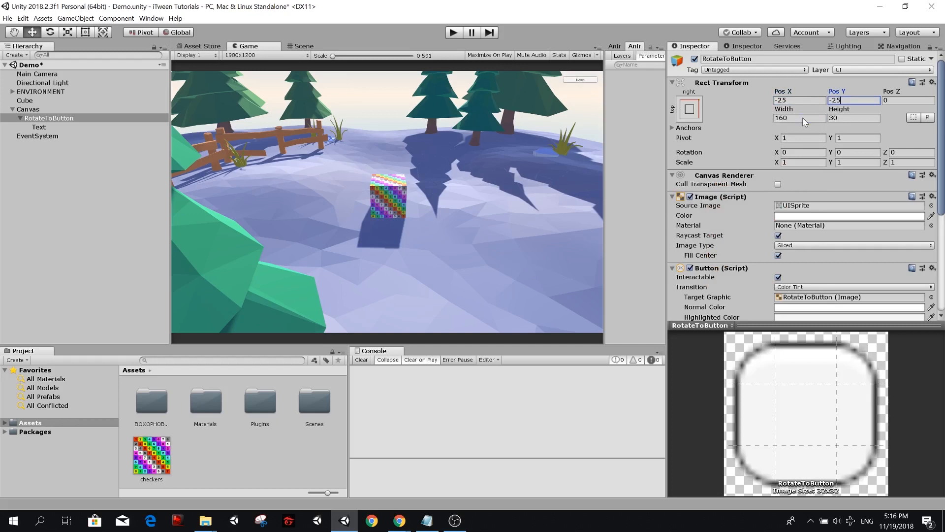
{"action": "left_click", "coordinate": [800, 118]}
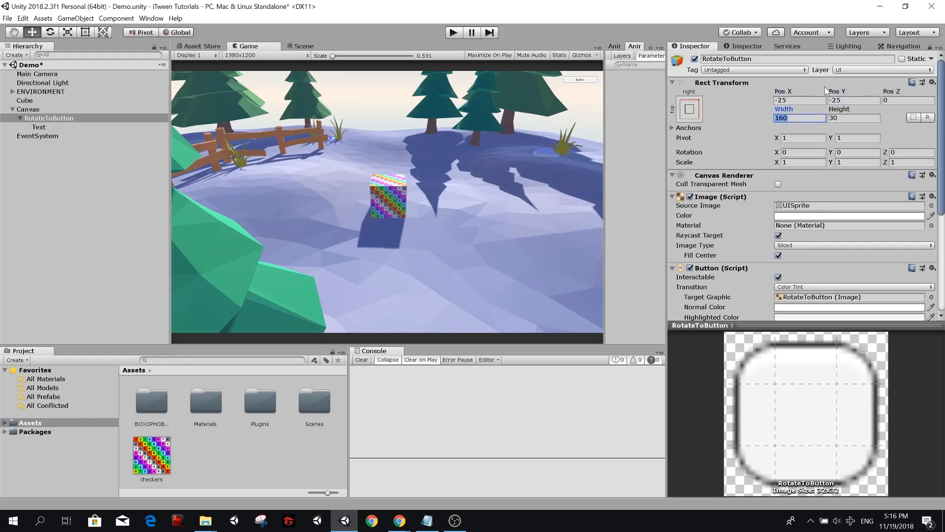
{"action": "type", "text": "300"}
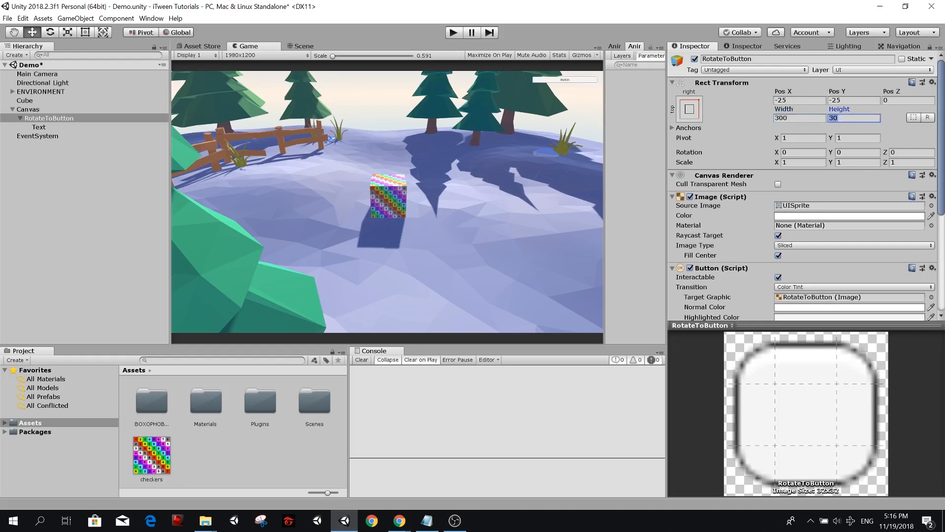
{"action": "type", "text": "80"}
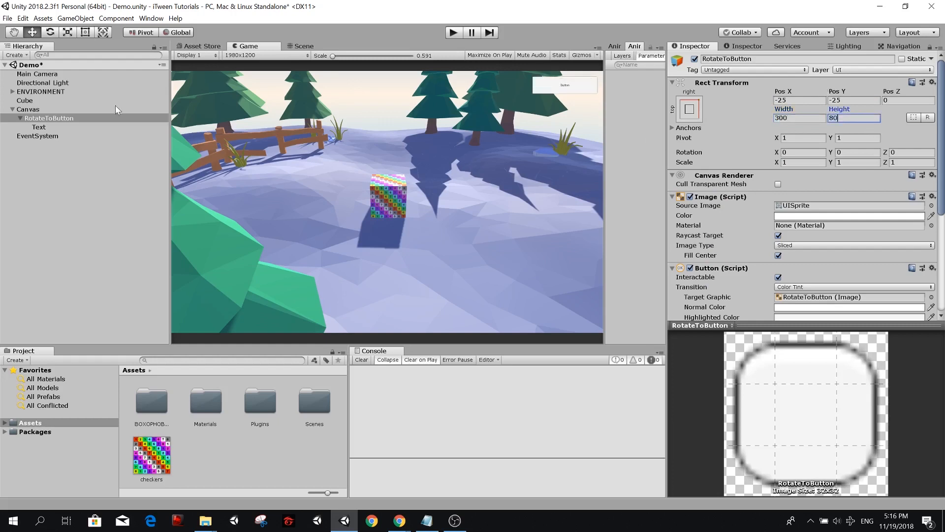
Step: Set the button's Text child to read 'Rotate to' at font size 50
{"action": "left_click", "coordinate": [38, 127]}
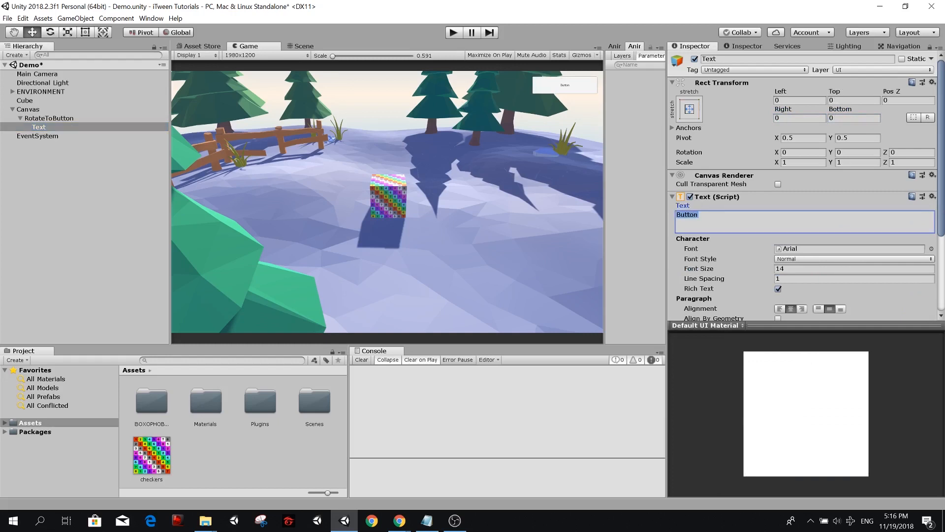
{"action": "type", "text": "Rotate"}
{"action": "left_click", "coordinate": [855, 268]}
{"action": "type", "text": "80"}
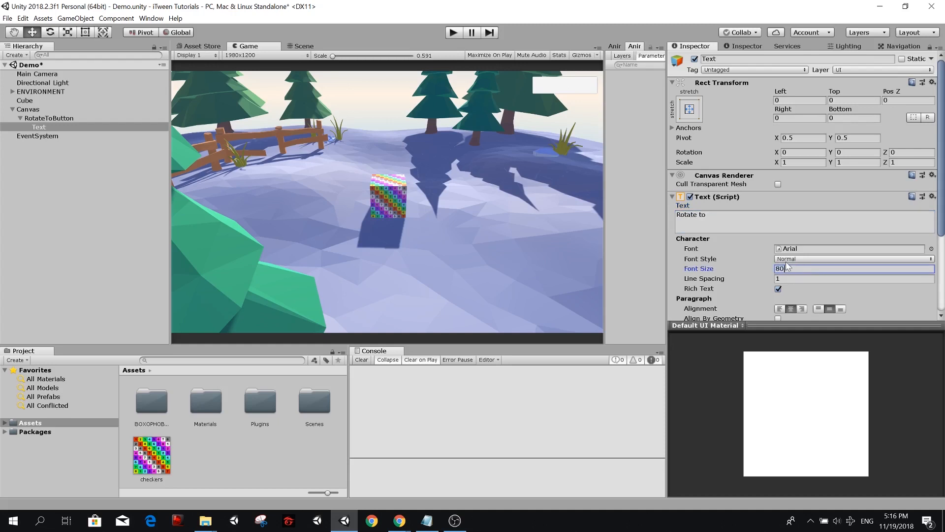
{"action": "type", "text": "50"}
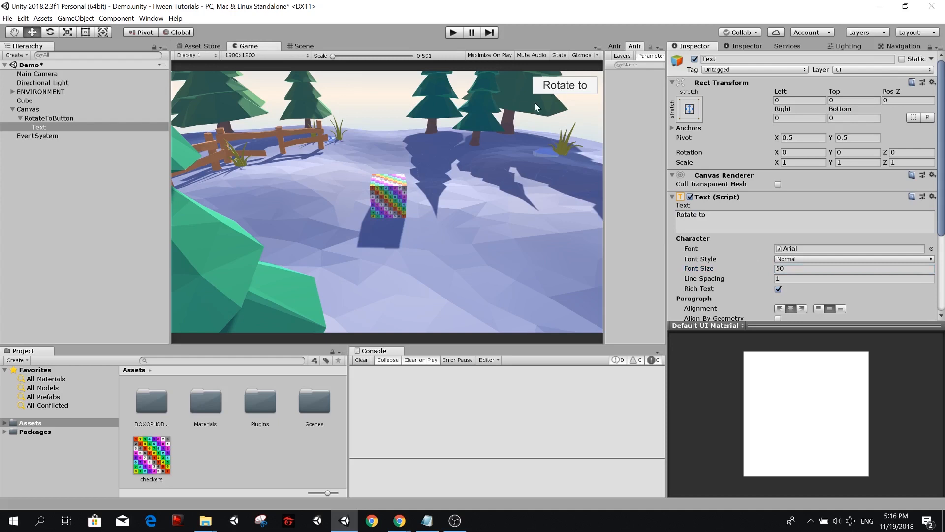
{"action": "mouse_move", "coordinate": [99, 160]}
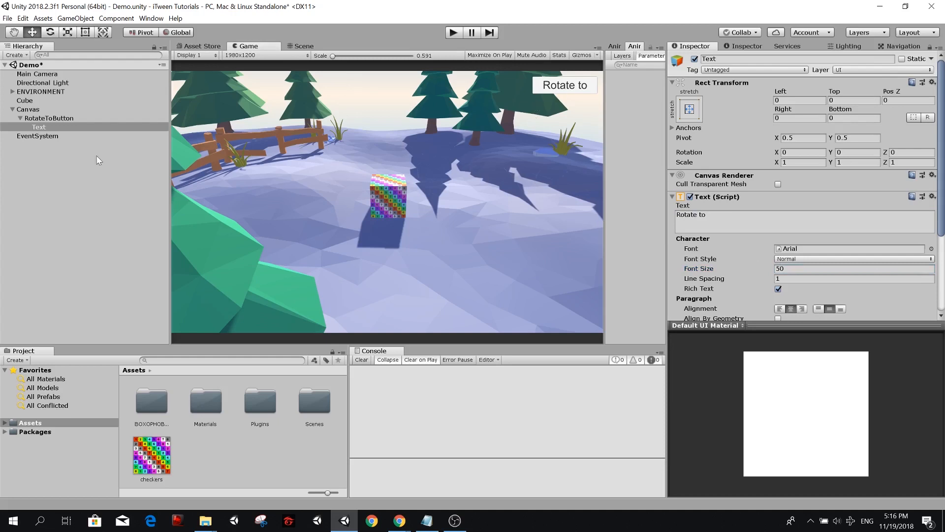
{"action": "left_click", "coordinate": [49, 119]}
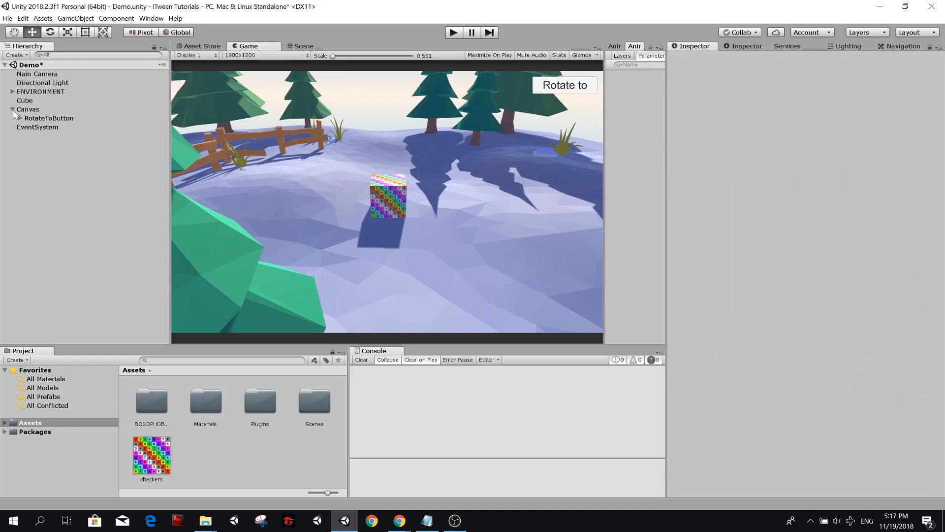
Step: Select the cube and open its CubeController script in the code editor
{"action": "left_click", "coordinate": [25, 101]}
{"action": "type", "text": "CubeController"}
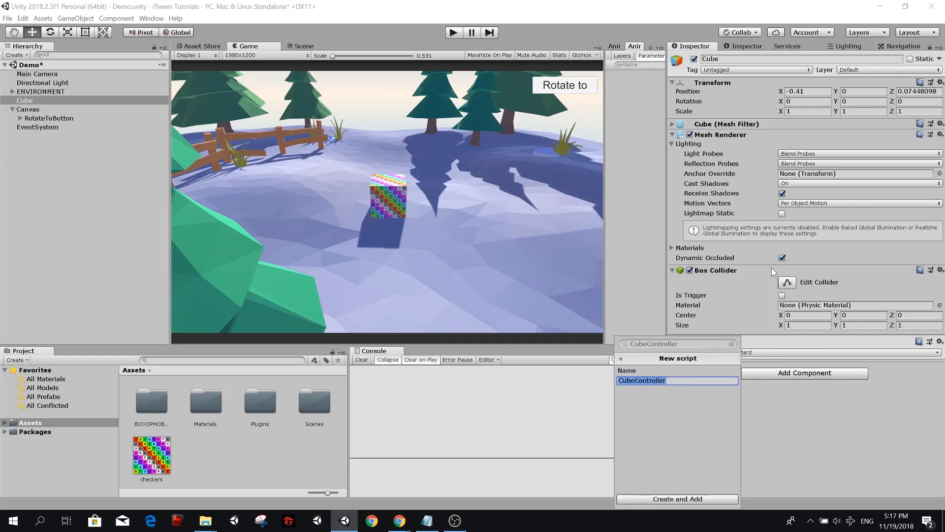
{"action": "left_click", "coordinate": [677, 498]}
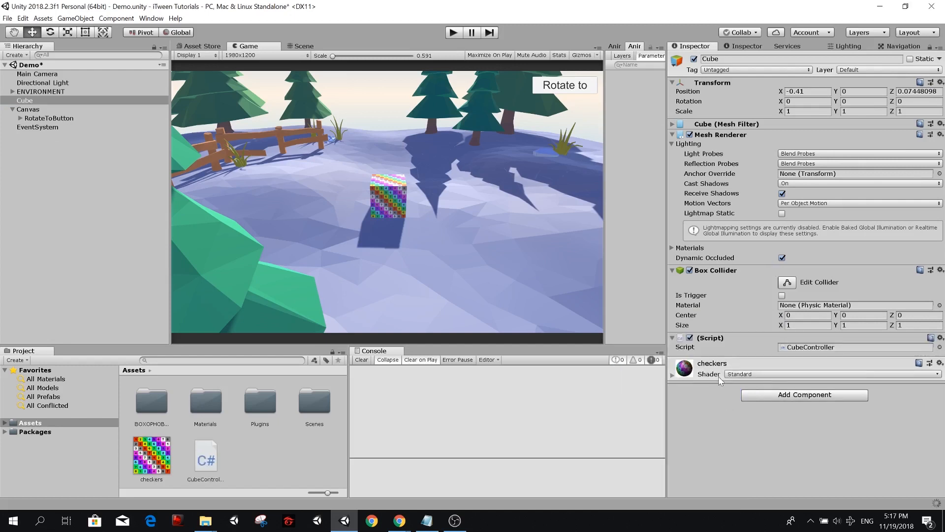
{"action": "double_click", "coordinate": [205, 458]}
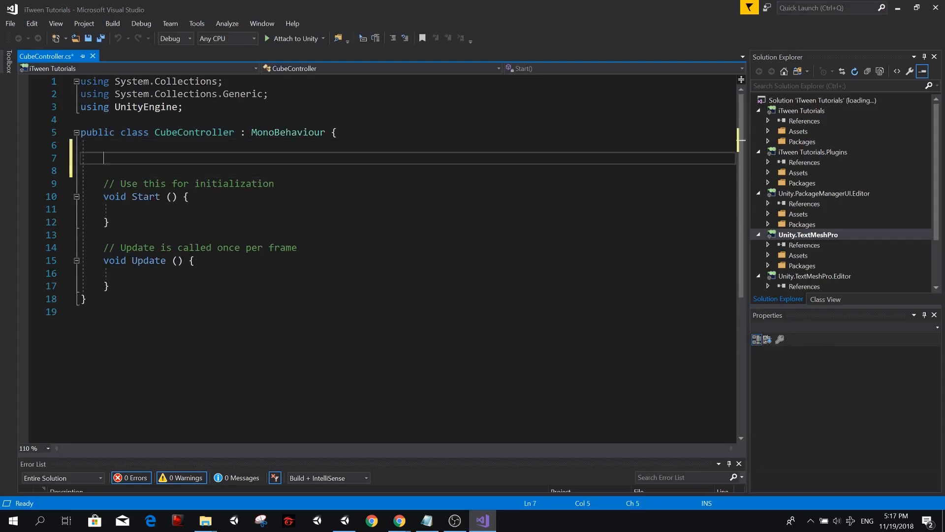
Step: Add using UnityEngine.UI and declare a public Button RotateToButton field
{"action": "type", "text": "p"}
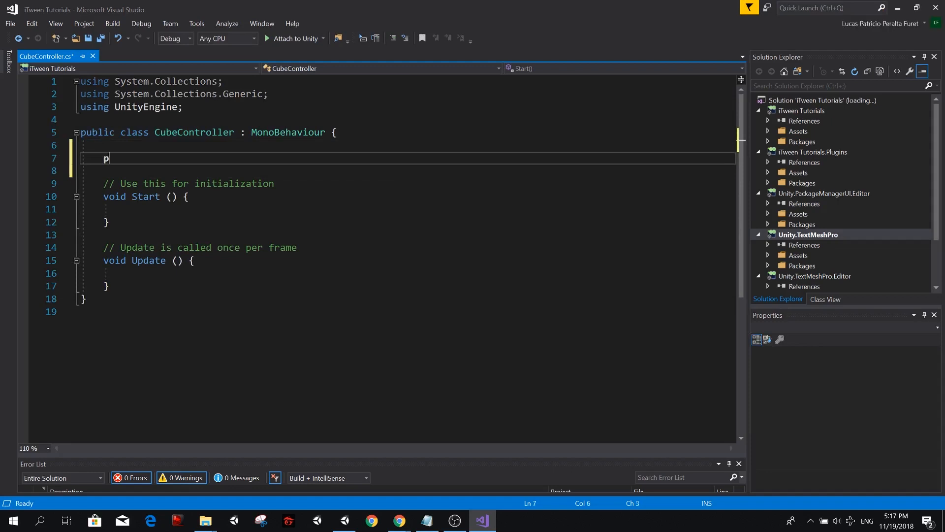
{"action": "type", "text": "ublic"}
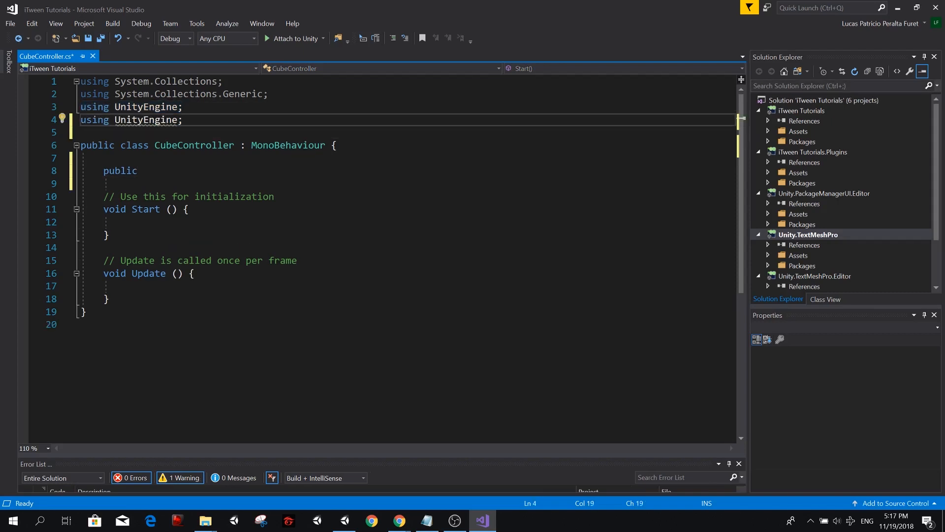
{"action": "type", "text": ".UI"}
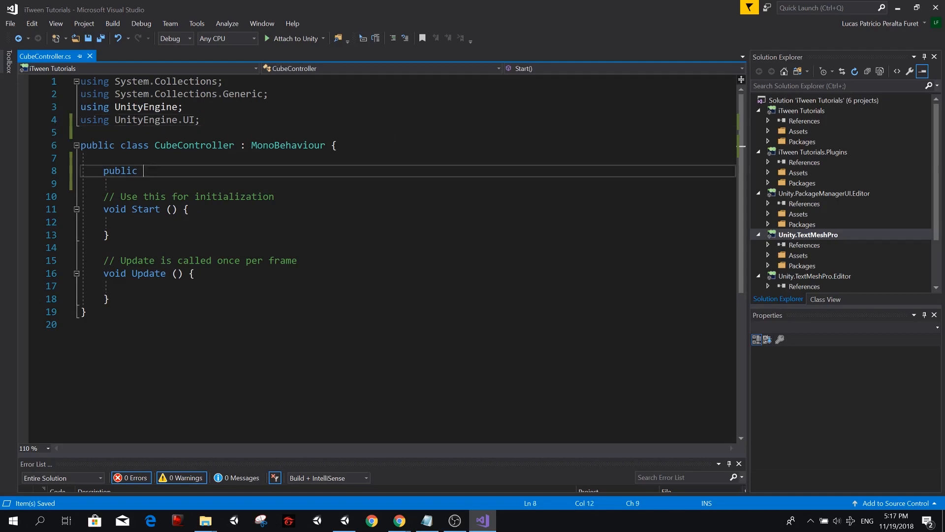
{"action": "type", "text": "Button"}
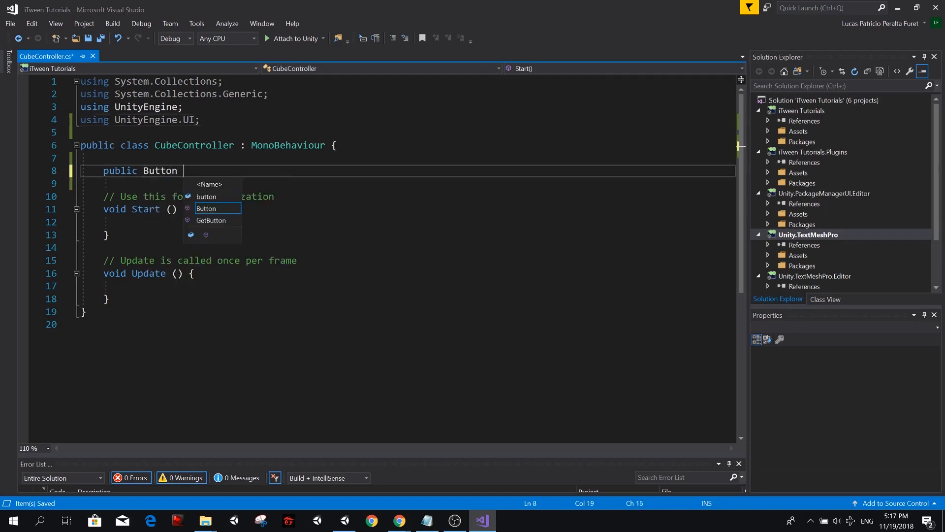
{"action": "type", "text": "Rotate"}
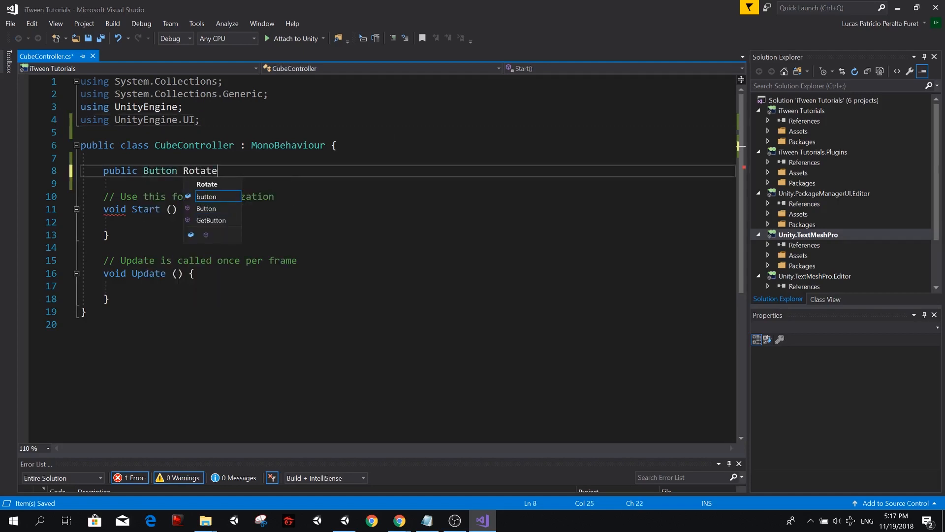
{"action": "type", "text": "ToButton;"}
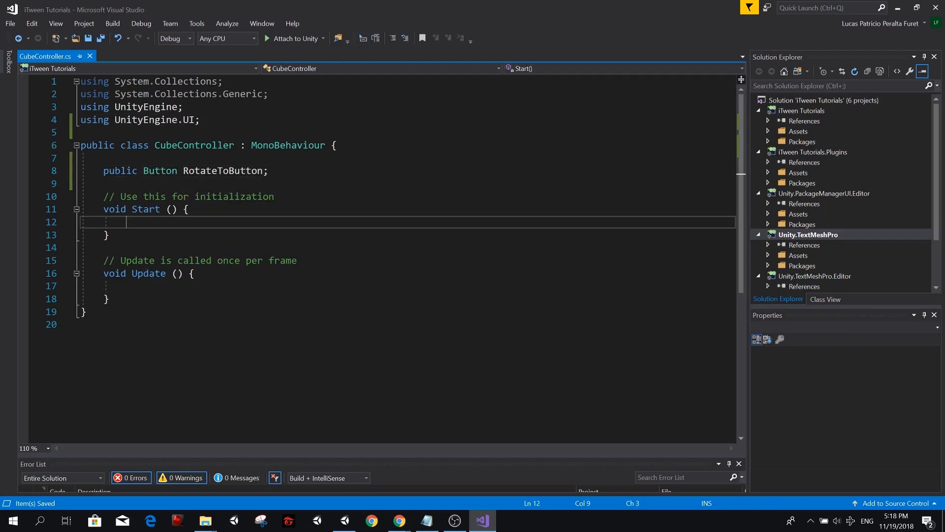
{"action": "double_click", "coordinate": [221, 170]}
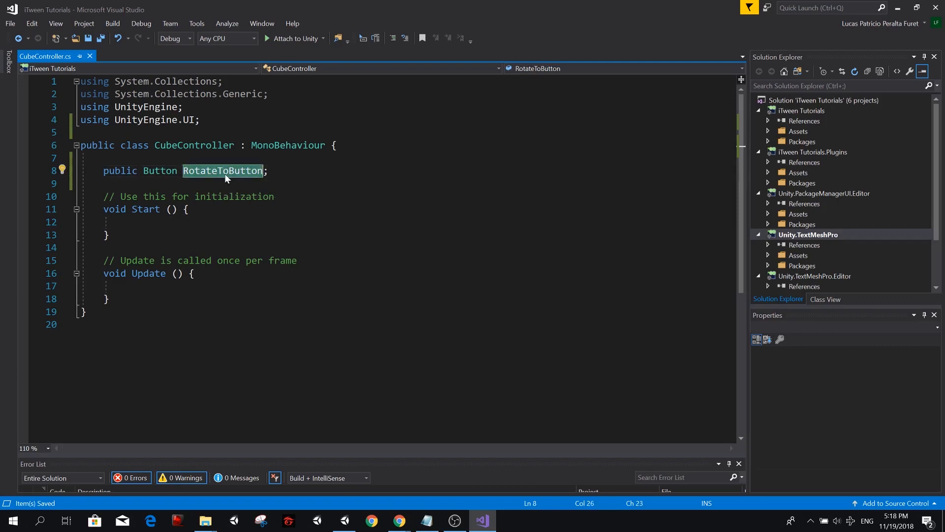
{"action": "mouse_move", "coordinate": [223, 171]}
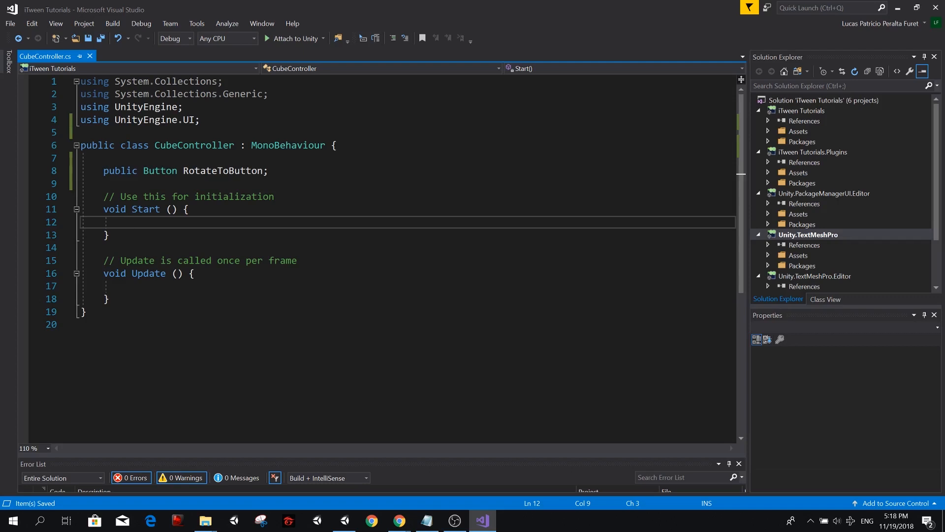
Step: In Start, add a commented RotateToButton.onClick.AddListener(() => { }) handler
{"action": "type", "text": "//Add functi"}
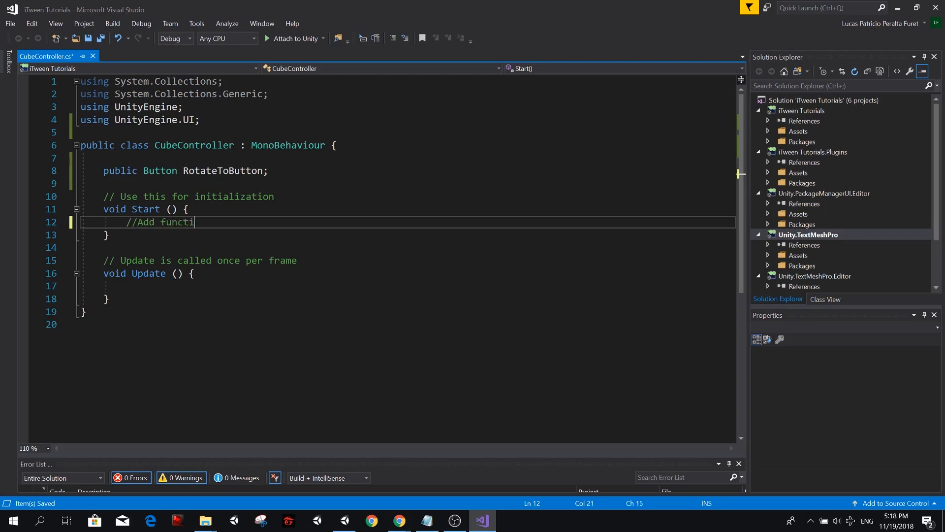
{"action": "type", "text": "onality to the button"}
{"action": "type", "text": "R"}
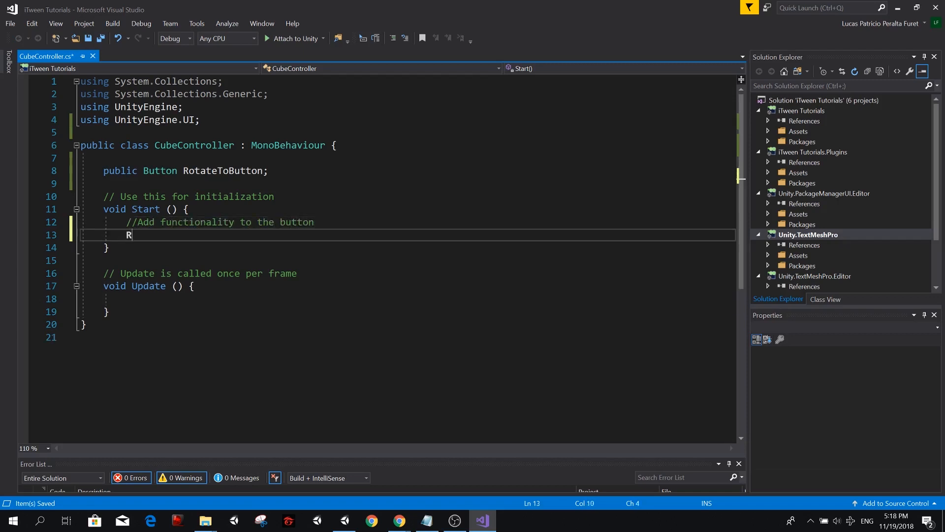
{"action": "type", "text": "otateToButton"}
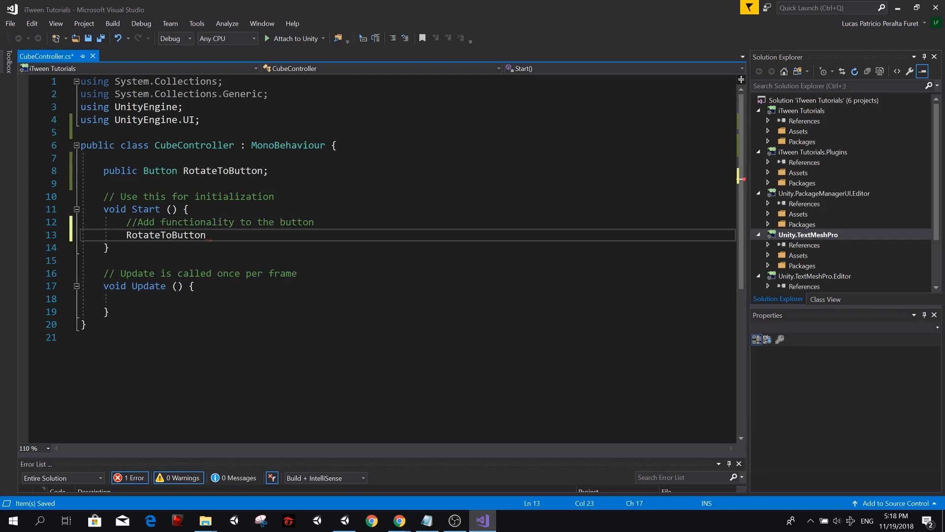
{"action": "type", "text": ".onClick"}
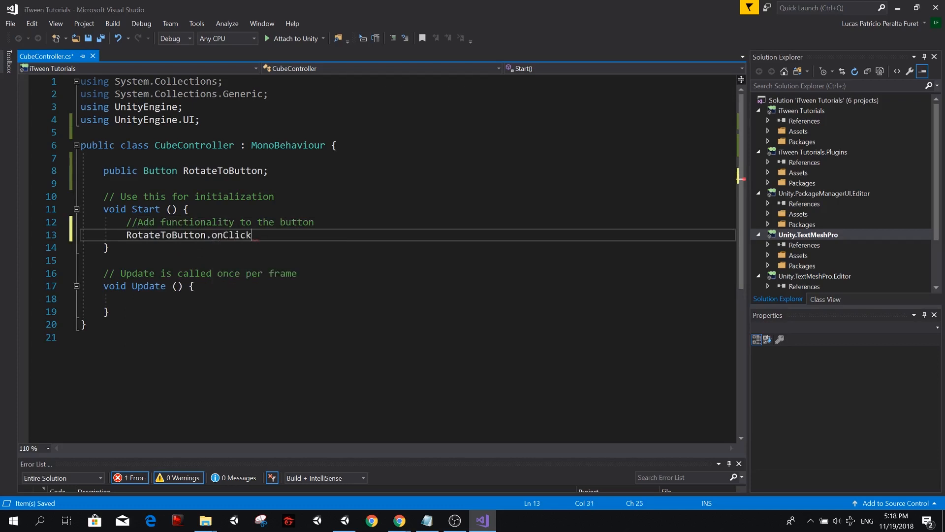
{"action": "type", "text": ".AddListener"}
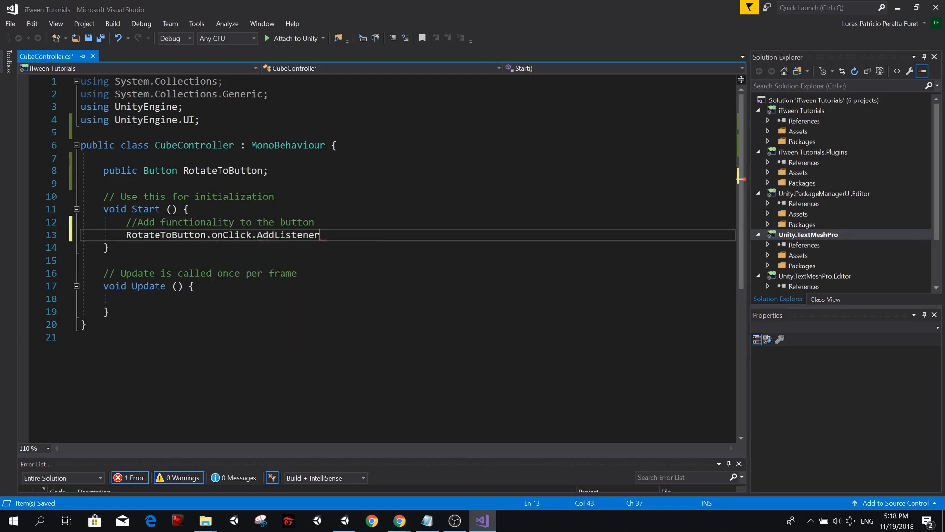
{"action": "type", "text": "();"}
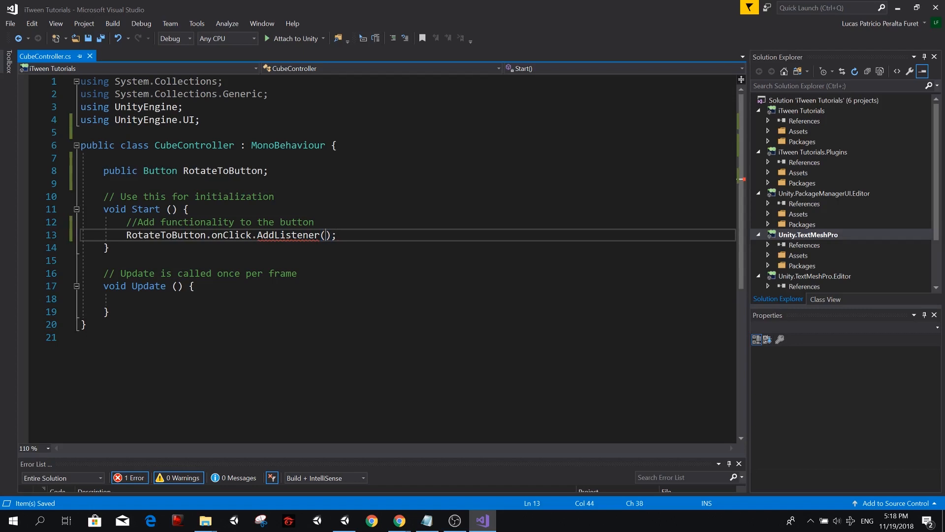
{"action": "type", "text": "()"}
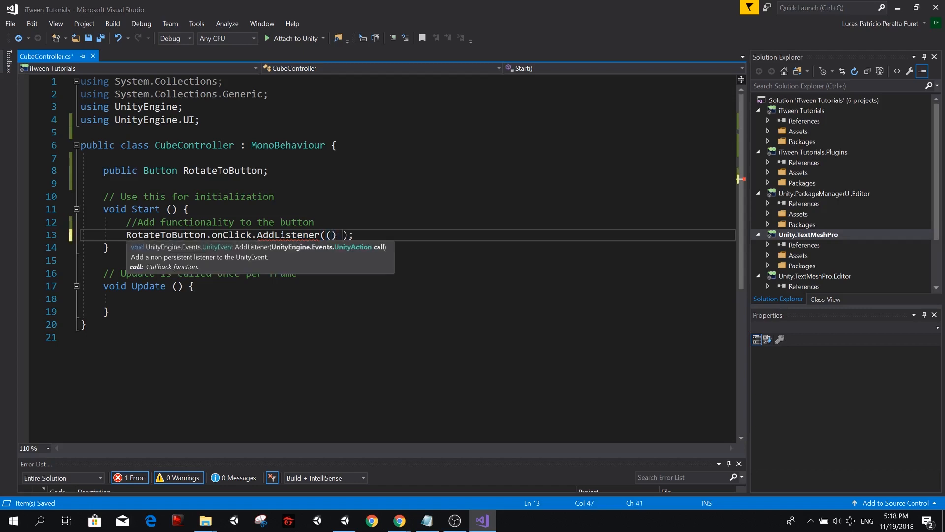
{"action": "type", "text": "=>"}
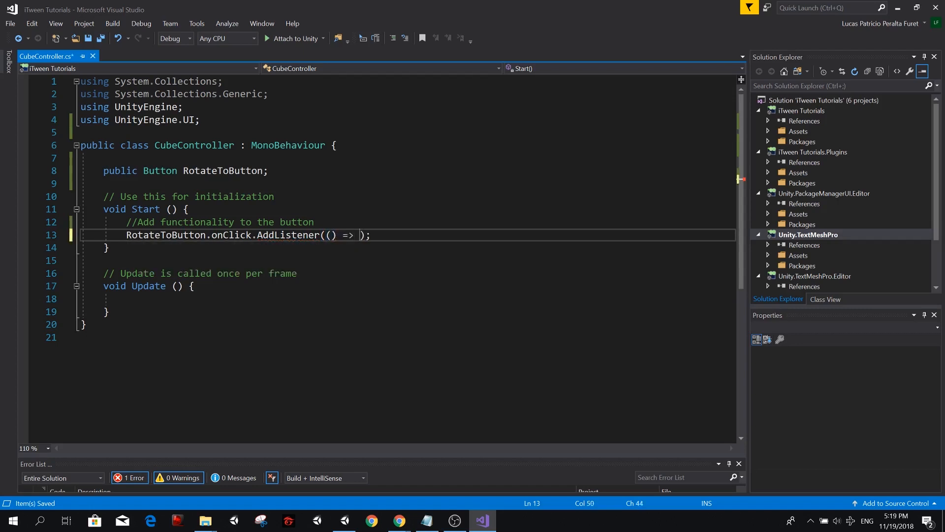
{"action": "type", "text": "{ }"}
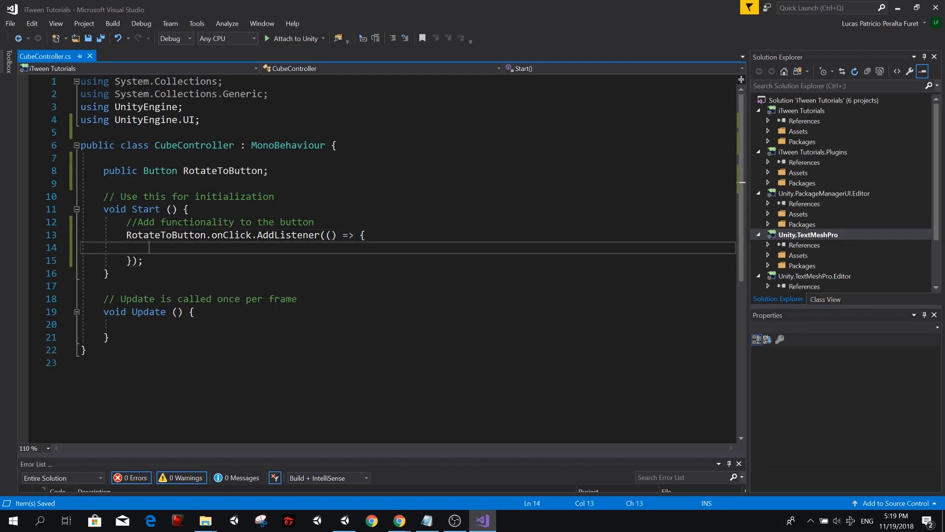
Step: Inside the listener, begin iTween.RotateTo(this.gameObject, iTween.Hash(
{"action": "type", "text": "//iTween"}
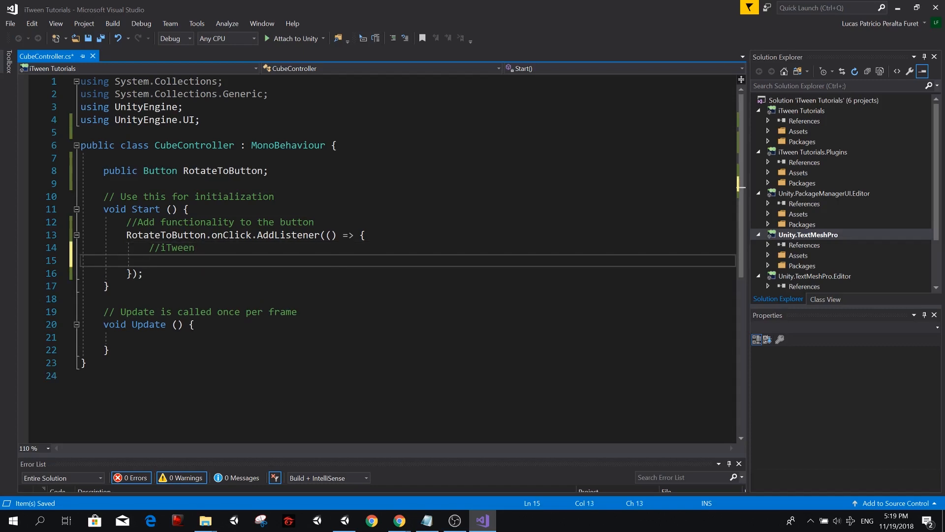
{"action": "type", "text": "it"}
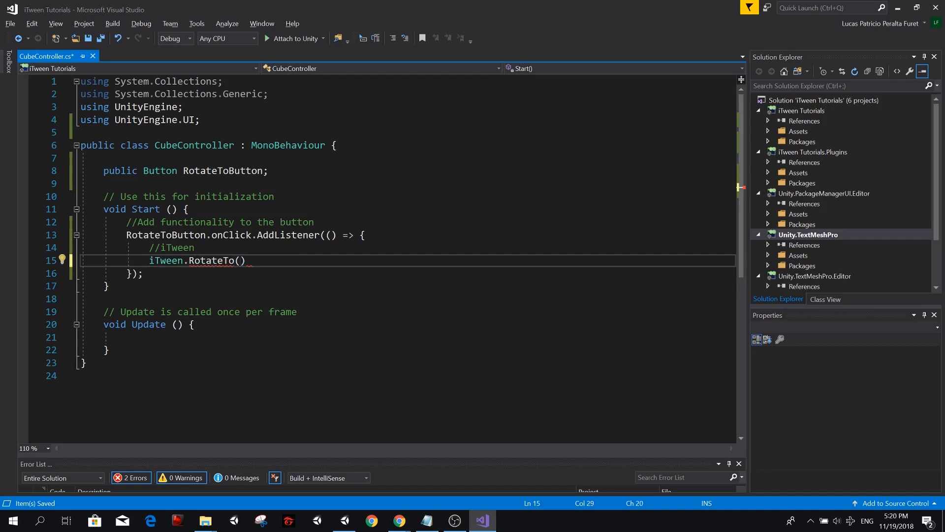
{"action": "type", "text": "this.gameObject,"}
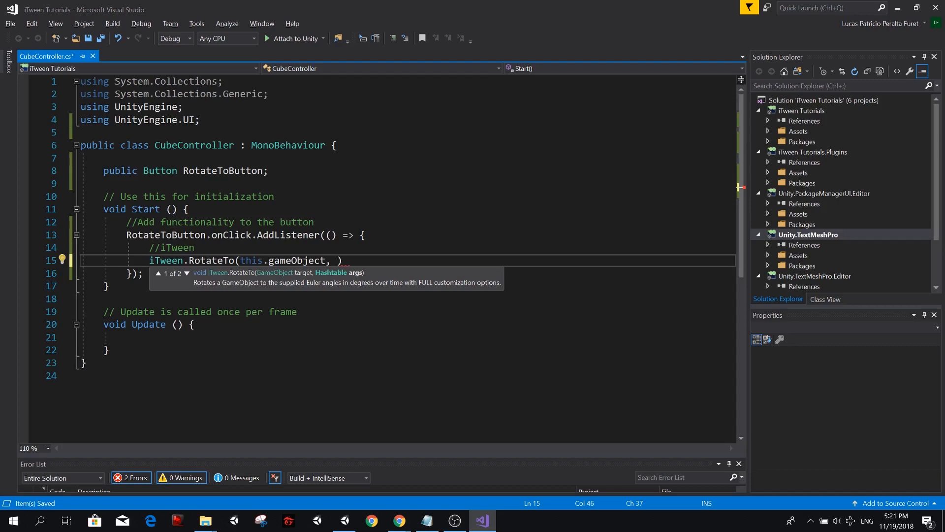
{"action": "type", "text": "itwe"}
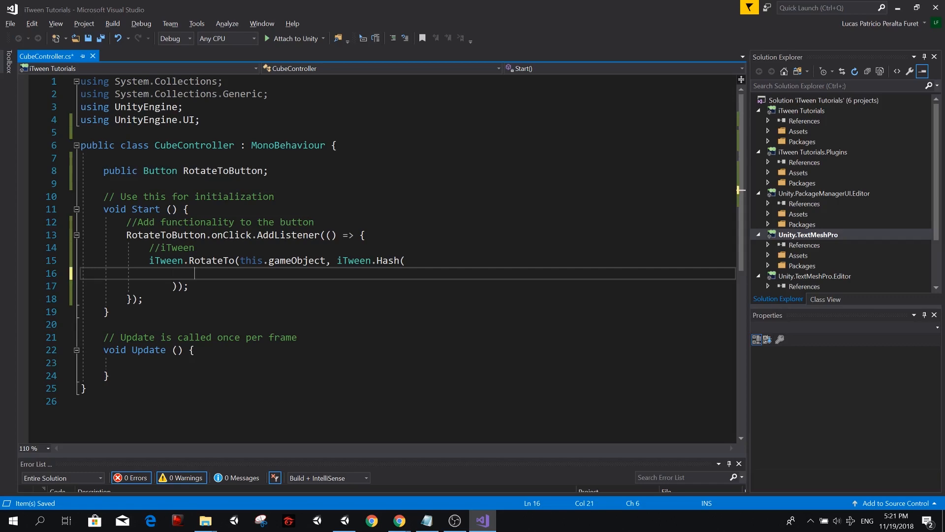
Step: Review the RotateTo property table in the iTween docs: x, y, z axes, time and speed
{"action": "left_click", "coordinate": [398, 520]}
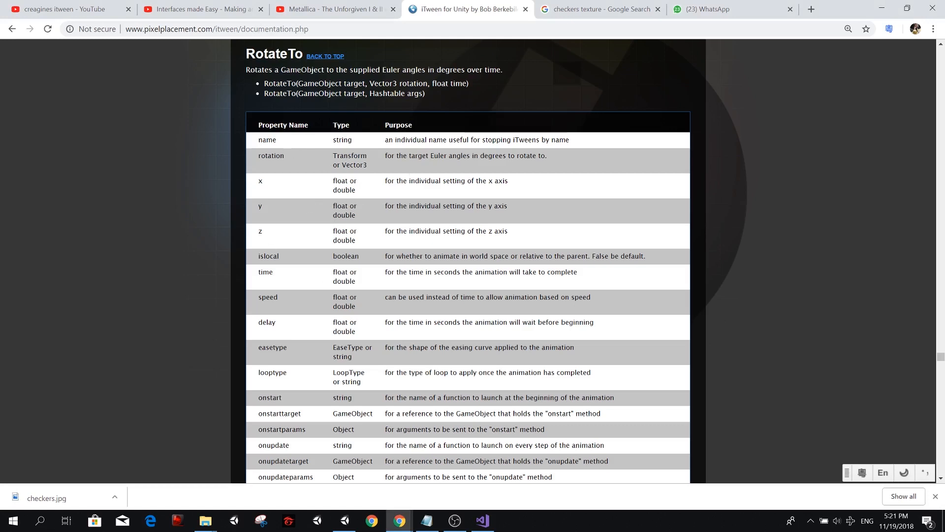
{"action": "double_click", "coordinate": [271, 156]}
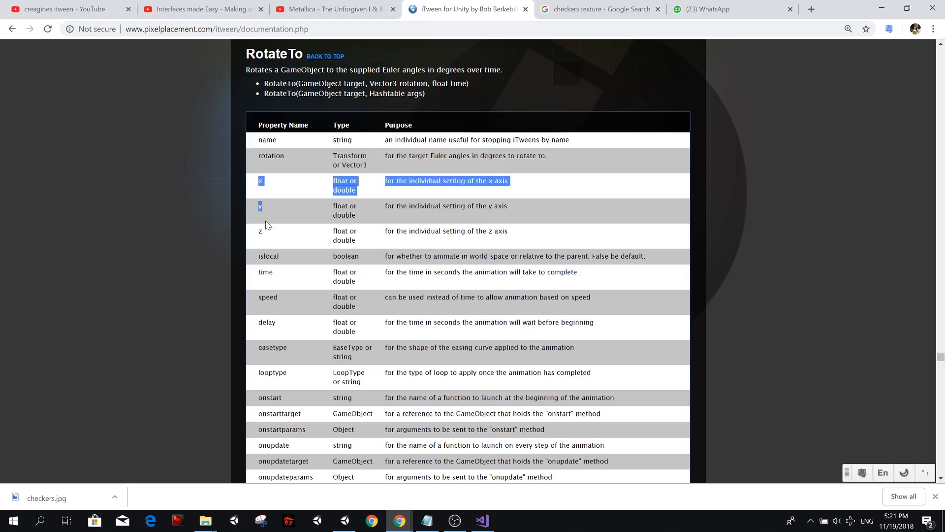
{"action": "left_click", "coordinate": [260, 181]}
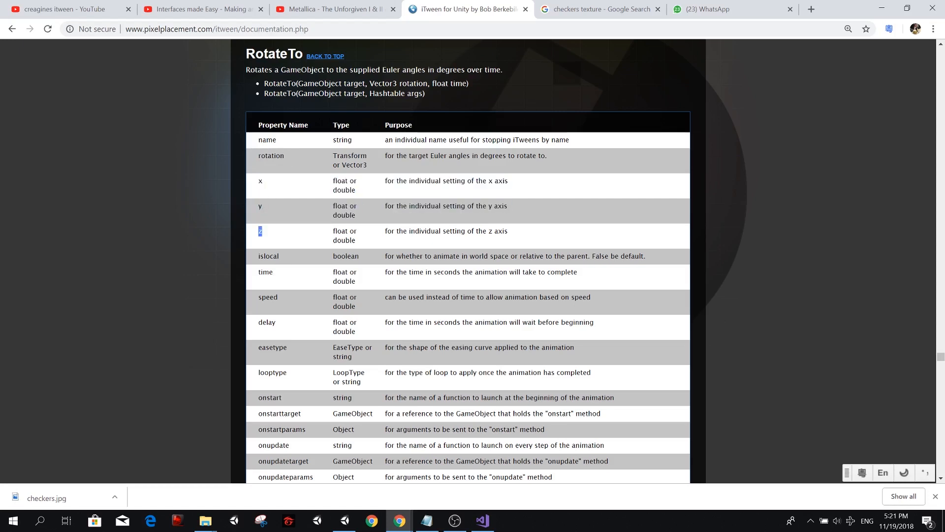
{"action": "double_click", "coordinate": [268, 256]}
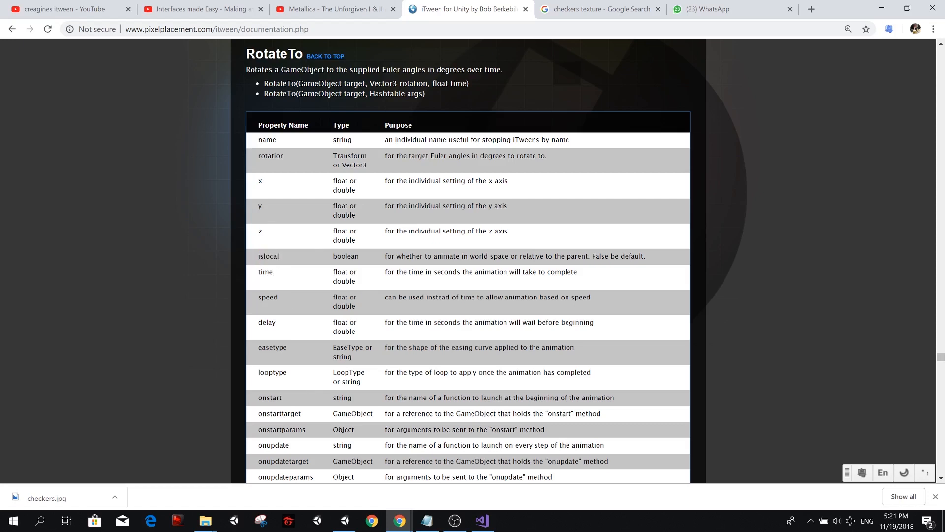
{"action": "double_click", "coordinate": [268, 297]}
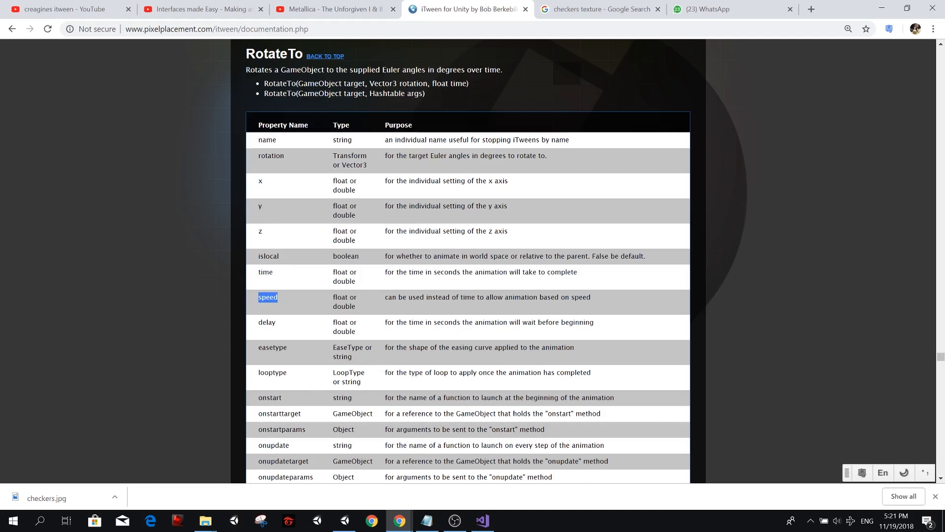
Step: Add the hash entry "rotation", new Vector3(0, 180, 0), checking the docs for the parameters
{"action": "left_click", "coordinate": [480, 520]}
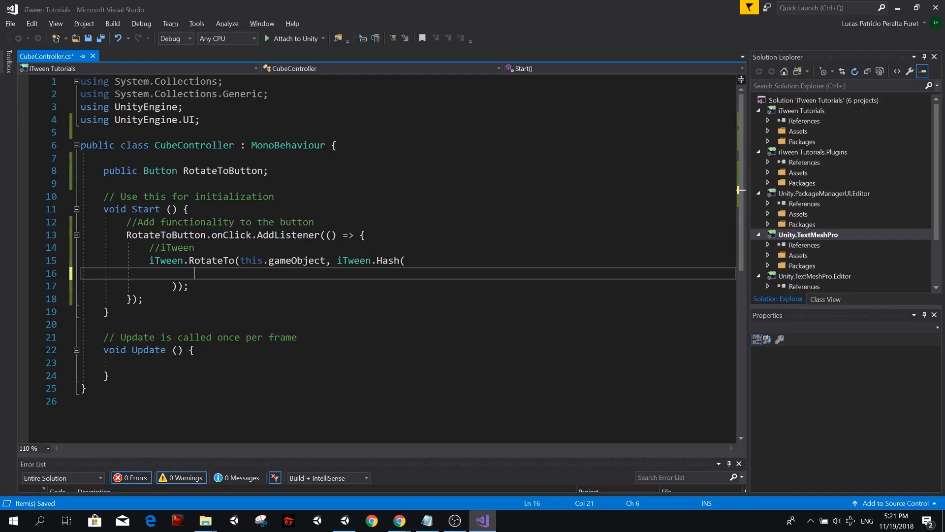
{"action": "type", "text": "\"rotat\""}
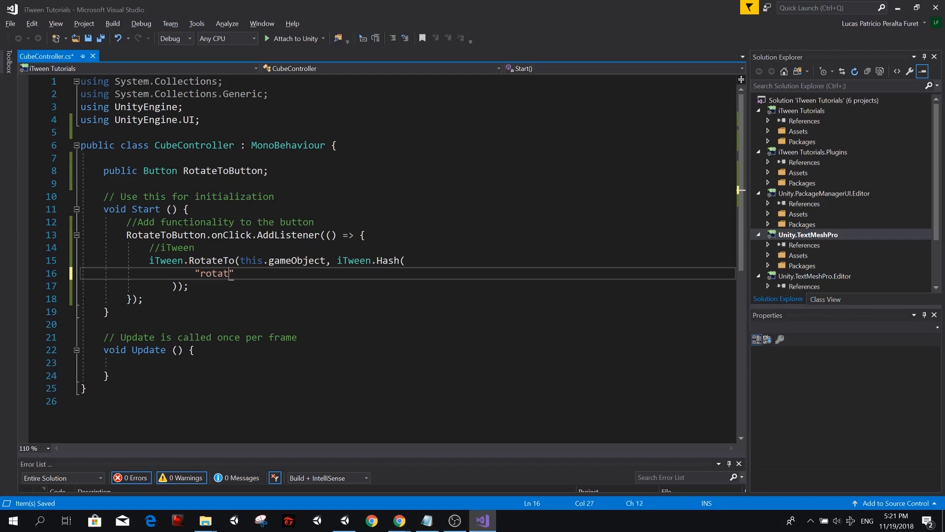
{"action": "type", "text": "ion\","}
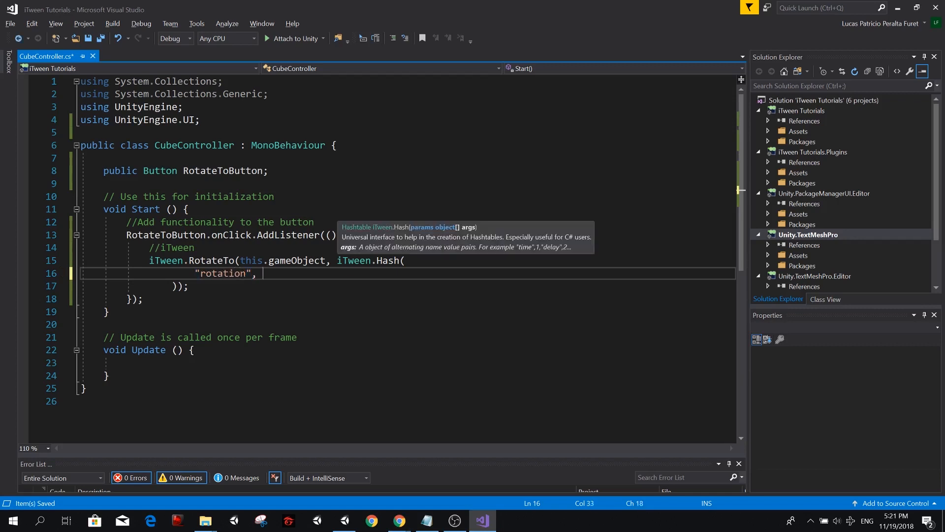
{"action": "type", "text": "new vector3("}
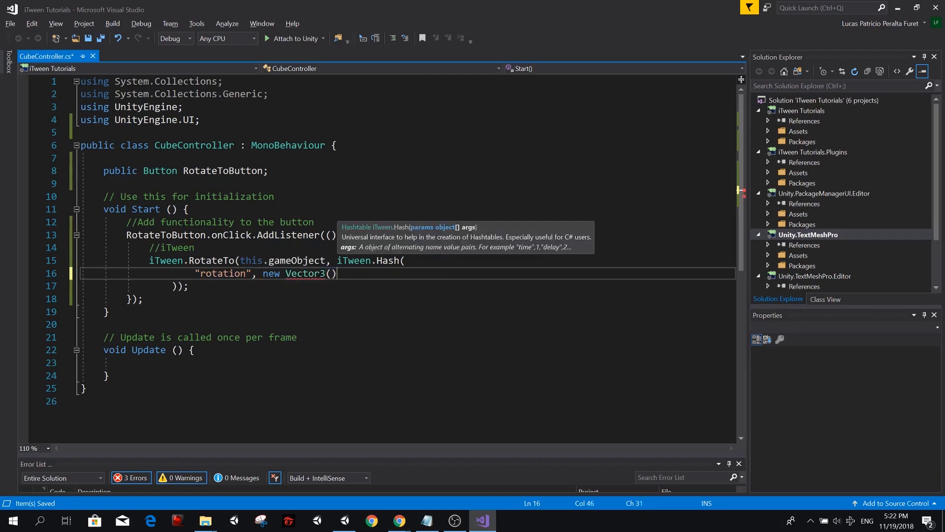
{"action": "key", "text": "alt+tab"}
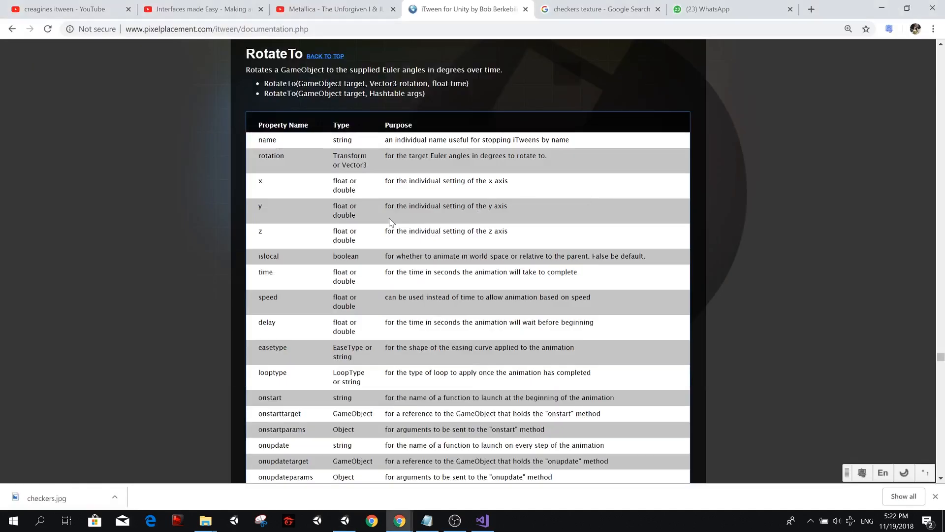
{"action": "double_click", "coordinate": [435, 155]}
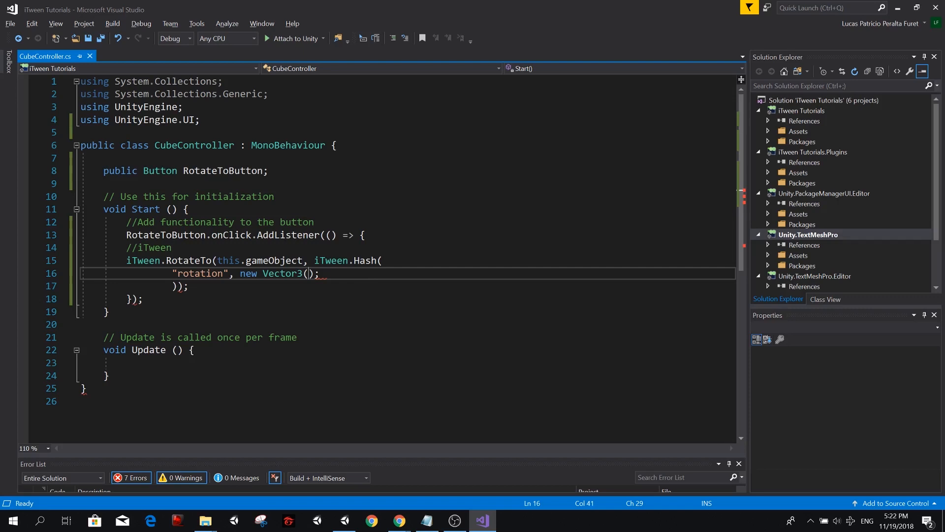
{"action": "type", "text": "0,"}
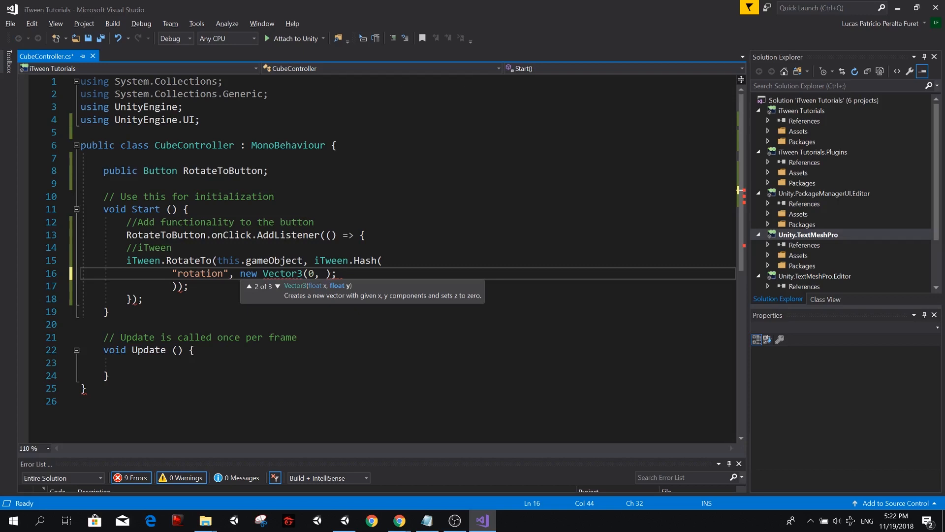
{"action": "type", "text": "180, 0"}
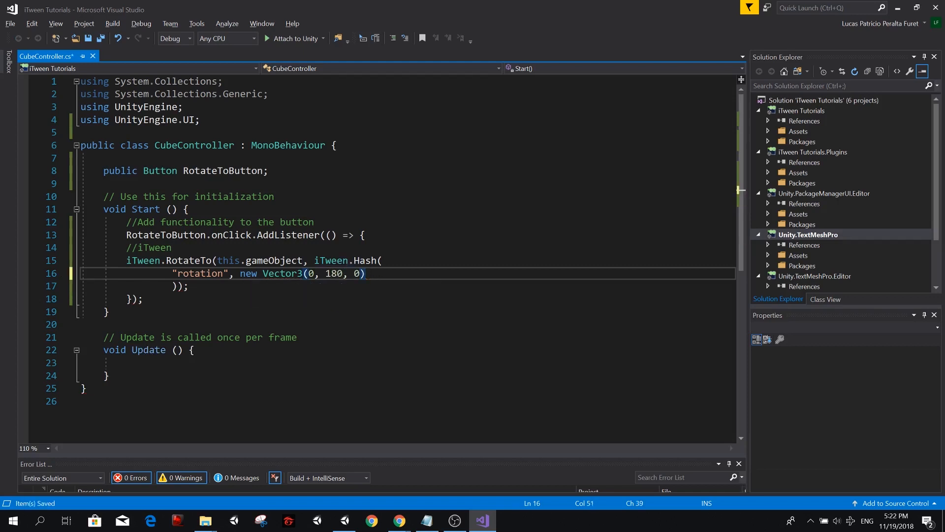
{"action": "type", "text": ","}
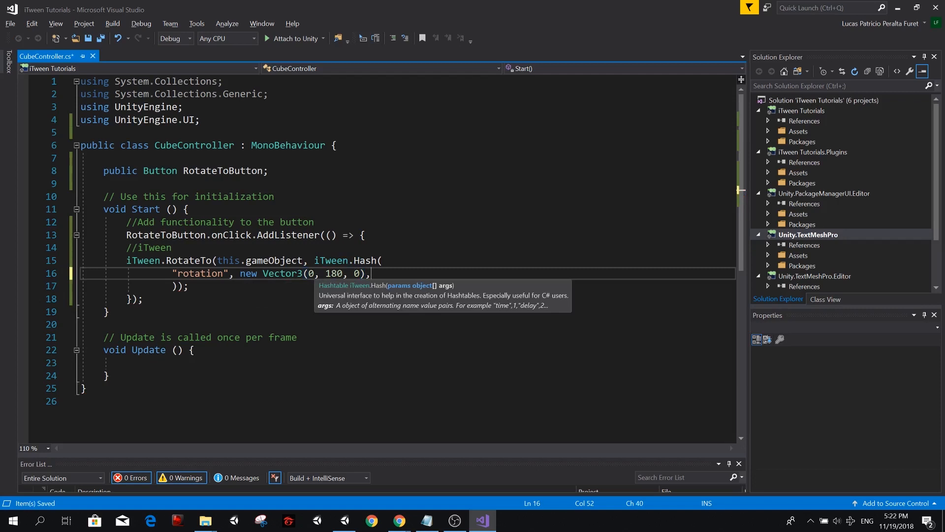
Step: Add "time", 2f and "easetype", iTween.EaseType.linear to the hash
{"action": "key", "text": "enter"}
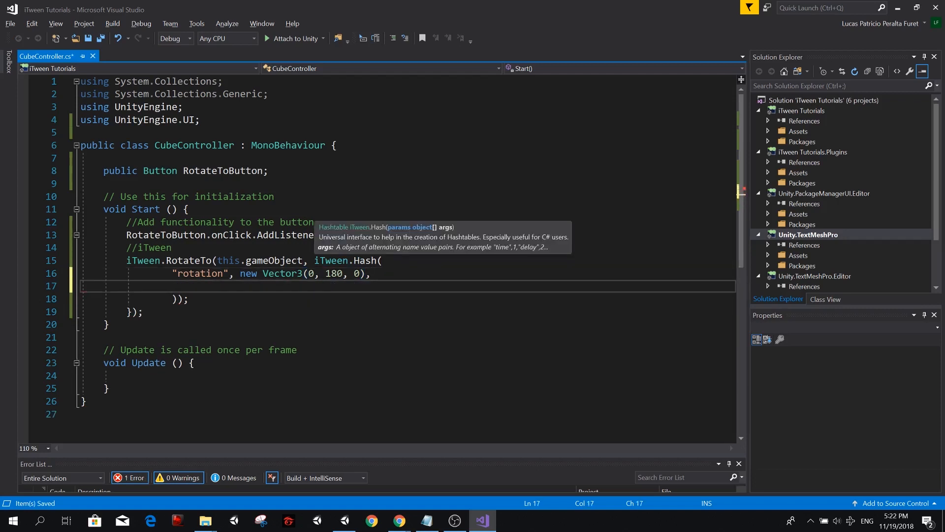
{"action": "type", "text": "\"\""}
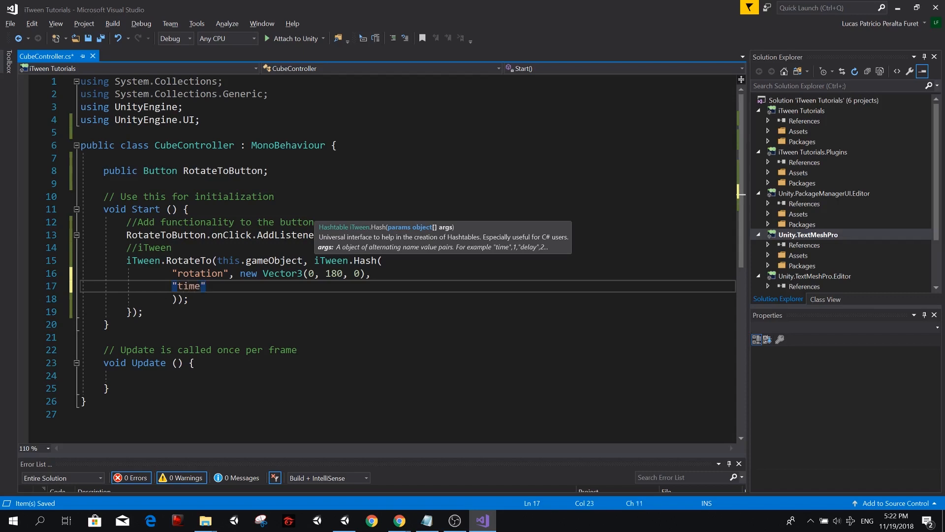
{"action": "type", "text": ","}
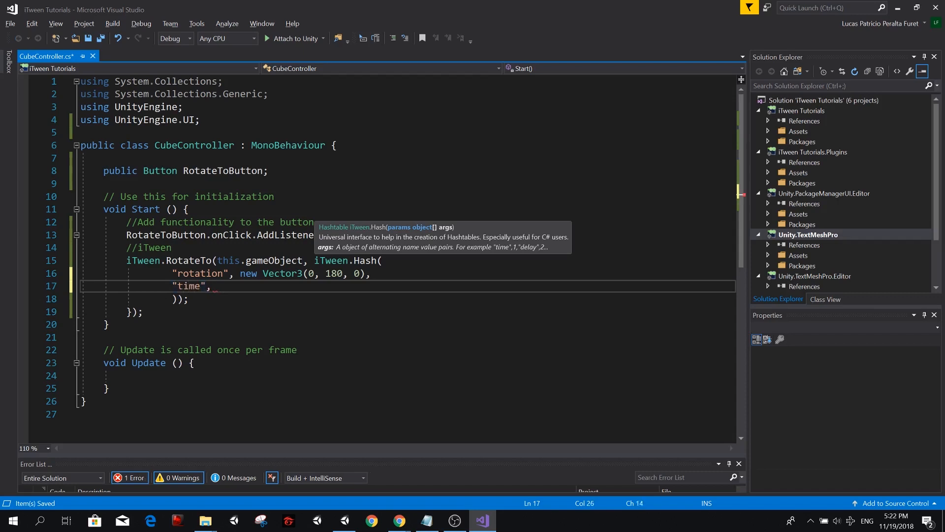
{"action": "type", "text": "2f"}
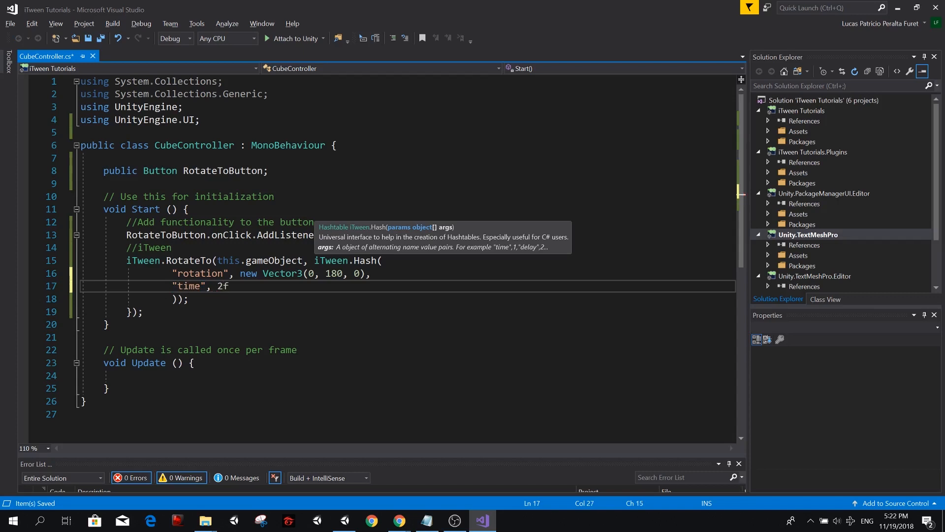
{"action": "type", "text": "."}
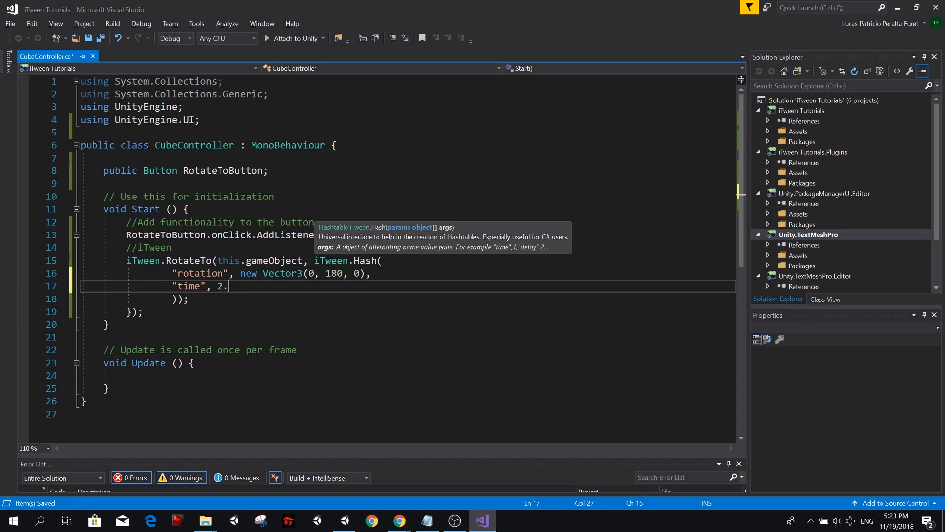
{"action": "type", "text": "f,"}
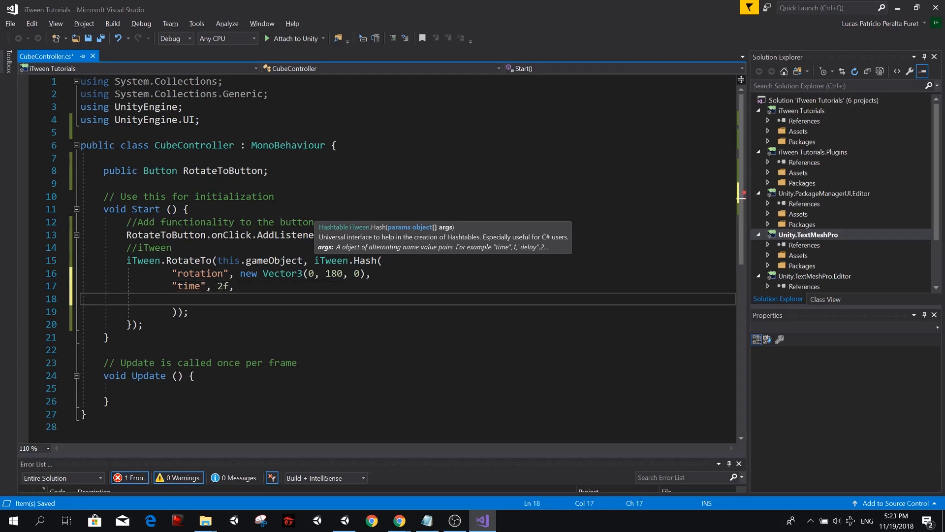
{"action": "type", "text": "easetype\", iTween."}
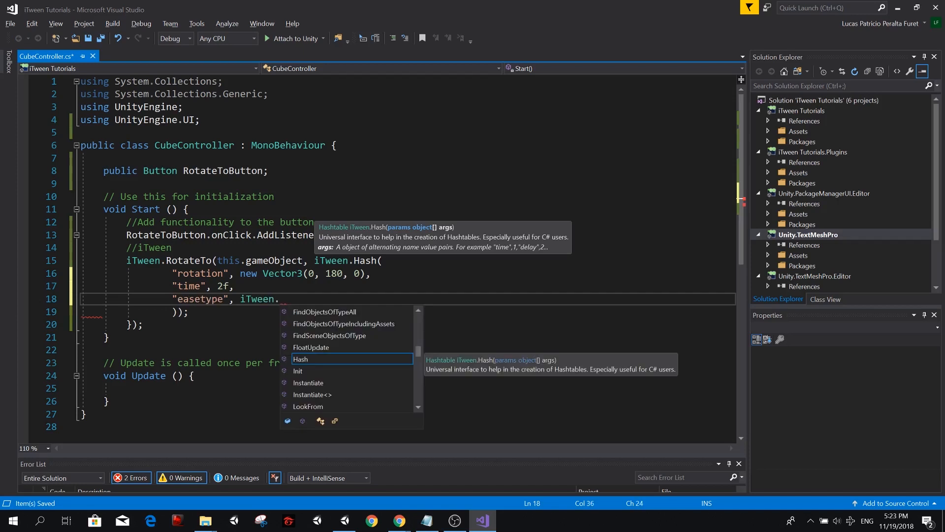
{"action": "type", "text": "eas"}
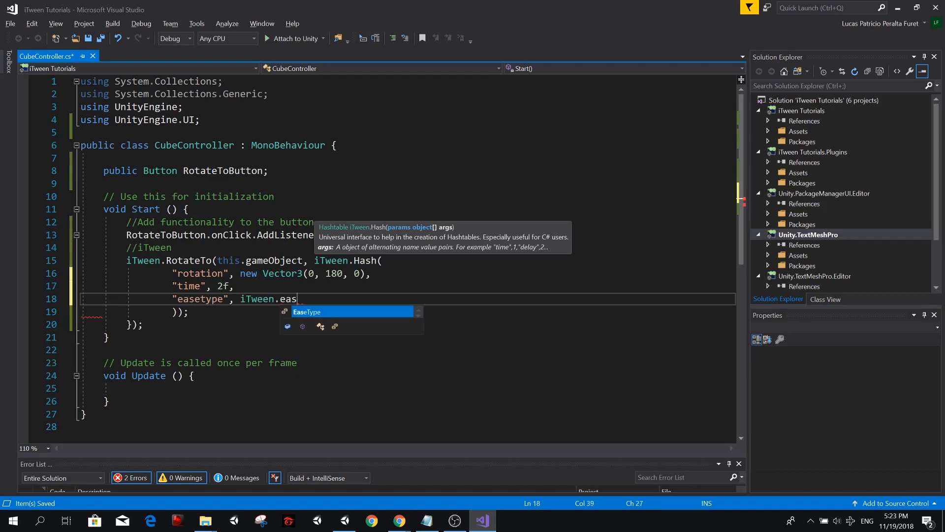
{"action": "type", "text": "EaseType.linear"}
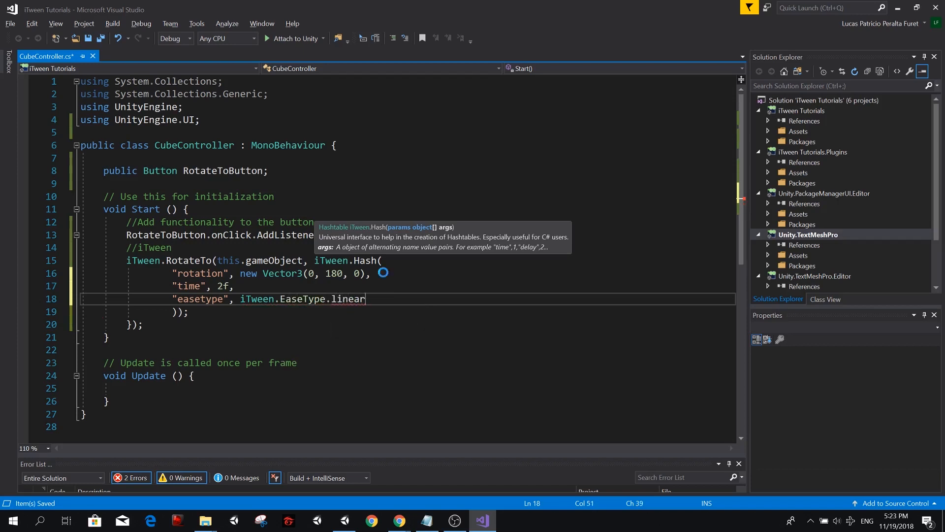
{"action": "double_click", "coordinate": [348, 299]}
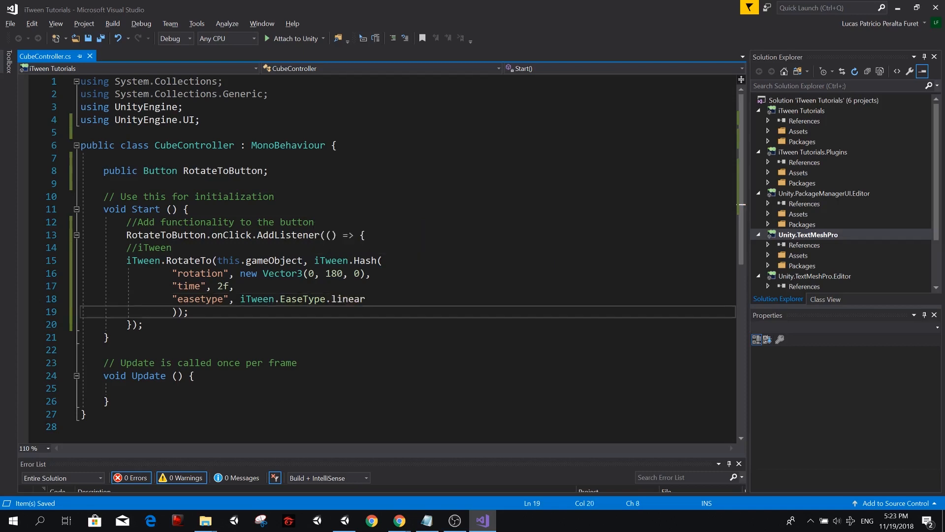
Step: Play the scene, use Rotate to so the cube reaches Y 180, retest from 90, then stop
{"action": "double_click", "coordinate": [348, 299]}
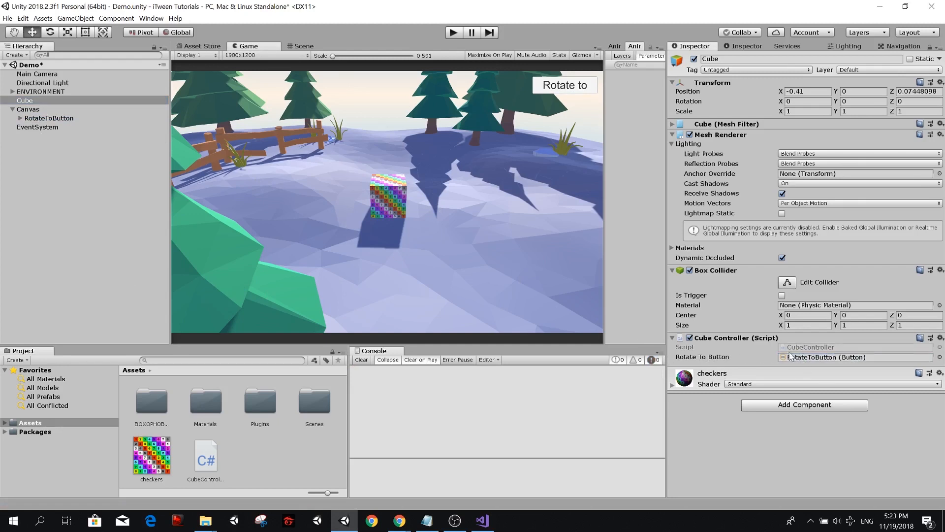
{"action": "mouse_move", "coordinate": [697, 362]}
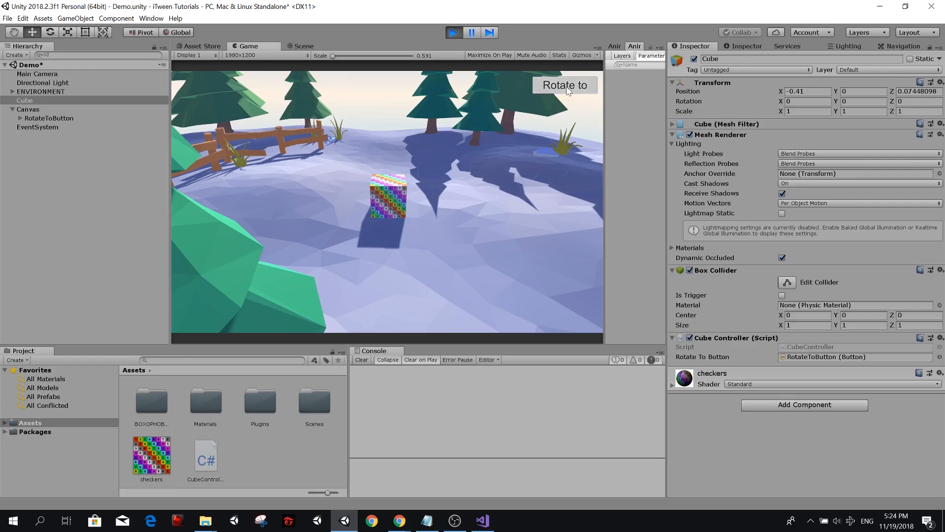
{"action": "left_click", "coordinate": [563, 85]}
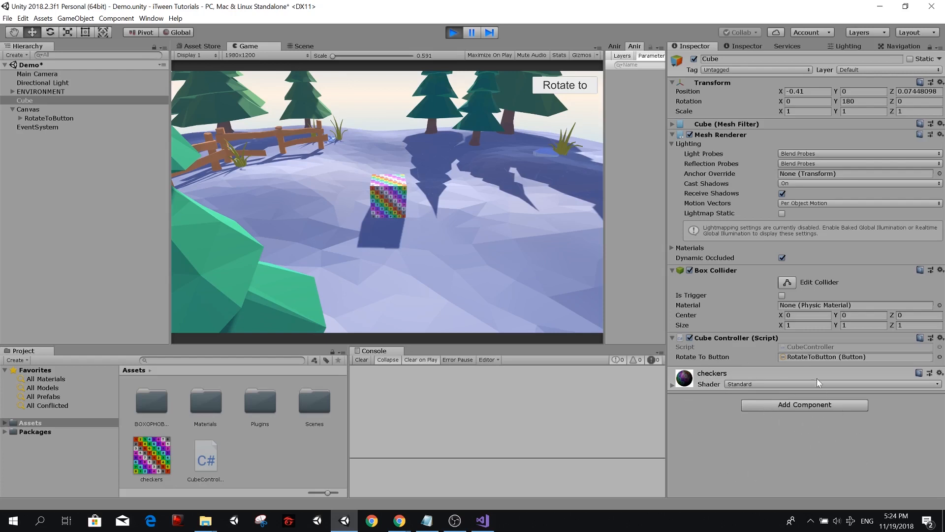
{"action": "mouse_move", "coordinate": [788, 428]}
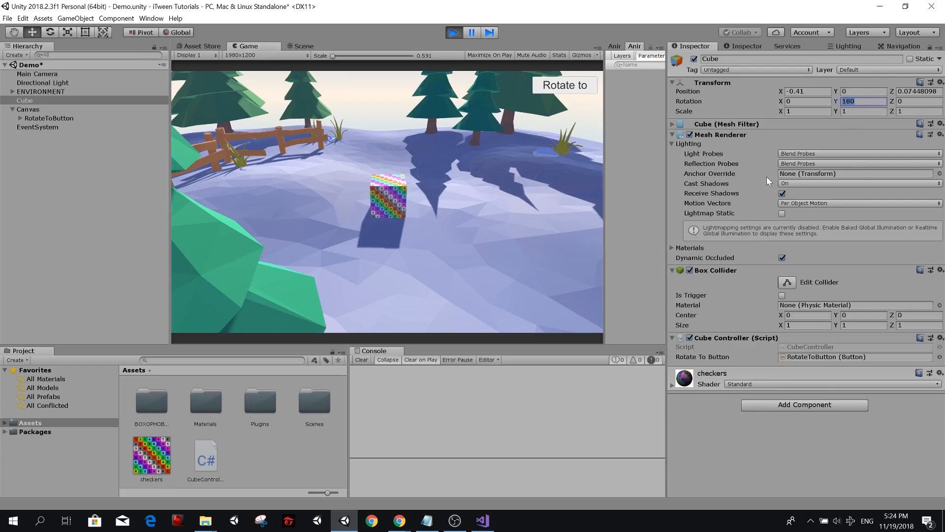
{"action": "mouse_move", "coordinate": [565, 91]}
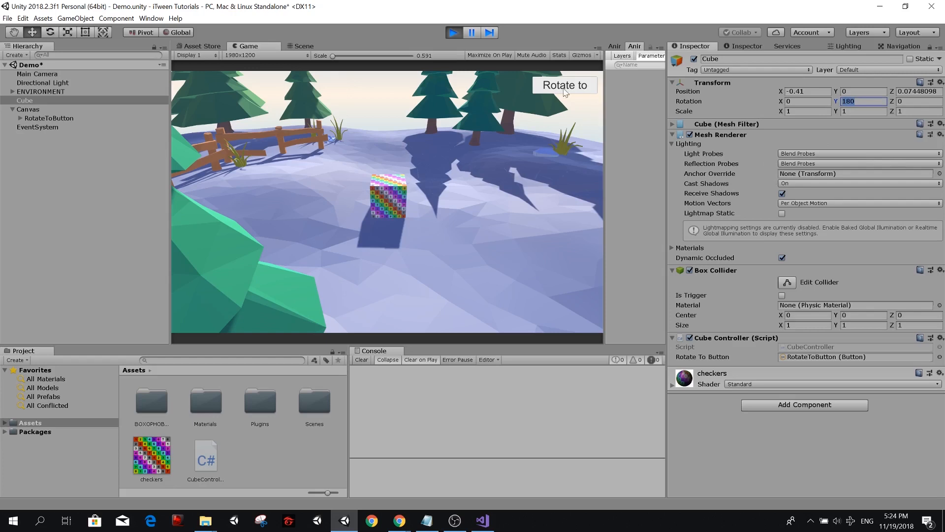
{"action": "mouse_move", "coordinate": [561, 93]}
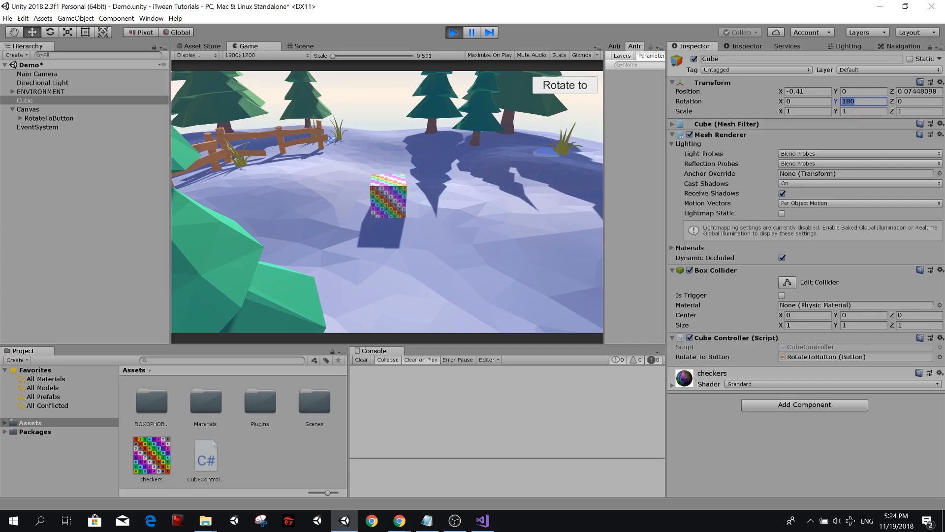
{"action": "left_click", "coordinate": [563, 85]}
{"action": "type", "text": "90"}
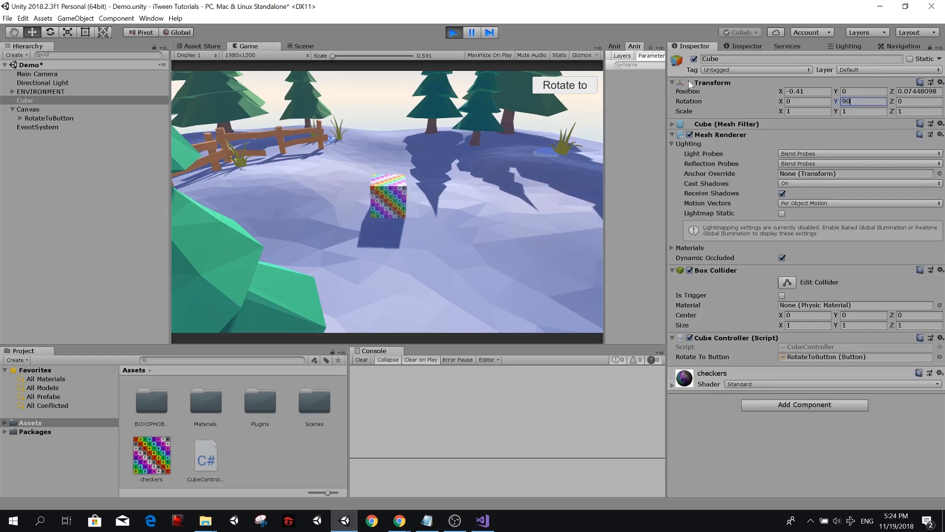
{"action": "mouse_move", "coordinate": [460, 166]}
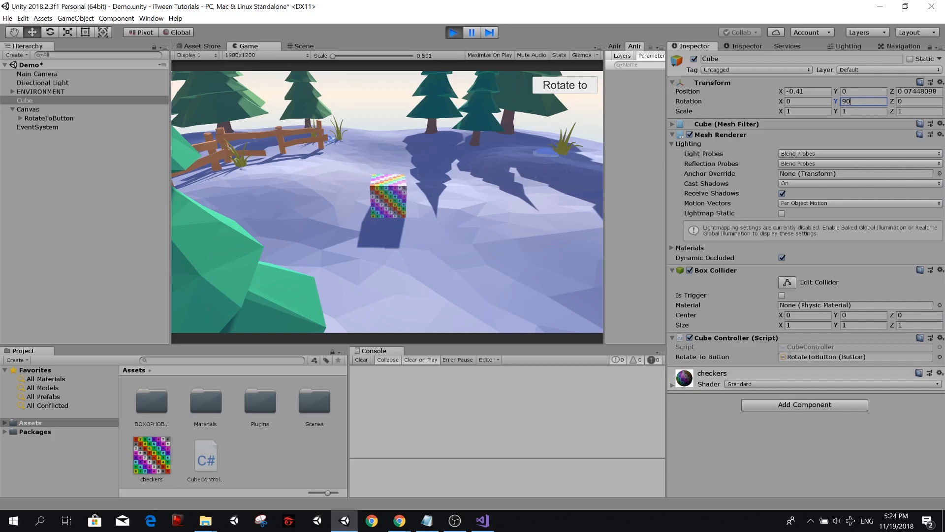
{"action": "mouse_move", "coordinate": [423, 164]}
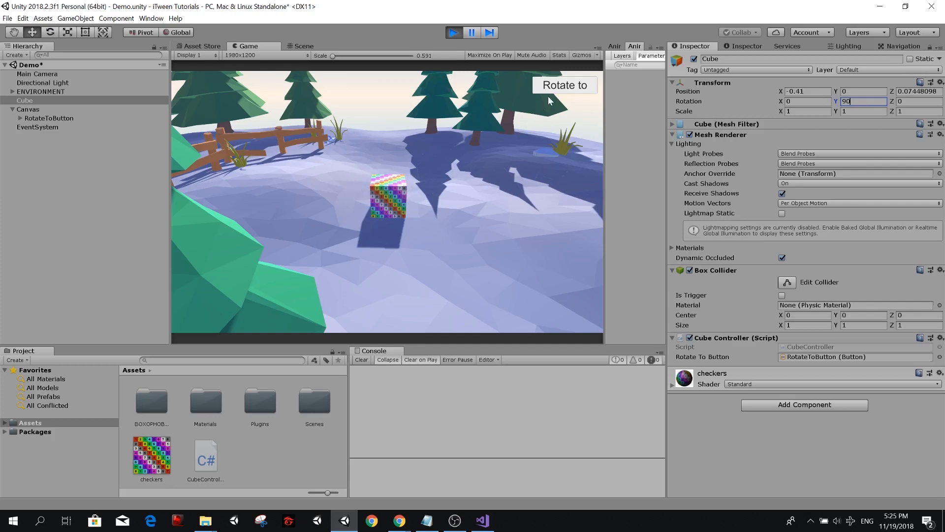
{"action": "left_click", "coordinate": [563, 85]}
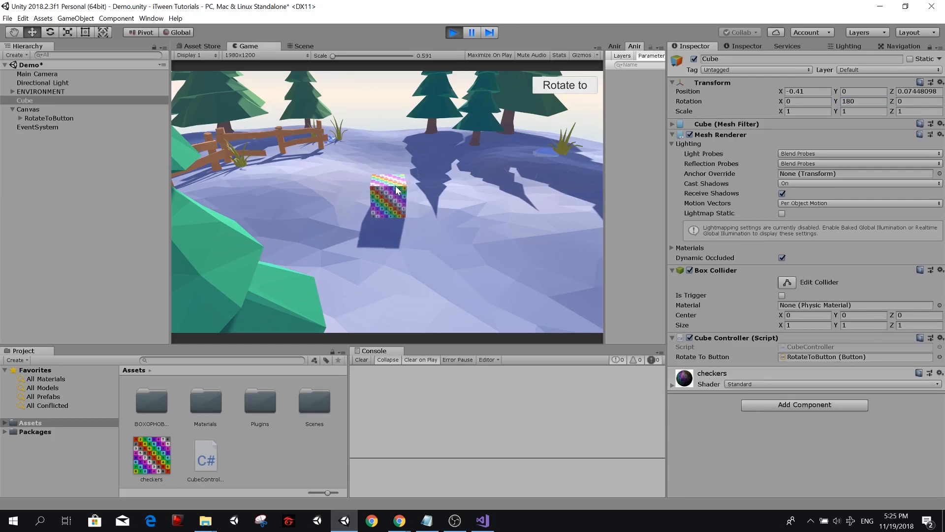
{"action": "left_click", "coordinate": [481, 520]}
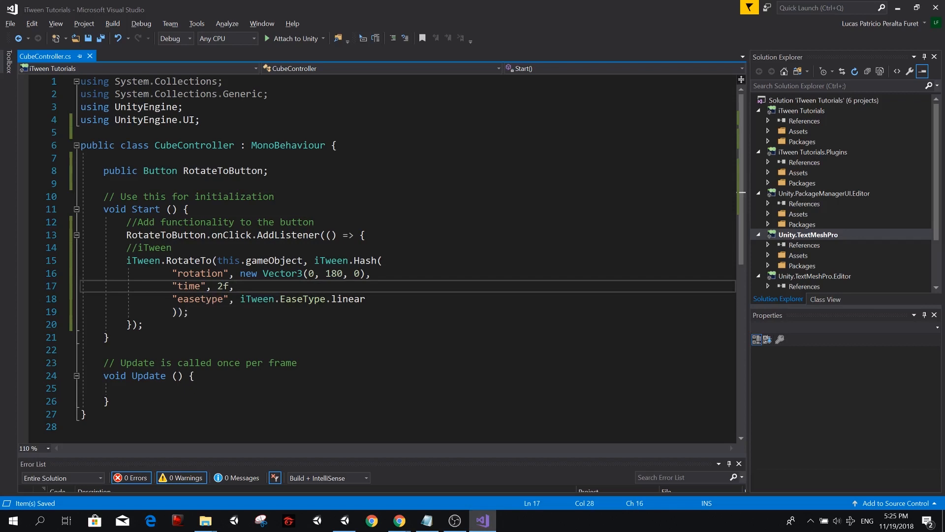
Step: Replace "time" with "speed" keeping 2f, then switch back to Unity
{"action": "type", "text": "speed"}
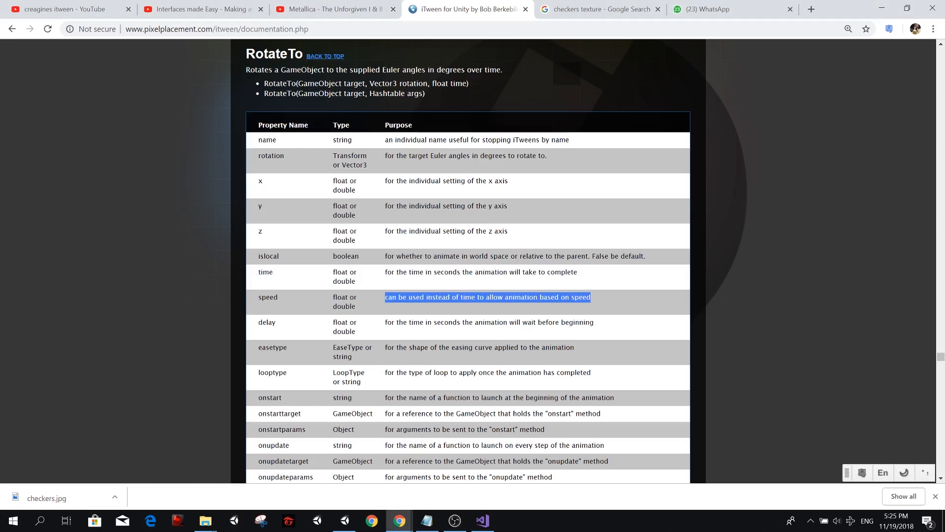
{"action": "left_click", "coordinate": [345, 520]}
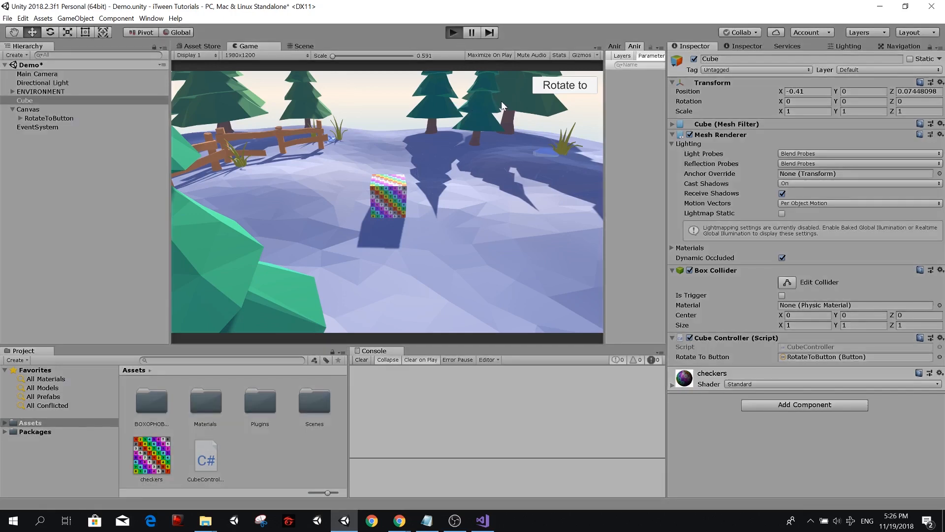
Step: Play the scene to watch the slow speed-based rotation, then stop it
{"action": "left_click", "coordinate": [563, 85]}
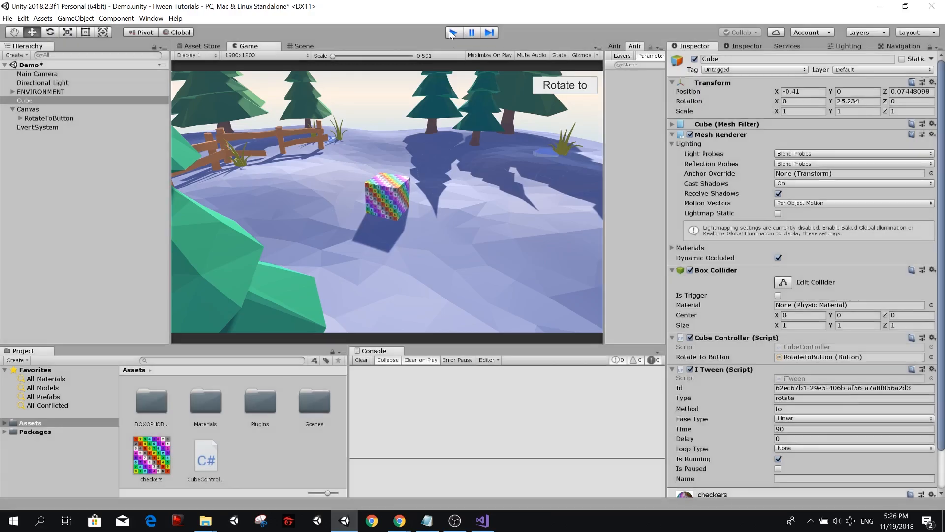
{"action": "left_click", "coordinate": [480, 520]}
{"action": "type", "text": "90"}
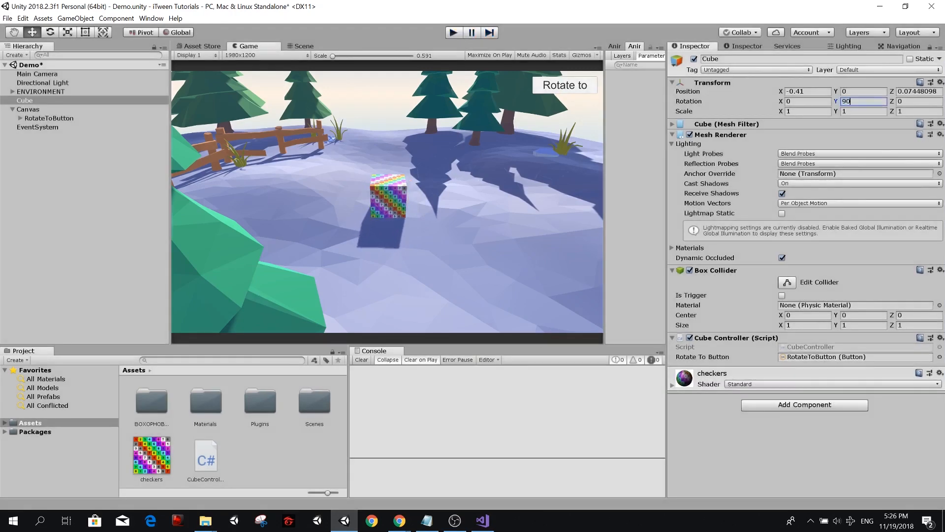
Step: With the cube's Y rotation at 90, fire Rotate to so it carries on to 180, then stop
{"action": "key", "text": "enter"}
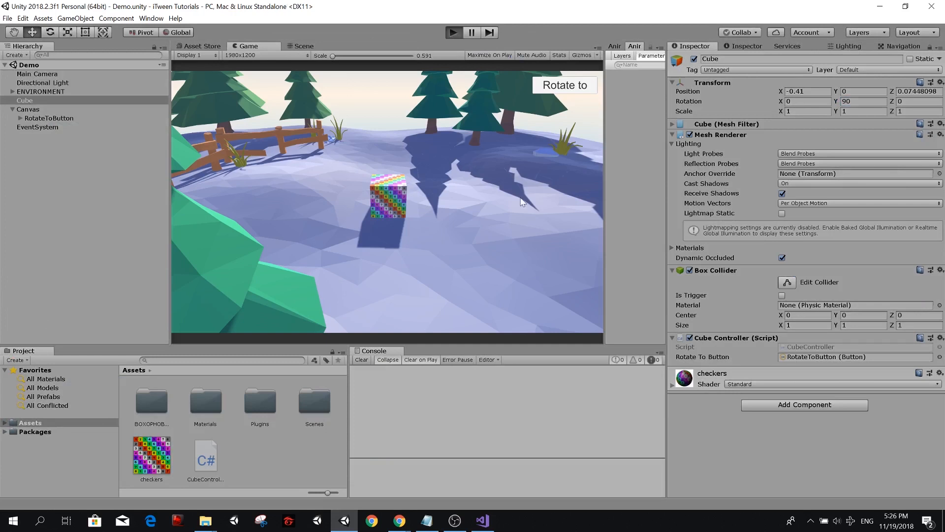
{"action": "mouse_move", "coordinate": [458, 198]}
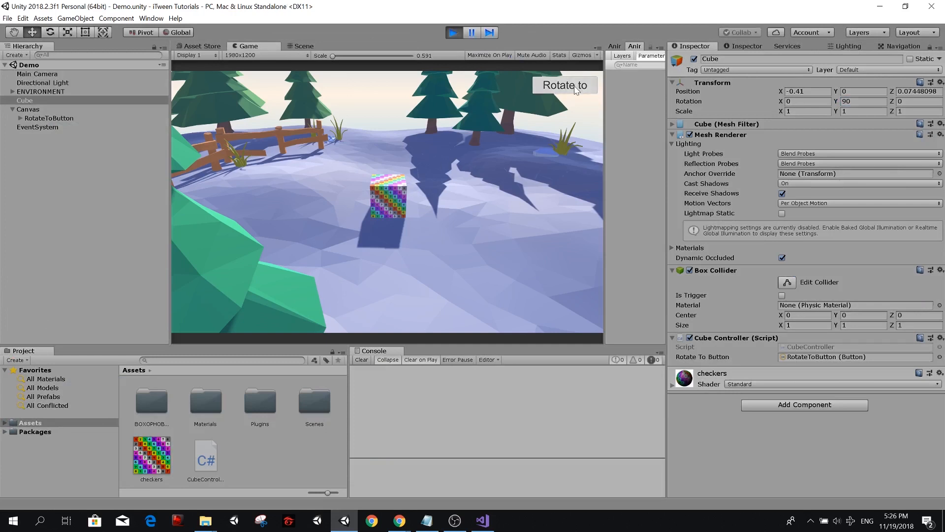
{"action": "left_click", "coordinate": [565, 84]}
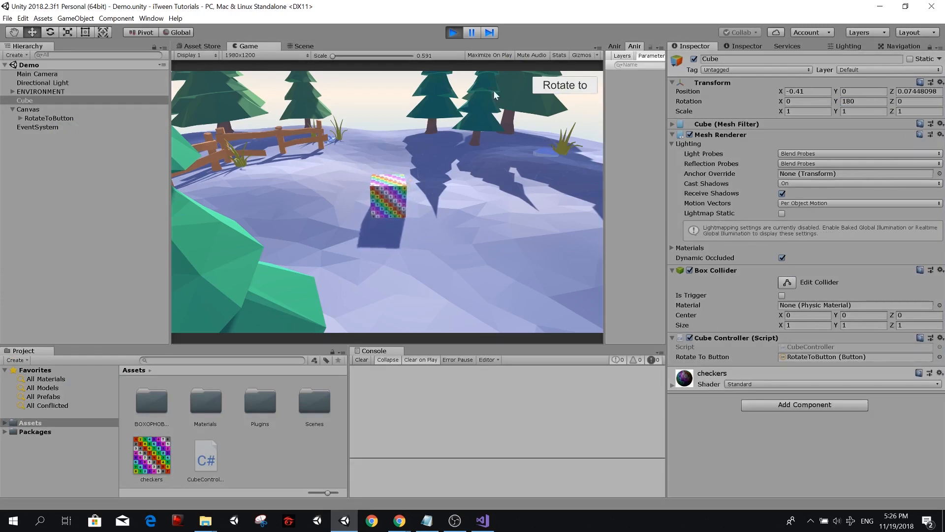
{"action": "left_click", "coordinate": [481, 520]}
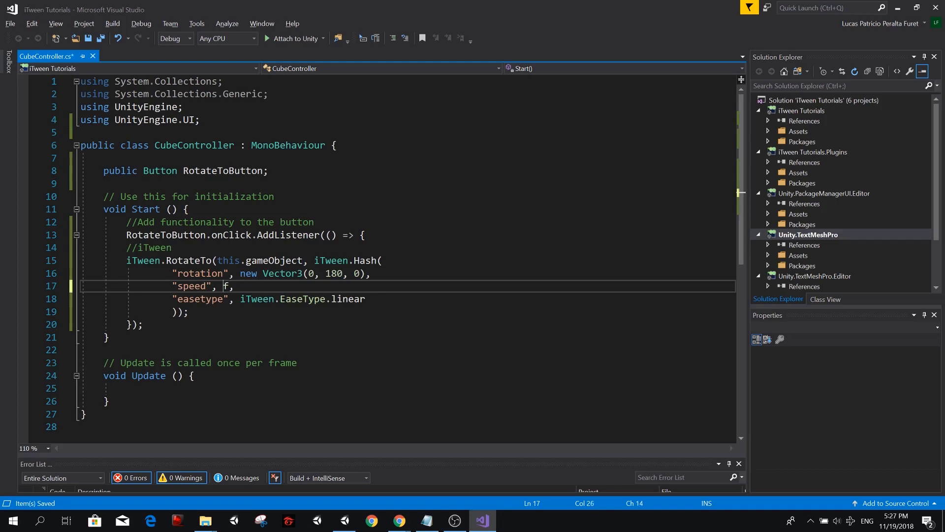
Step: Set the tween speed to 50 and replace the linear easing with a sine EaseType, then return to Unity
{"action": "type", "text": "50"}
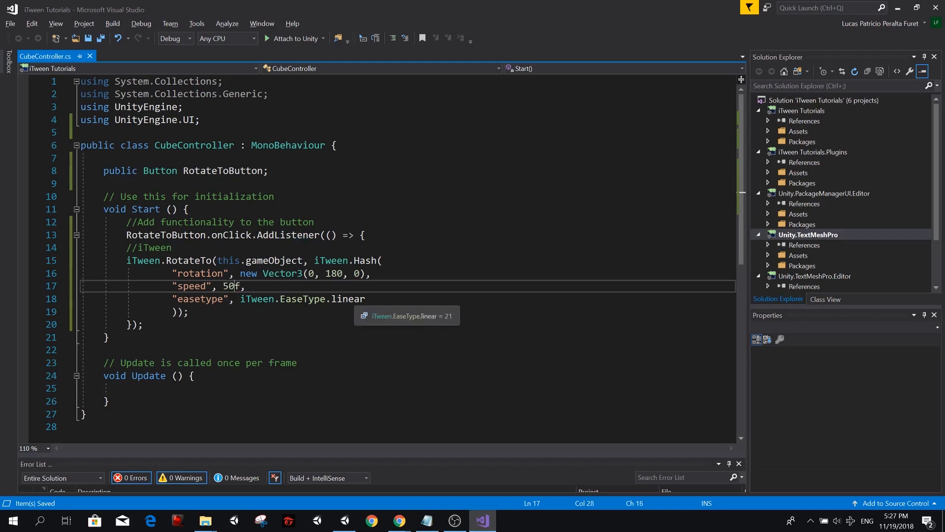
{"action": "double_click", "coordinate": [348, 298]}
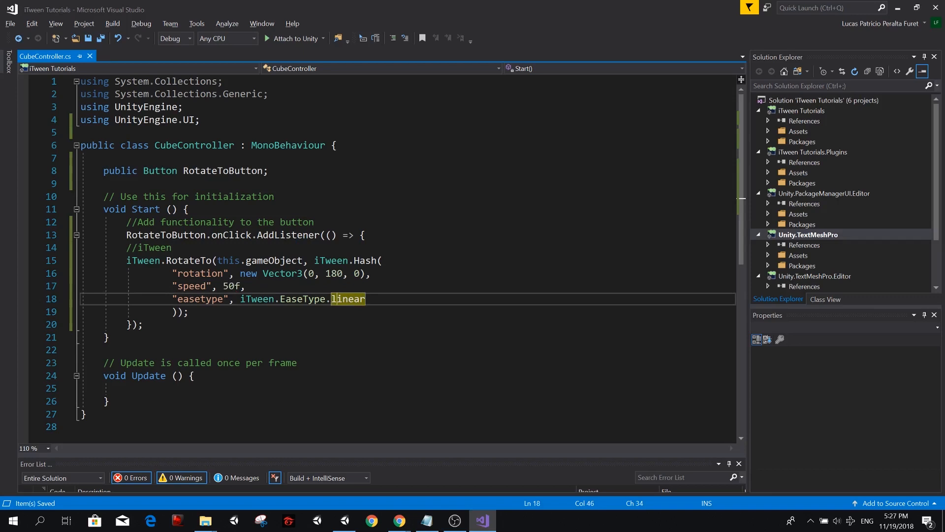
{"action": "double_click", "coordinate": [347, 299]}
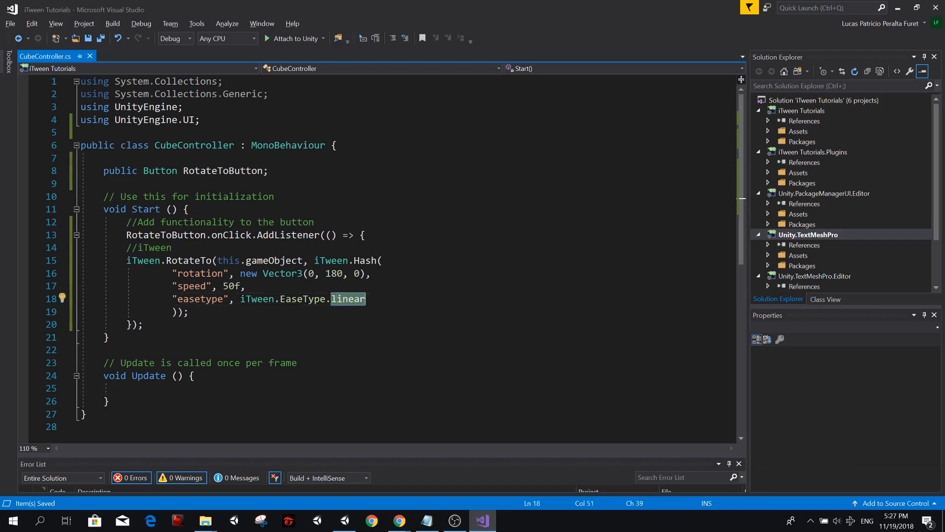
{"action": "mouse_move", "coordinate": [348, 298]}
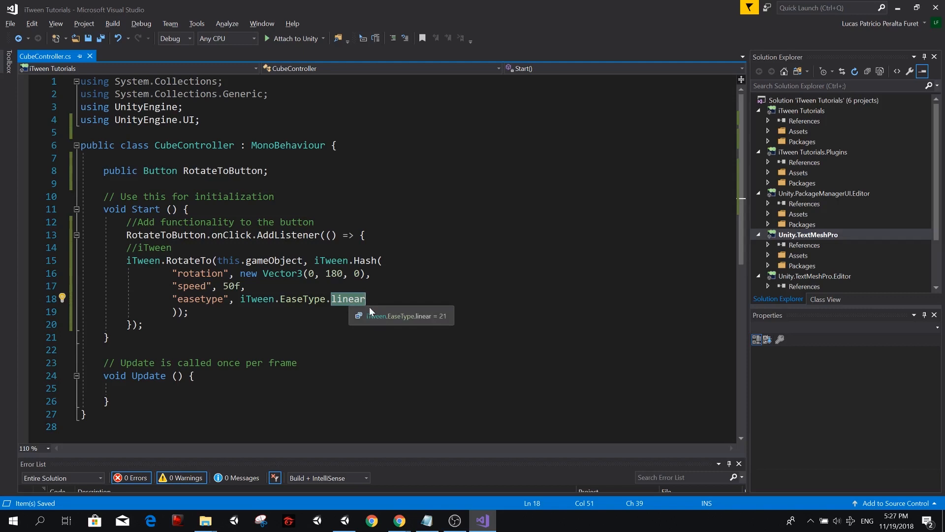
{"action": "mouse_move", "coordinate": [347, 298]}
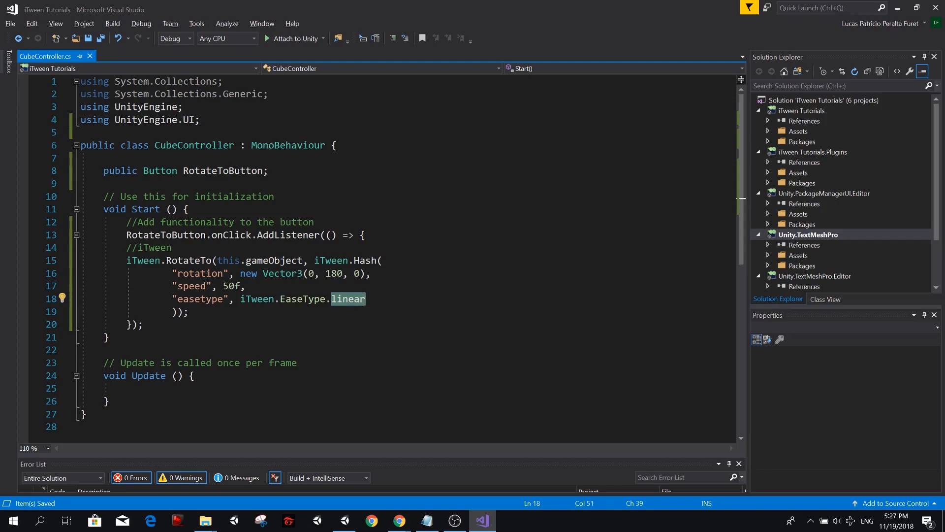
{"action": "type", "text": "sine"}
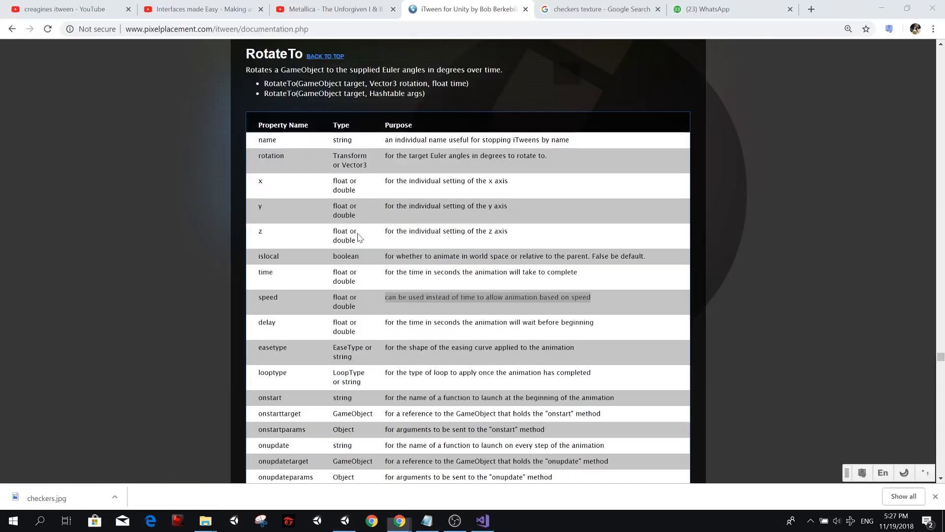
{"action": "left_click", "coordinate": [345, 520]}
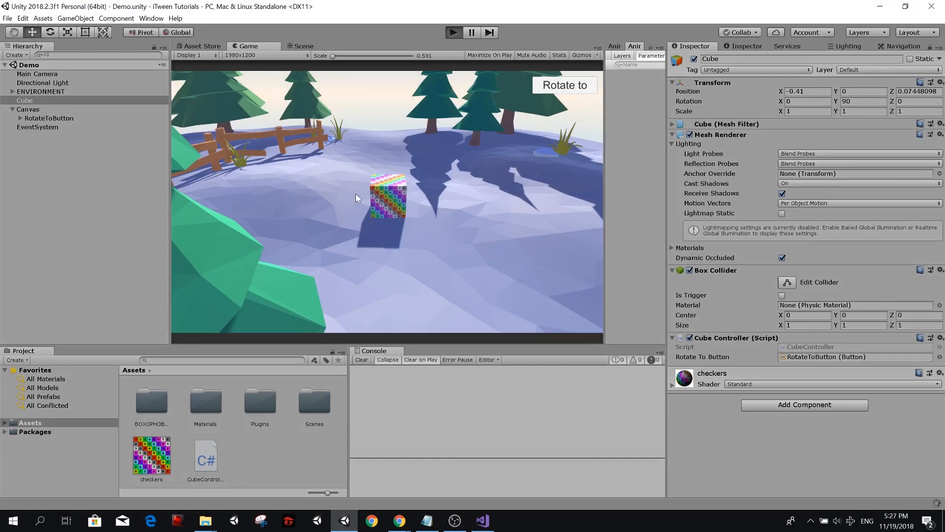
{"action": "mouse_move", "coordinate": [445, 163]}
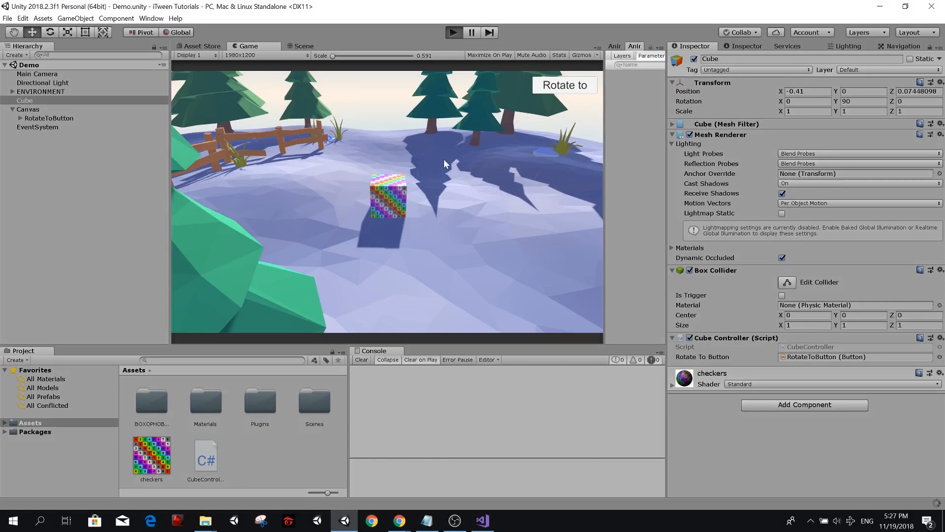
Step: Play the scene and fire Rotate to from a 0 degree Y start
{"action": "left_click", "coordinate": [453, 33]}
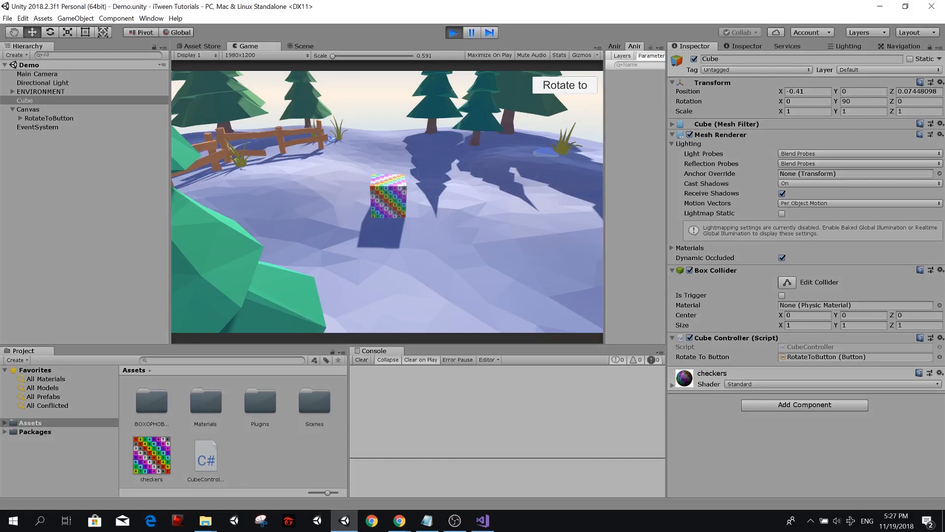
{"action": "left_click", "coordinate": [864, 100]}
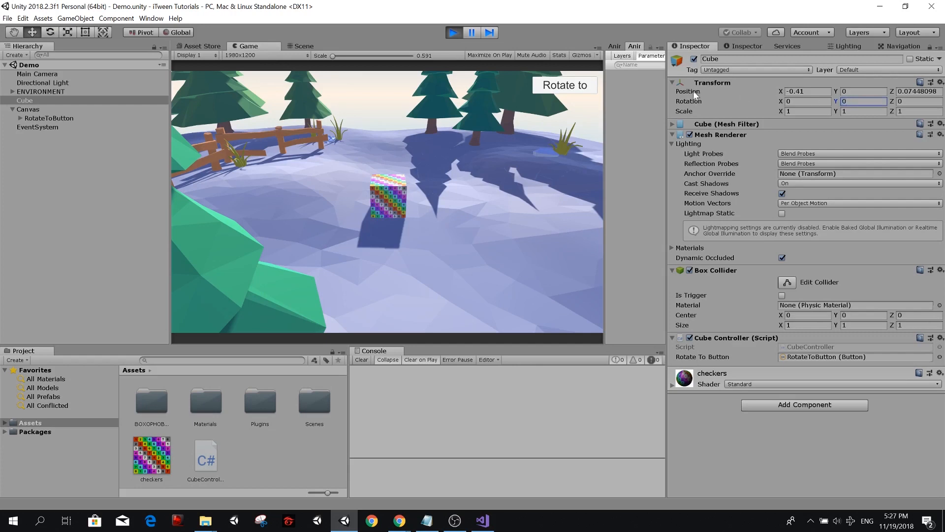
{"action": "left_click", "coordinate": [563, 85]}
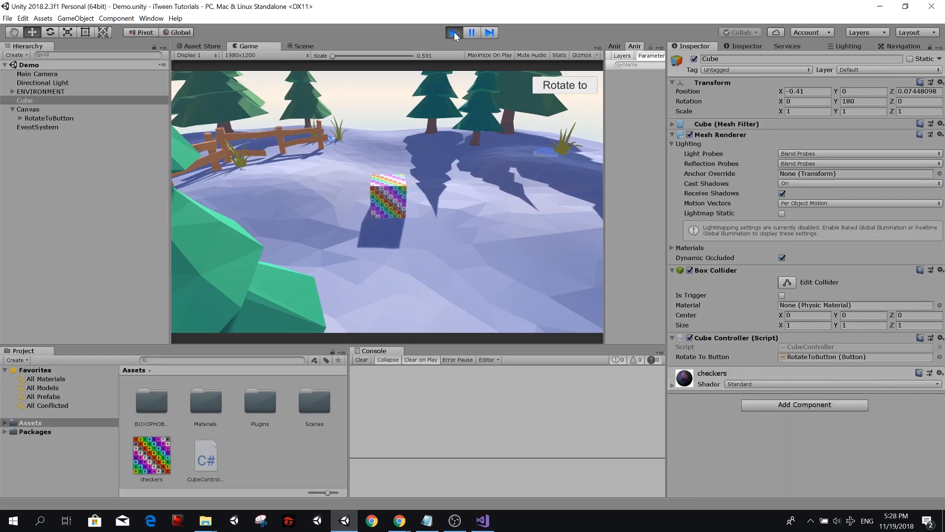
{"action": "left_click", "coordinate": [480, 520]}
{"action": "type", "text": "90"}
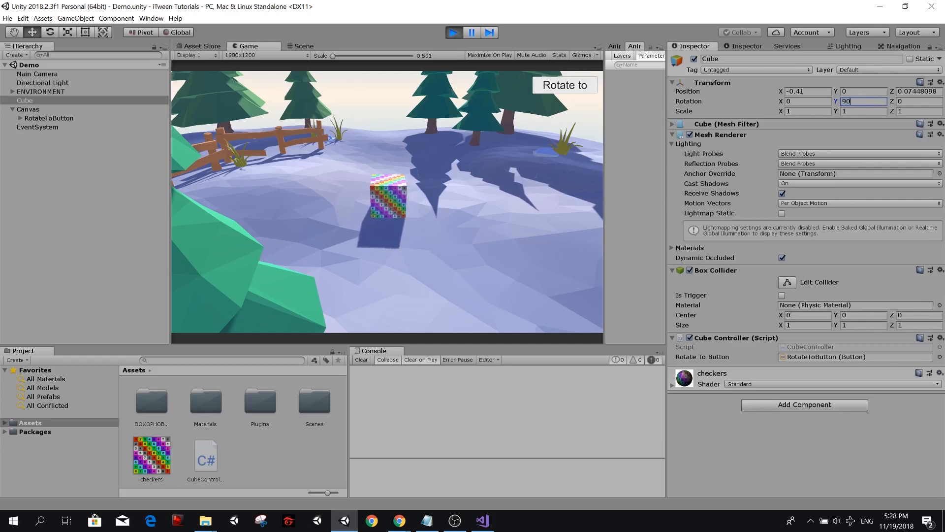
Step: Fire Rotate to again from a 90 degree start, confirming it reaches 180, then stop playing
{"action": "left_click", "coordinate": [563, 84]}
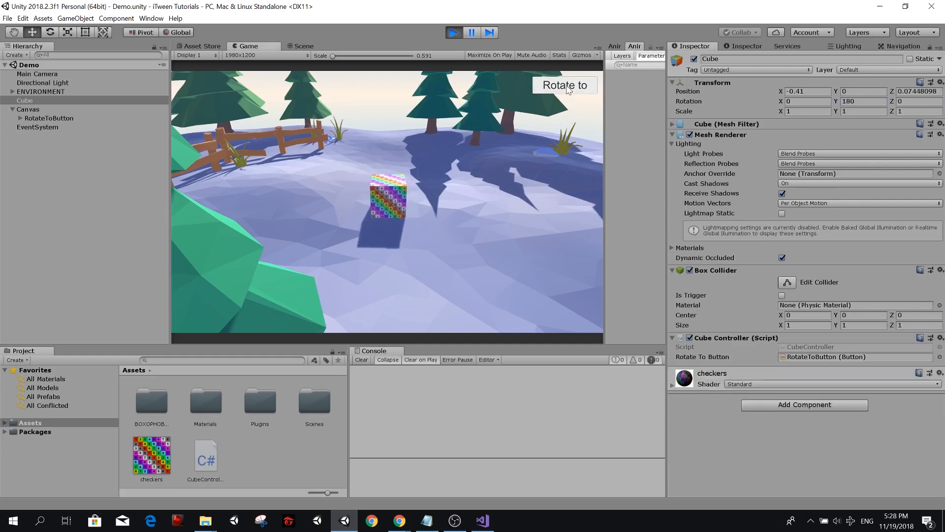
{"action": "left_click", "coordinate": [564, 85]}
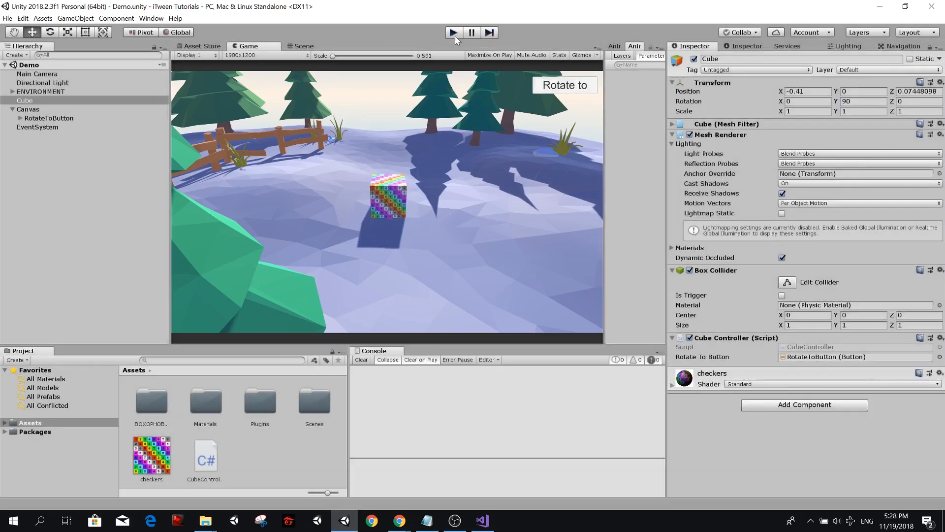
{"action": "left_click", "coordinate": [481, 520]}
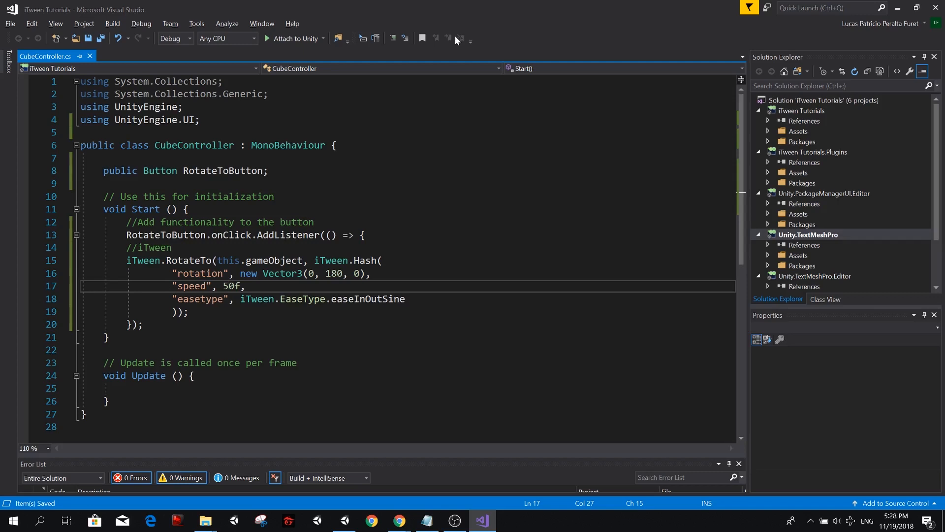
Step: Replace the easeInOutSine easing with a bounce EaseType
{"action": "double_click", "coordinate": [367, 298]}
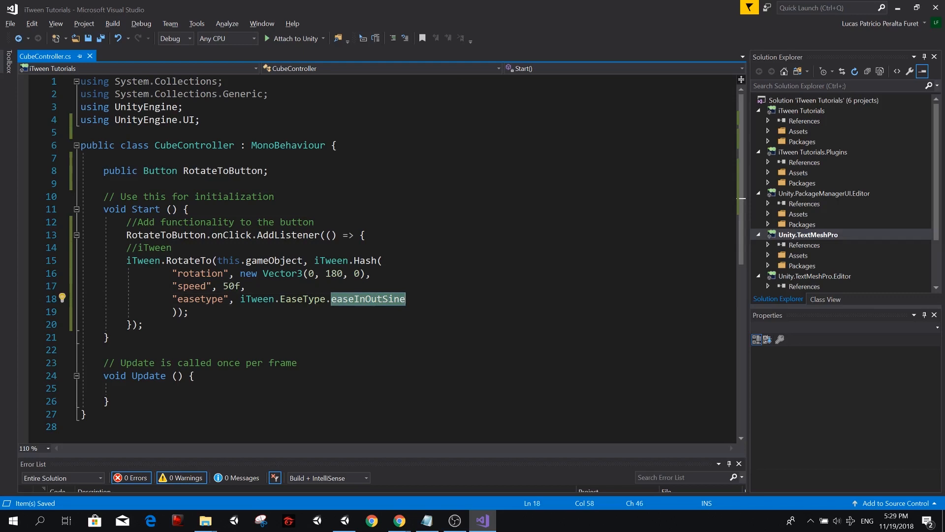
{"action": "type", "text": "bounc"}
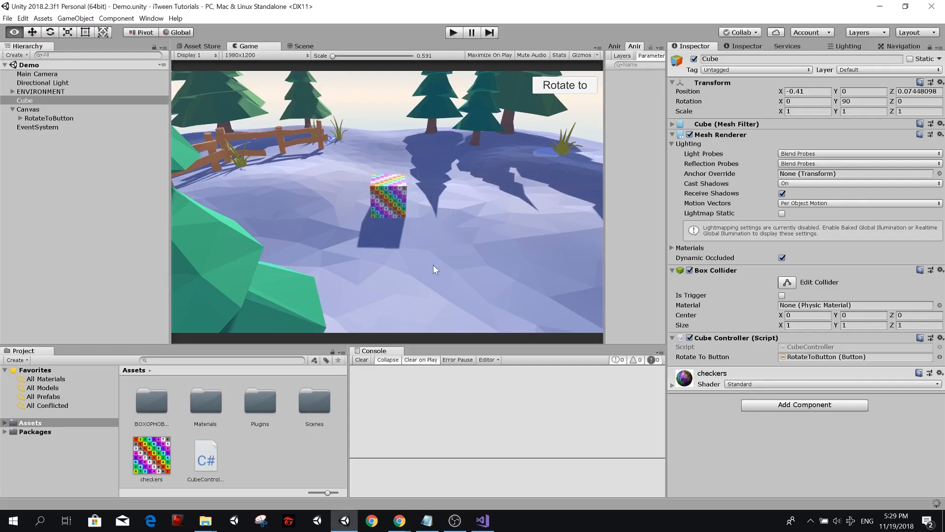
Step: Play the scene and fire Rotate to so the cube turns to 180 with bounce easing
{"action": "left_click", "coordinate": [453, 33]}
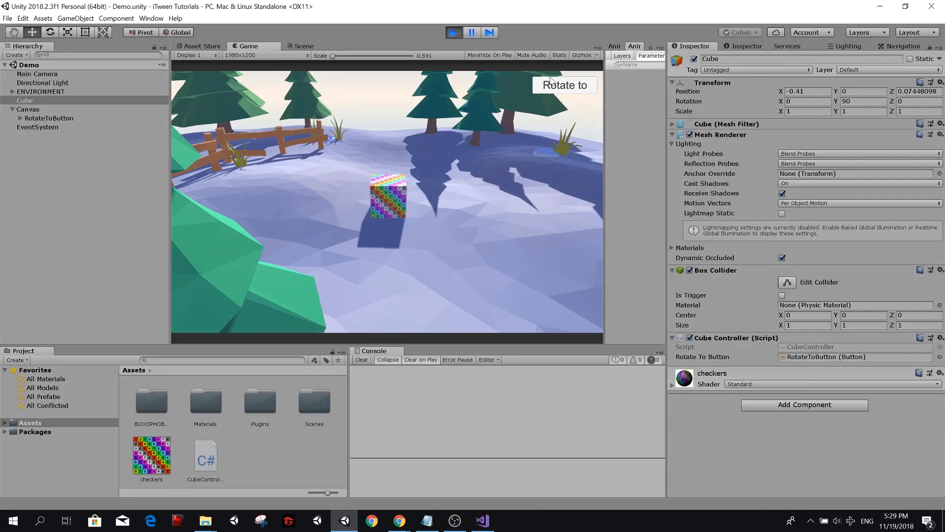
{"action": "left_click", "coordinate": [564, 85]}
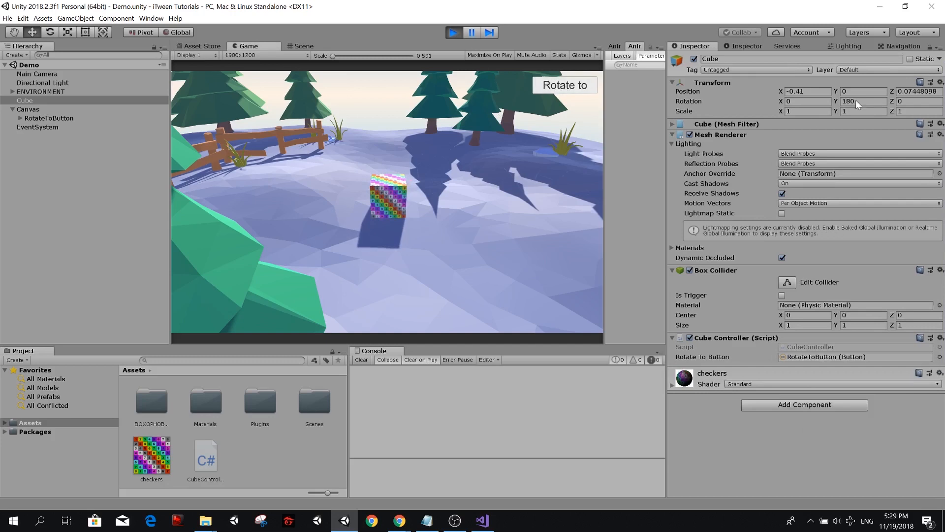
{"action": "left_click", "coordinate": [564, 84]}
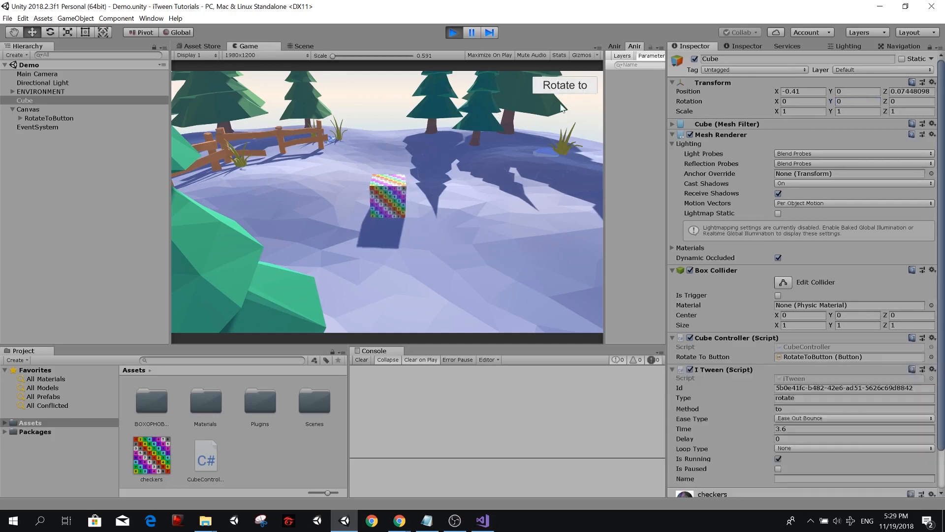
{"action": "left_click", "coordinate": [563, 85]}
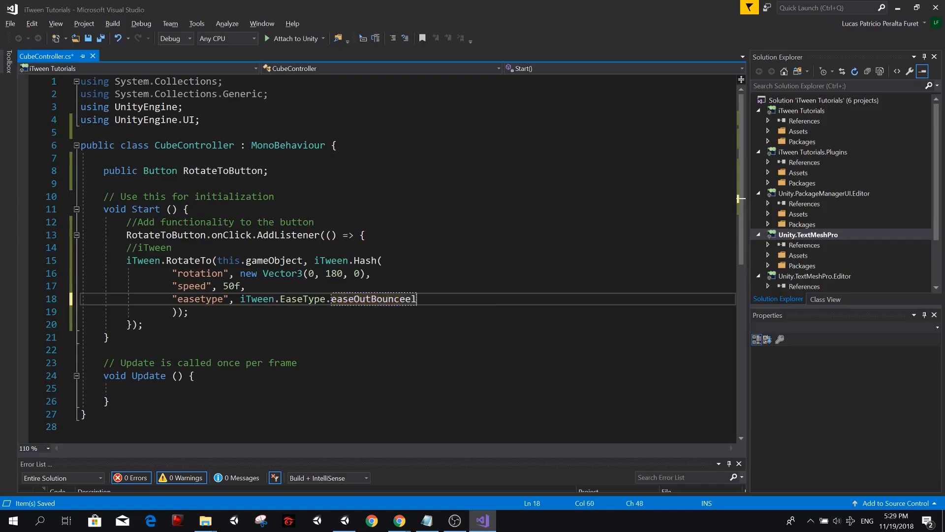
Step: Change the RotateTo easing from easeOutBounce to easeOutElastic
{"action": "type", "text": "ela"}
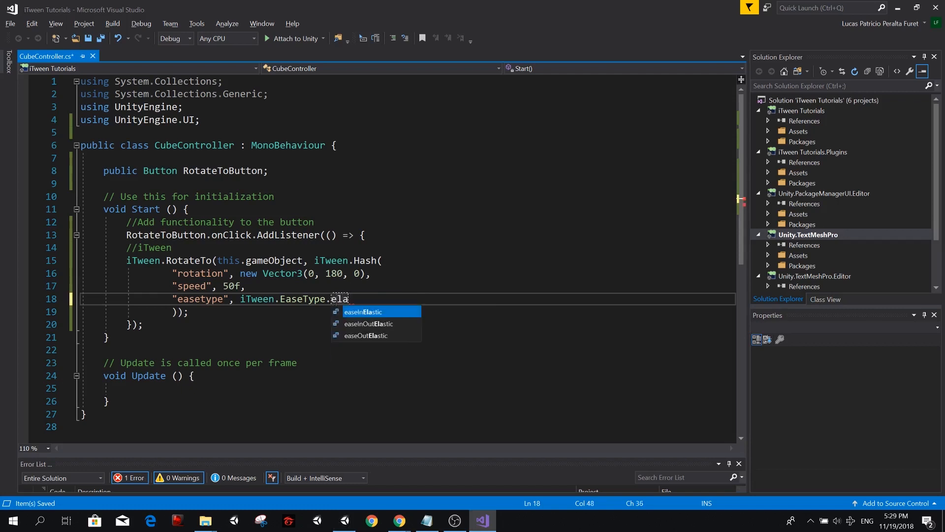
{"action": "key", "text": "down"}
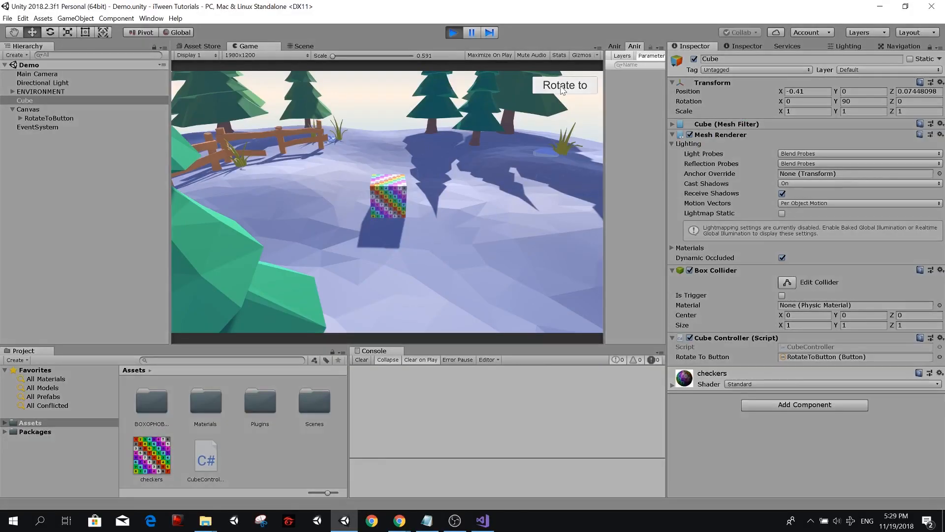
Step: Reset the cube's Y rotation to 180 and fire Rotate to again with elastic easing
{"action": "left_click", "coordinate": [563, 85]}
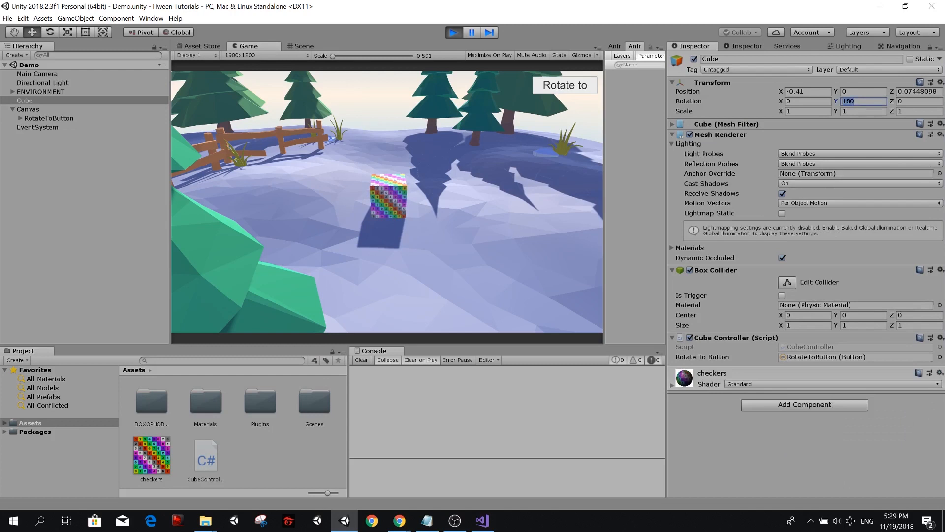
{"action": "left_click", "coordinate": [563, 84]}
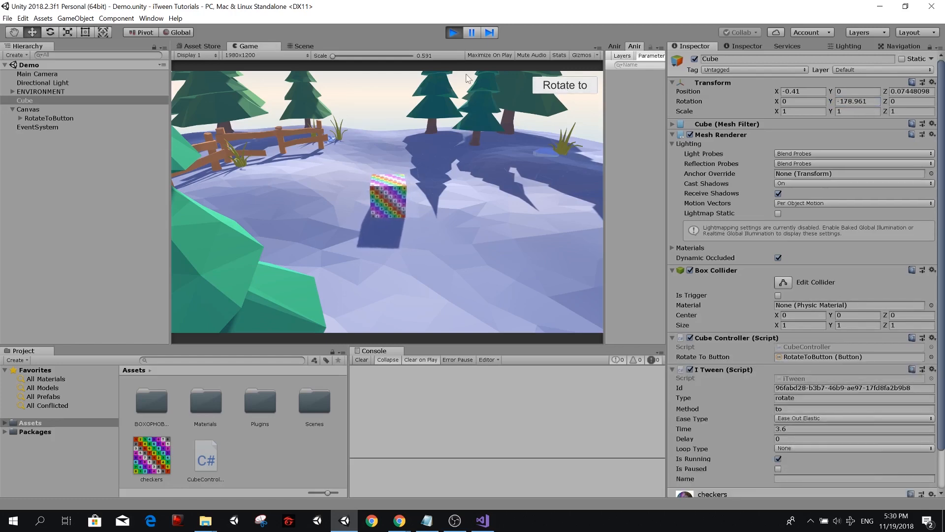
{"action": "left_click", "coordinate": [480, 520]}
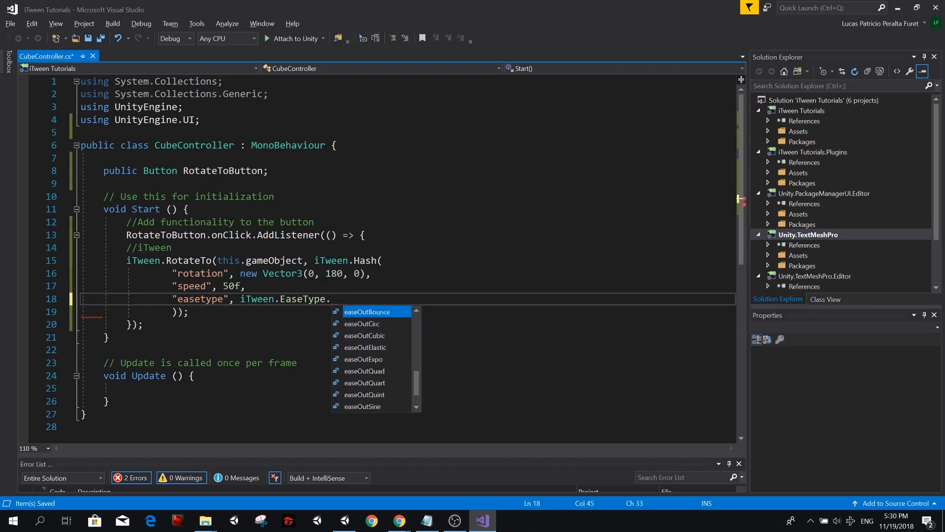
Step: Set the easing to easeInOutSine and declare a public Button RotateByButton field
{"action": "type", "text": "easeInOutSine"}
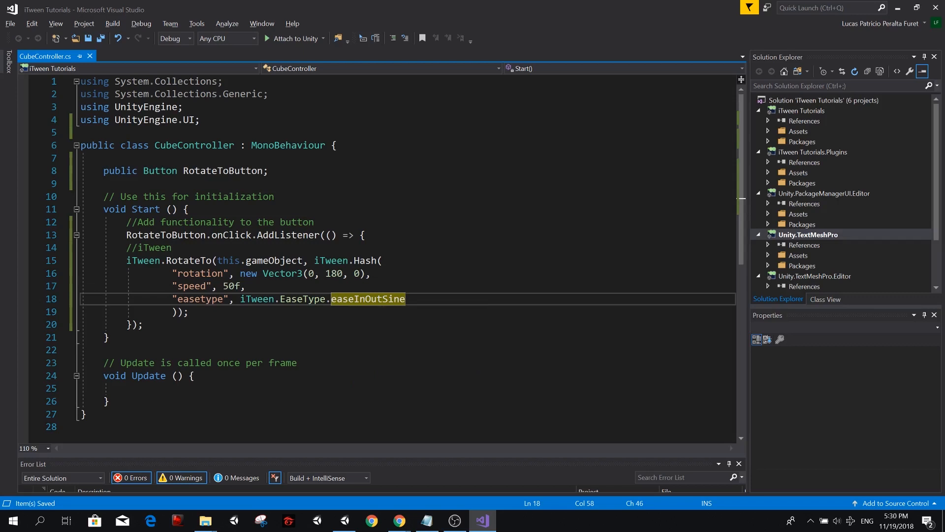
{"action": "left_click", "coordinate": [212, 260]}
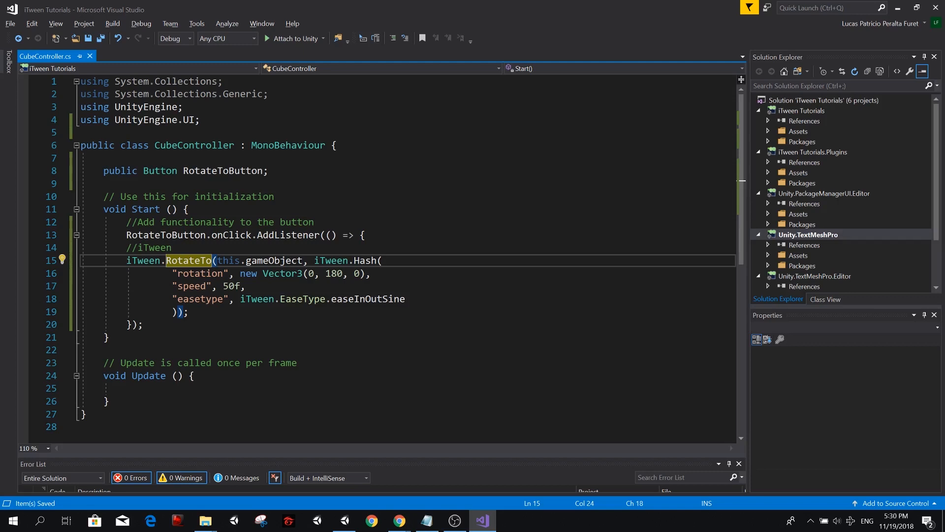
{"action": "type", "text": "public Button RotateToButton;"}
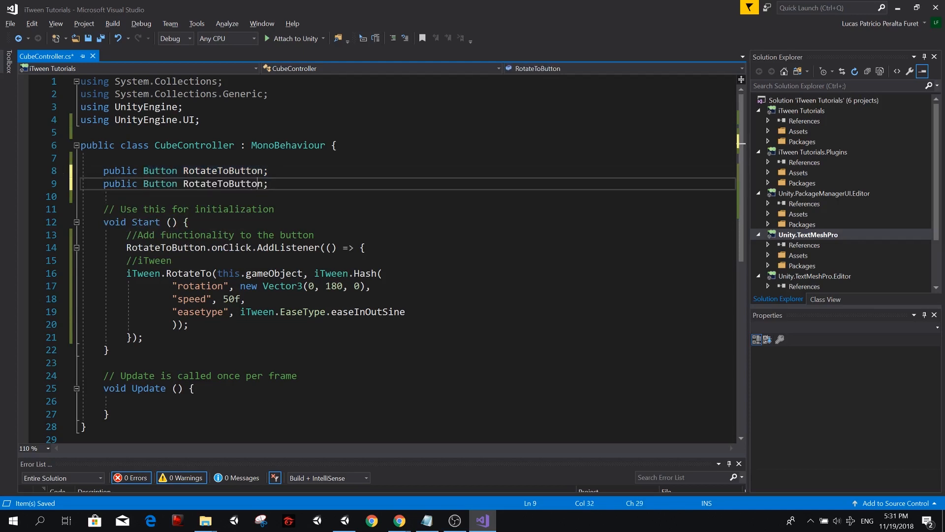
{"action": "type", "text": "RotateBButton"}
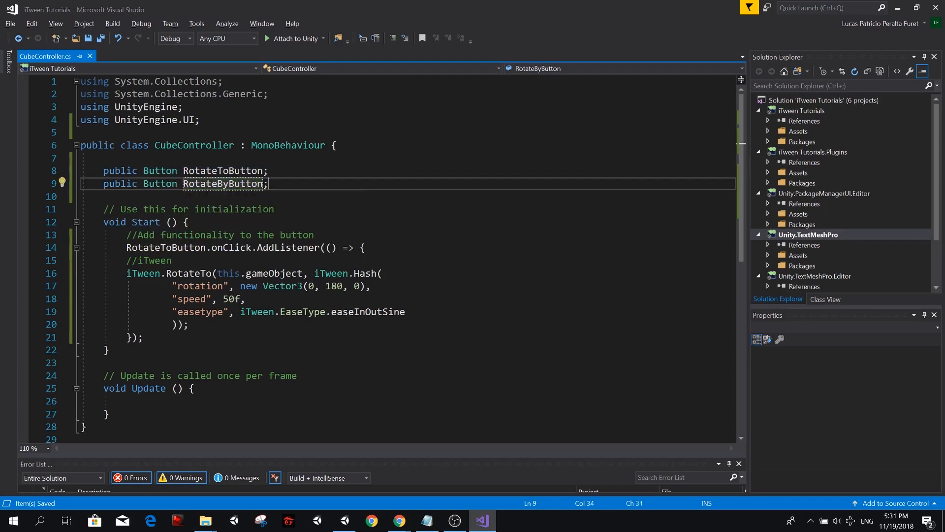
Step: Duplicate the listener block as a RotateBy call on "y" with 90f, then consult the iTween docs
{"action": "left_click_drag", "start_coordinate": [234, 298], "coordinate": [184, 312]}
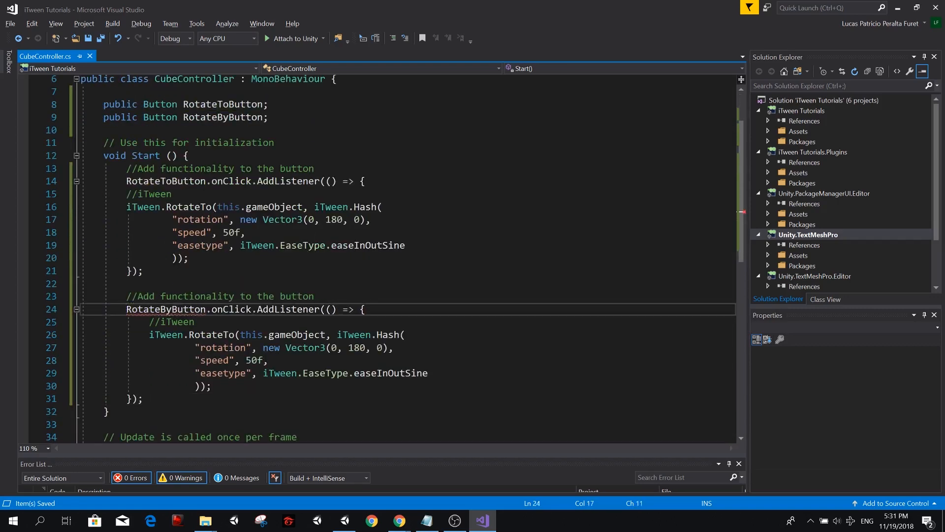
{"action": "double_click", "coordinate": [223, 348]}
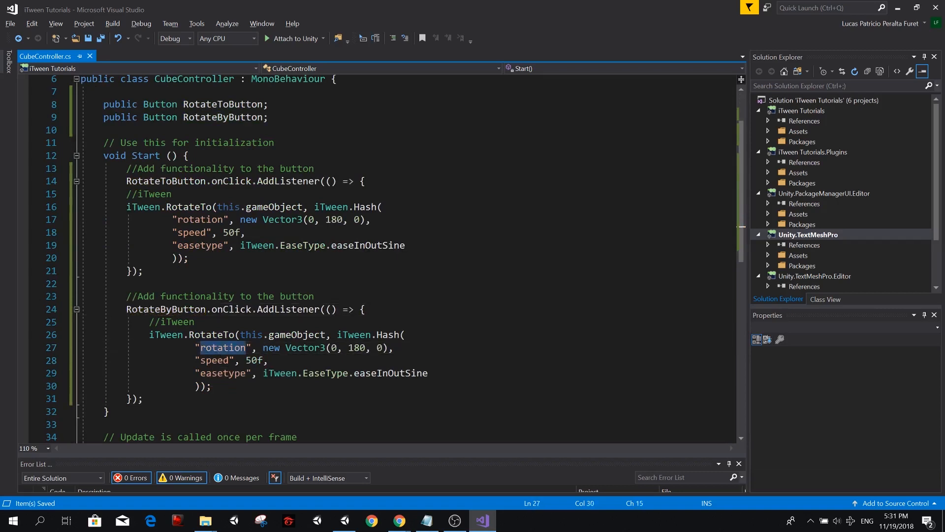
{"action": "type", "text": "y\", ,"}
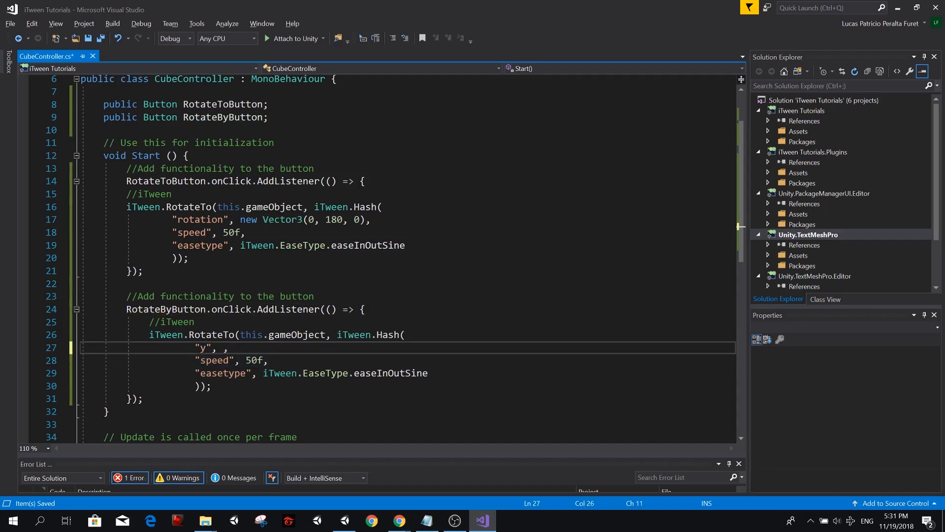
{"action": "type", "text": "90"}
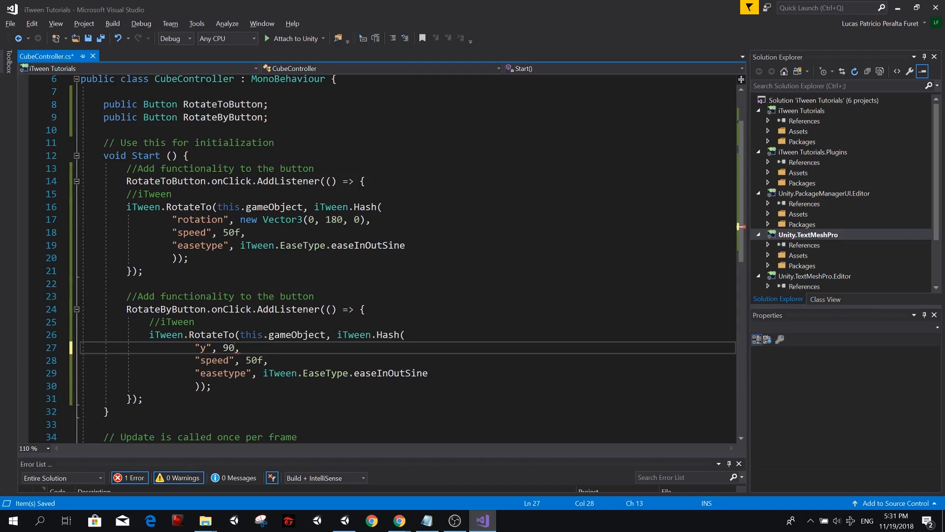
{"action": "type", "text": "f"}
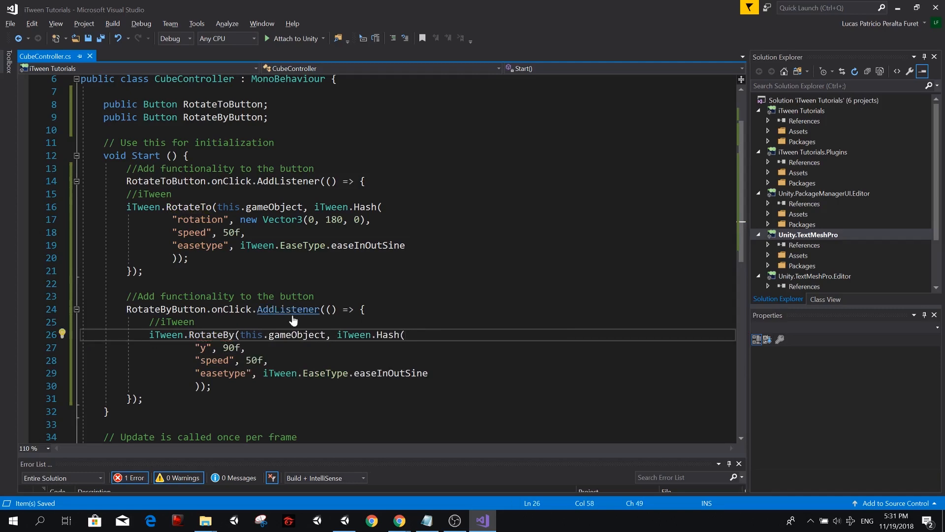
{"action": "double_click", "coordinate": [229, 347]}
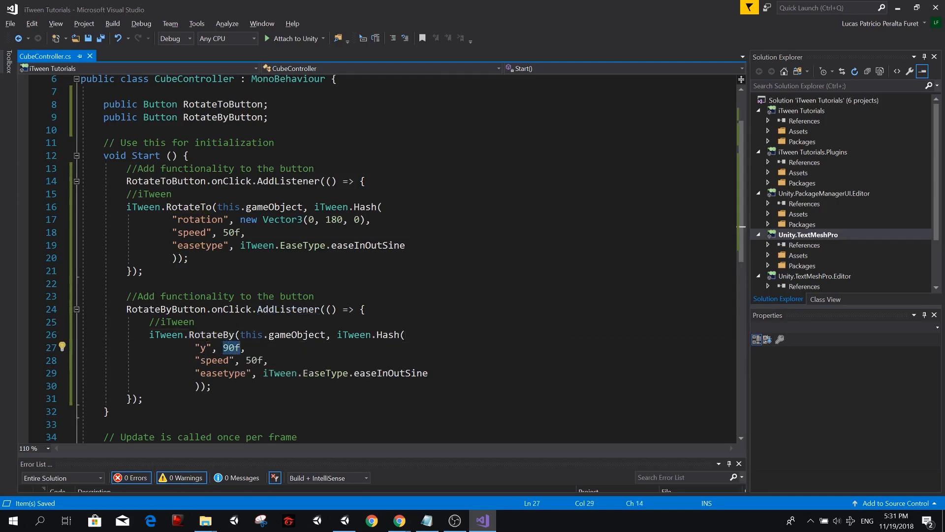
{"action": "key", "text": "alt+tab"}
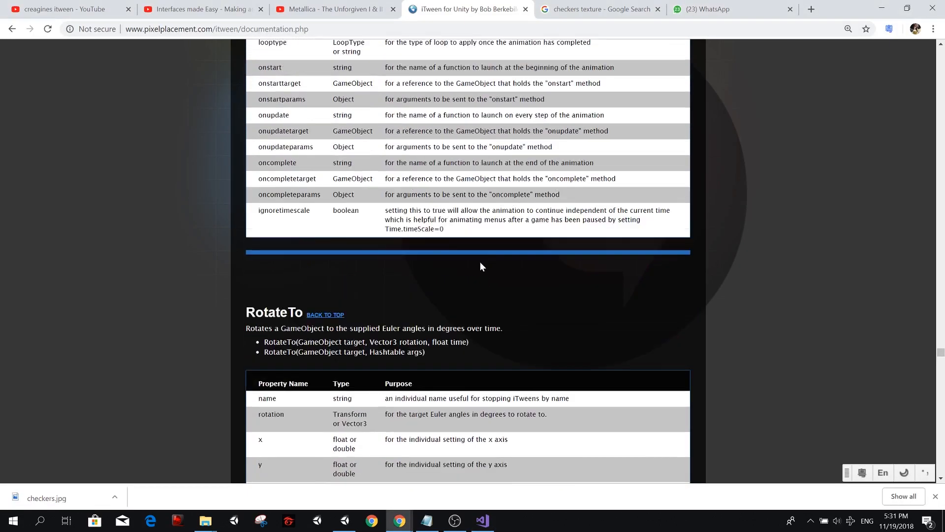
{"action": "scroll", "scroll_direction": "down", "scroll_amount": 3}
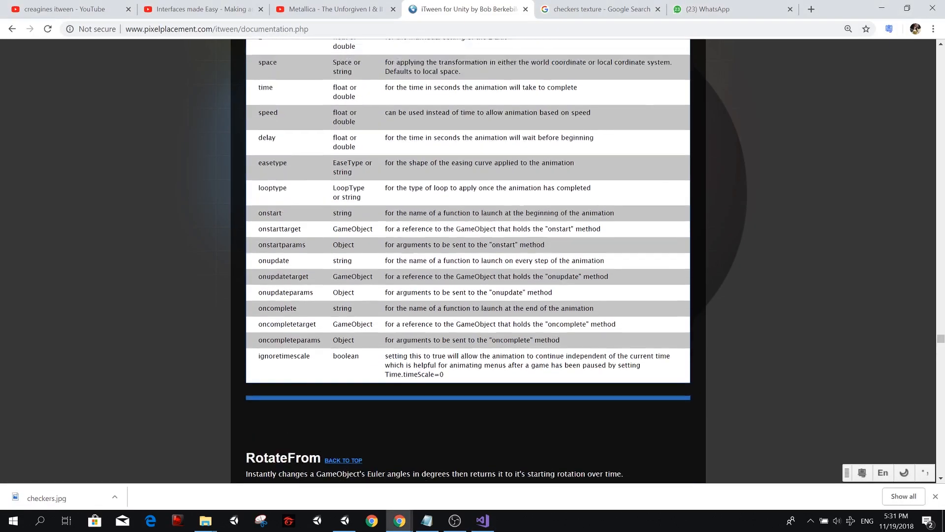
{"action": "scroll", "scroll_direction": "up", "scroll_amount": 3}
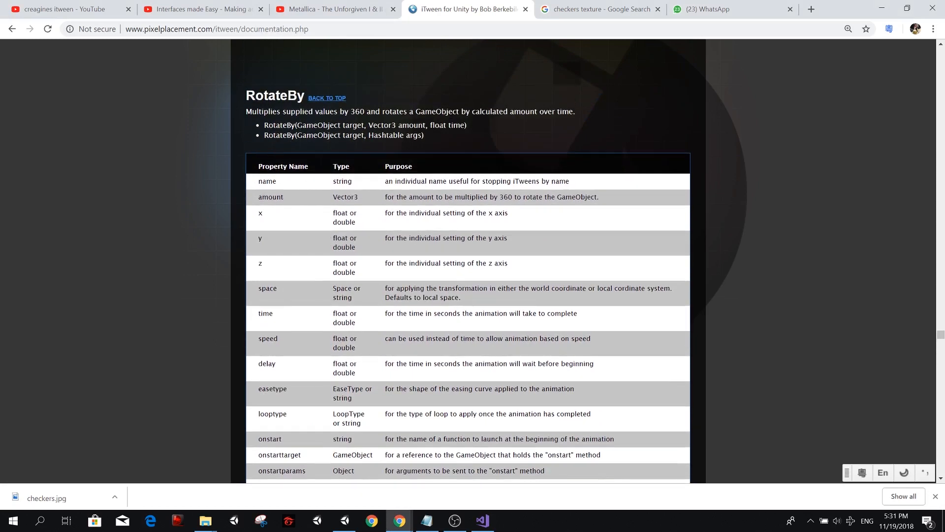
{"action": "double_click", "coordinate": [424, 213]}
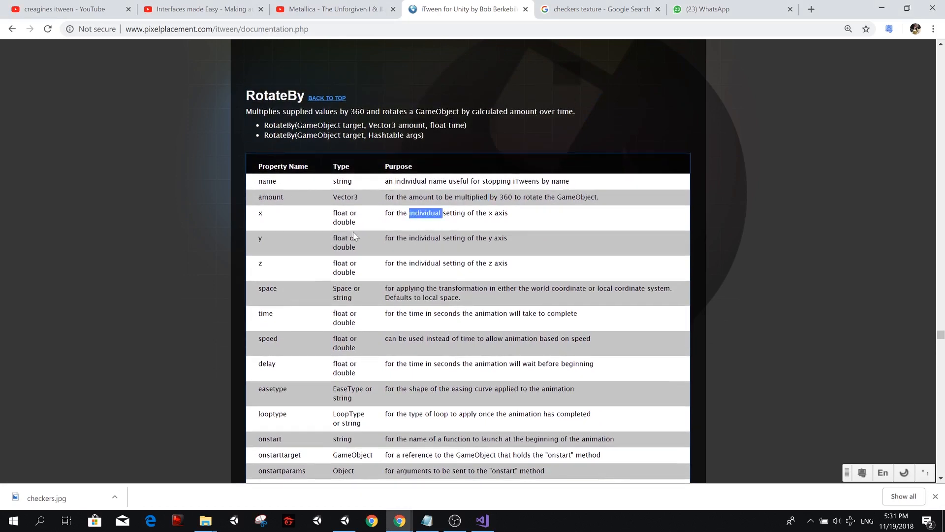
{"action": "double_click", "coordinate": [501, 213]}
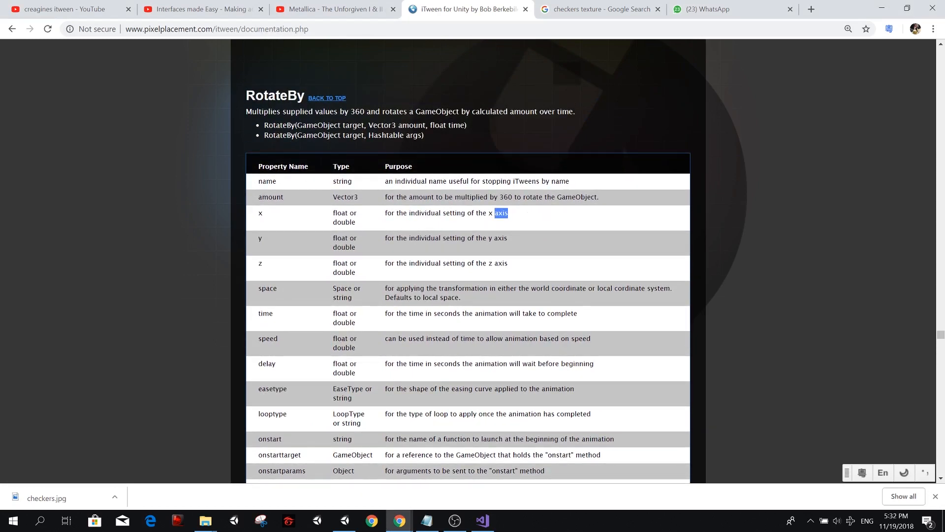
{"action": "left_click_drag", "start_coordinate": [508, 213], "coordinate": [407, 213]}
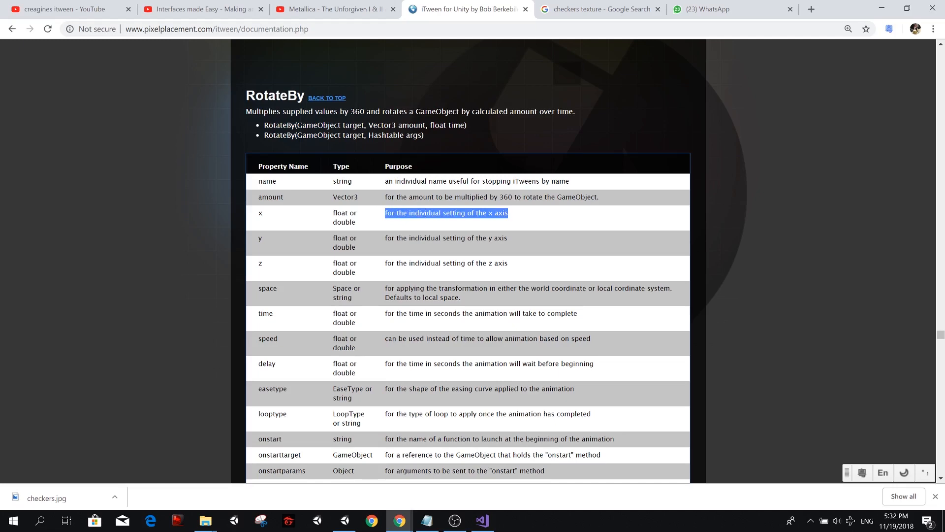
{"action": "left_click", "coordinate": [481, 524]}
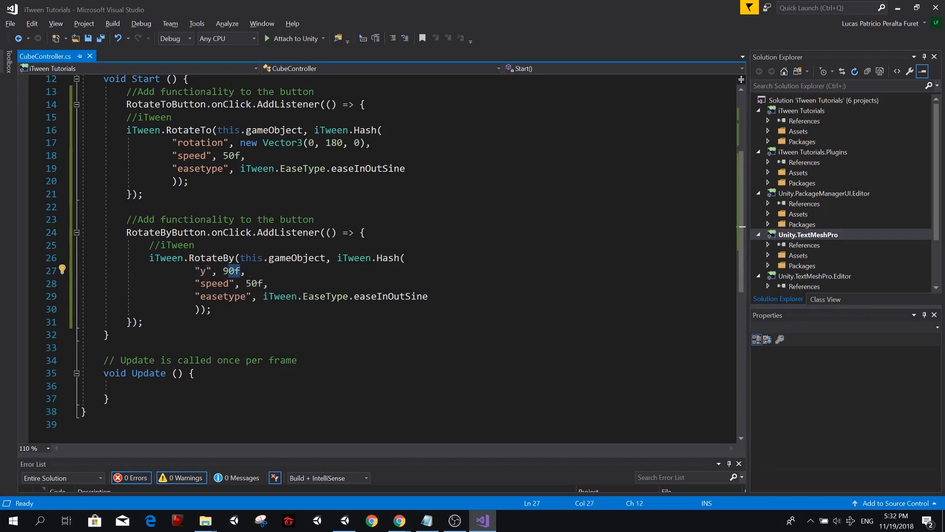
Step: Change the RotateBy amount from 90f to 0.25f for a quarter turn and save the script
{"action": "double_click", "coordinate": [230, 270]}
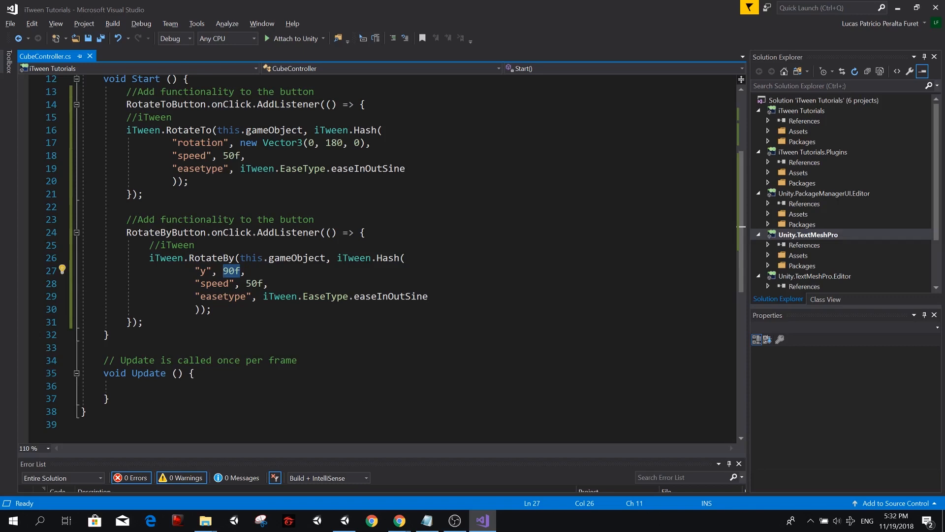
{"action": "type", "text": "0.25"}
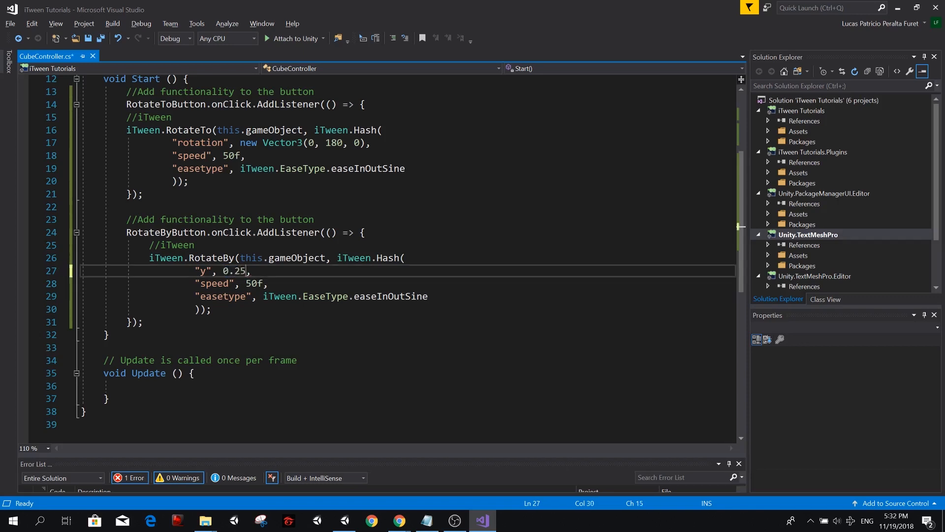
{"action": "type", "text": "f"}
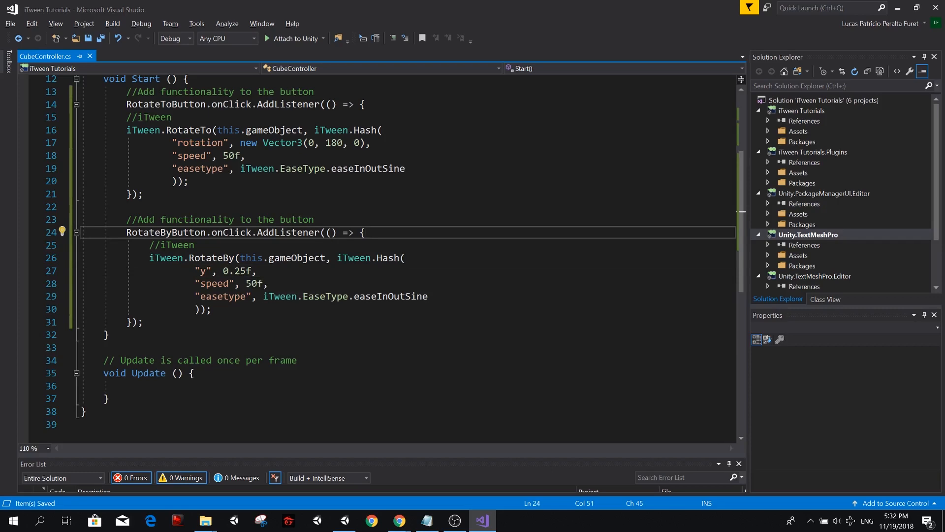
{"action": "key", "text": "alt+tab"}
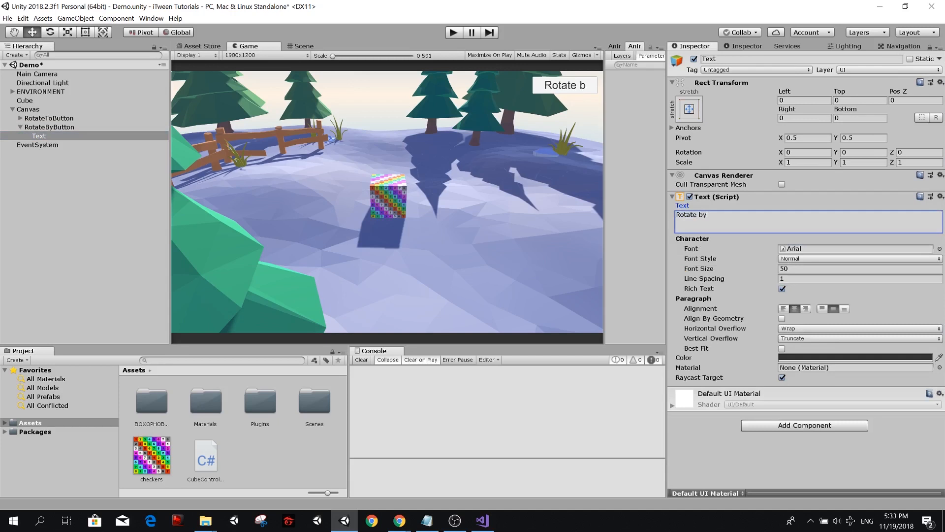
Step: Position the Rotate by button below Rotate to (Pos Y -105), select the Cube and start Play
{"action": "left_click", "coordinate": [50, 128]}
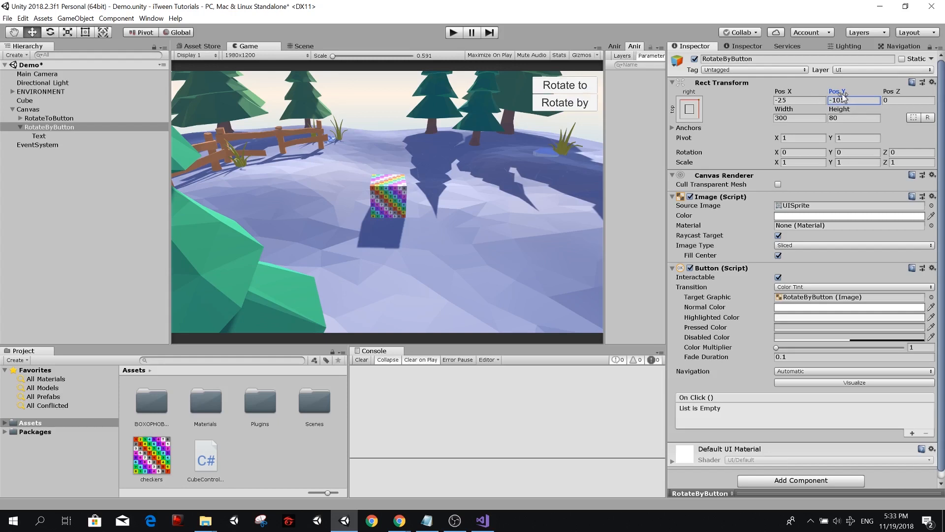
{"action": "type", "text": "-105"}
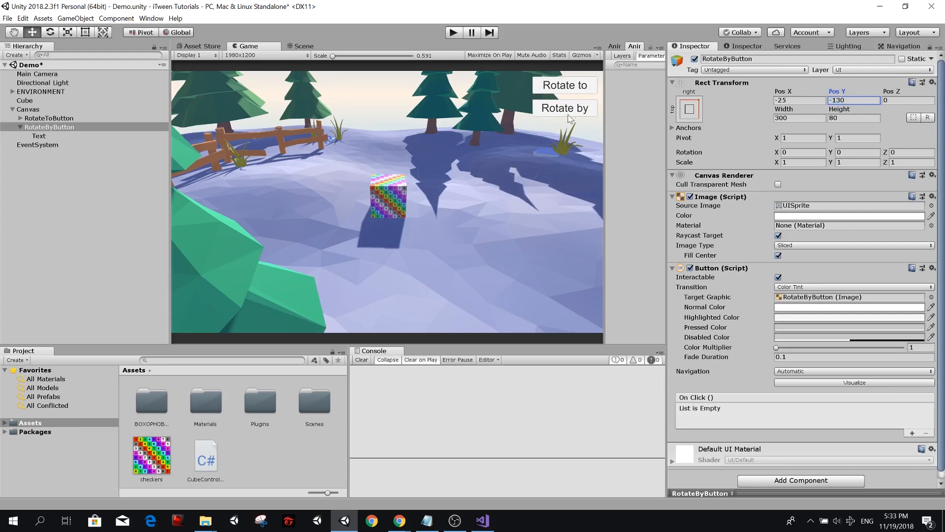
{"action": "left_click", "coordinate": [26, 100]}
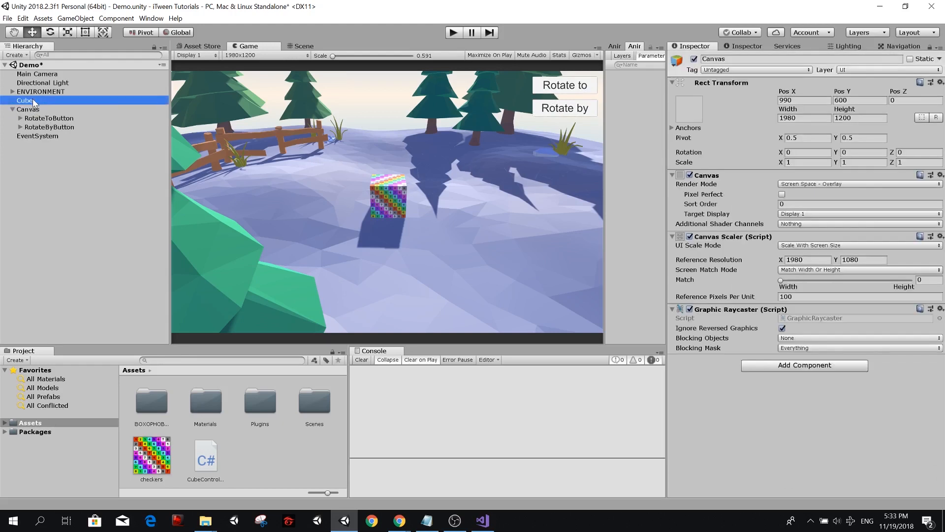
{"action": "left_click", "coordinate": [26, 101]}
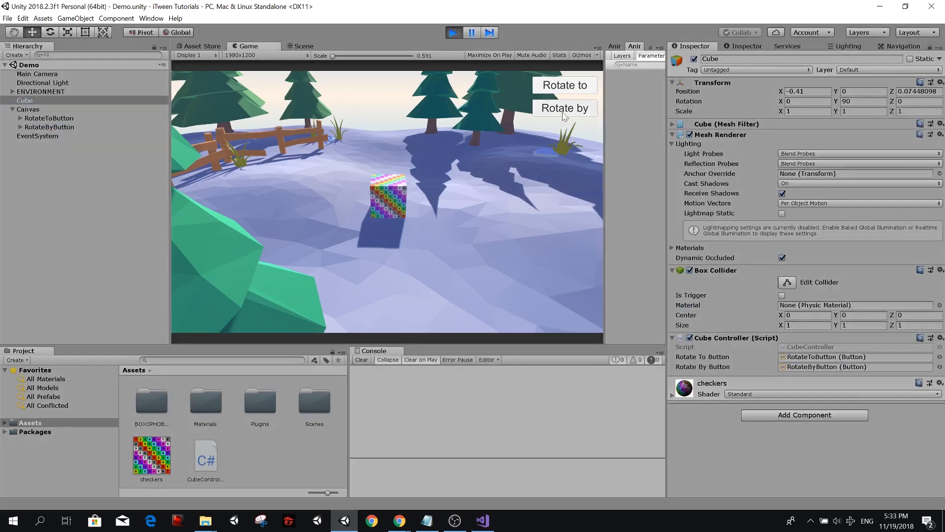
Step: Trigger the in-game Rotate by and Rotate to buttons and watch the cube's Y rotation tween
{"action": "left_click", "coordinate": [564, 108]}
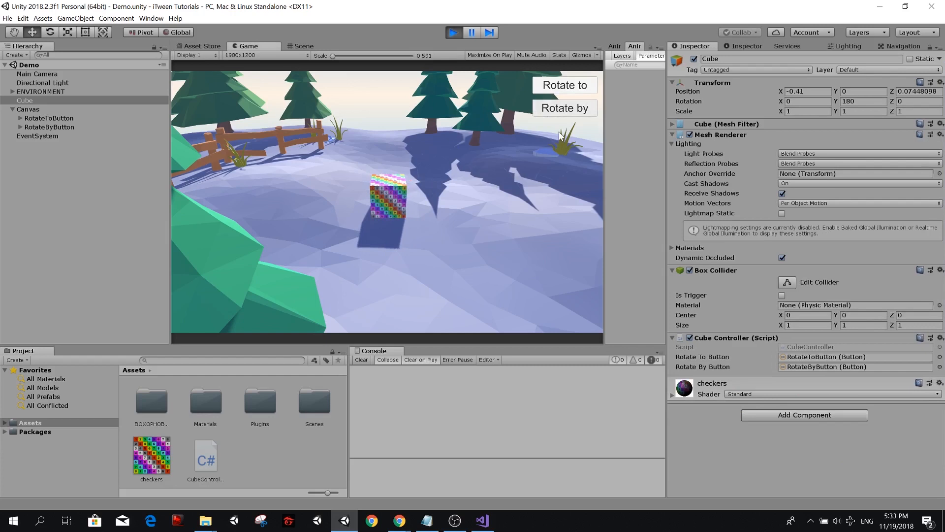
{"action": "left_click", "coordinate": [564, 109]}
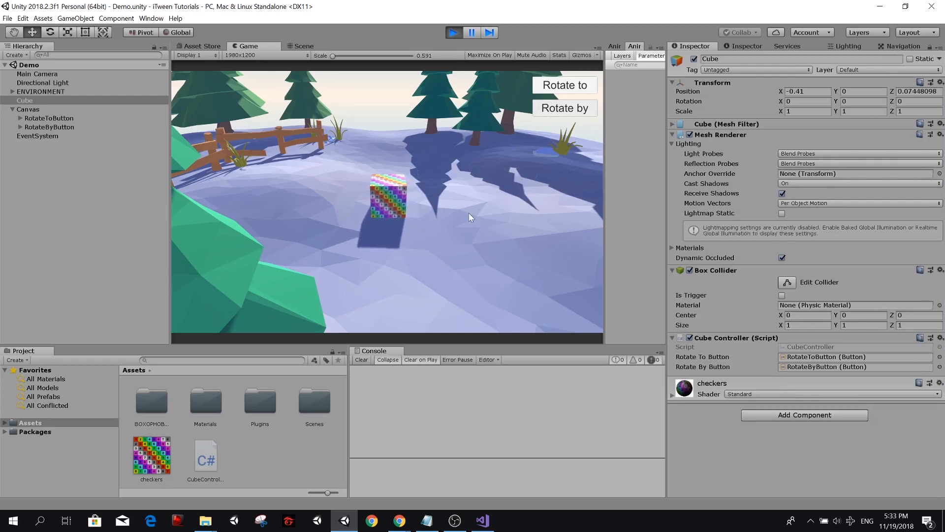
{"action": "mouse_move", "coordinate": [523, 130]}
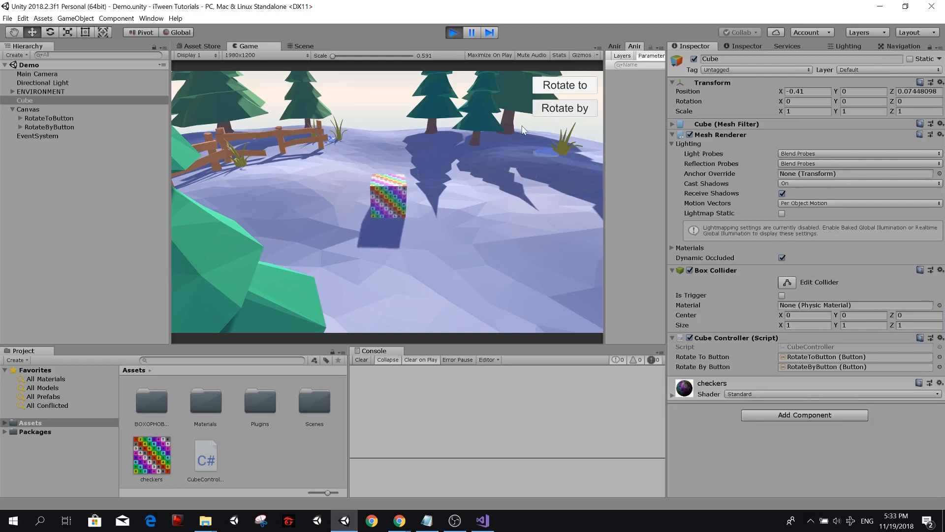
{"action": "mouse_move", "coordinate": [328, 216]}
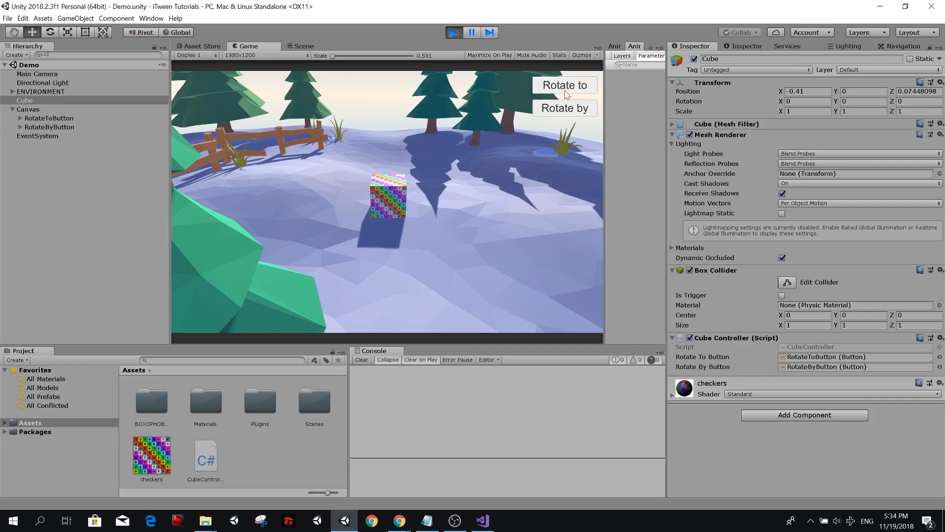
{"action": "left_click", "coordinate": [565, 85]}
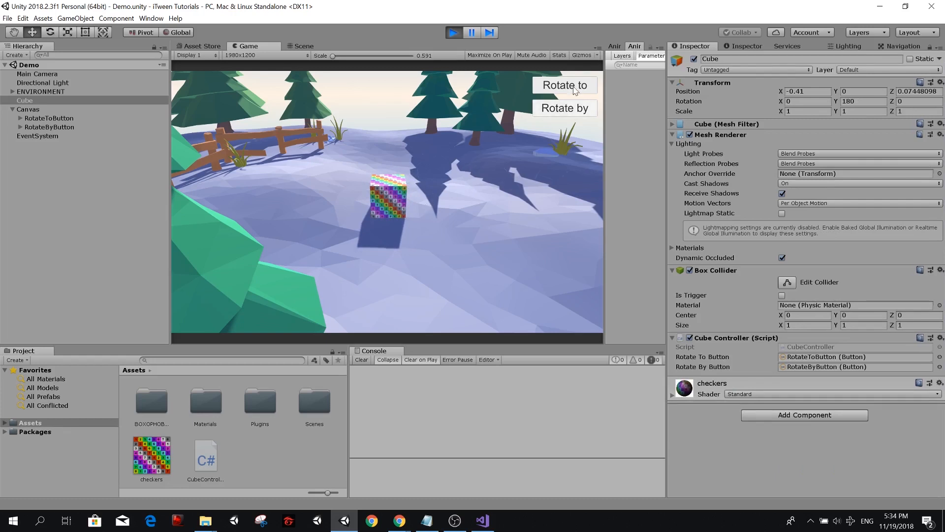
{"action": "left_click", "coordinate": [563, 108]}
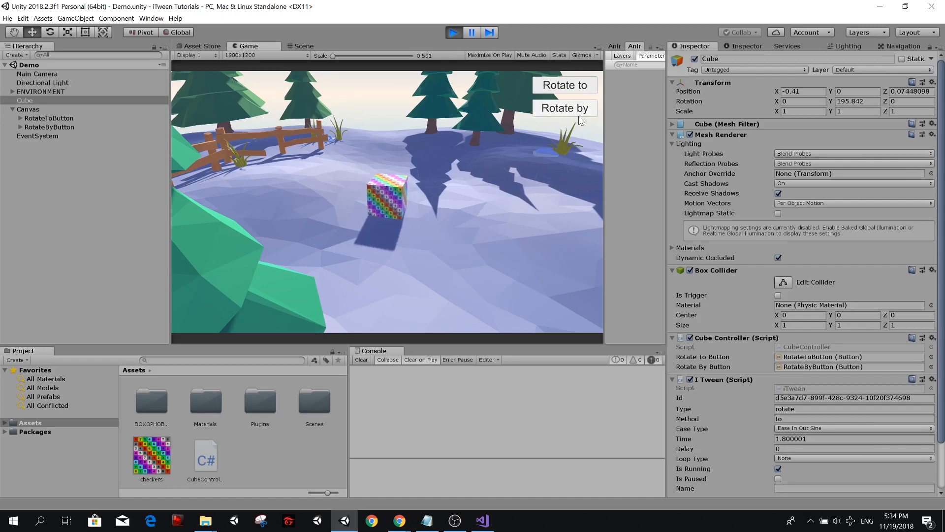
{"action": "left_click", "coordinate": [563, 108]}
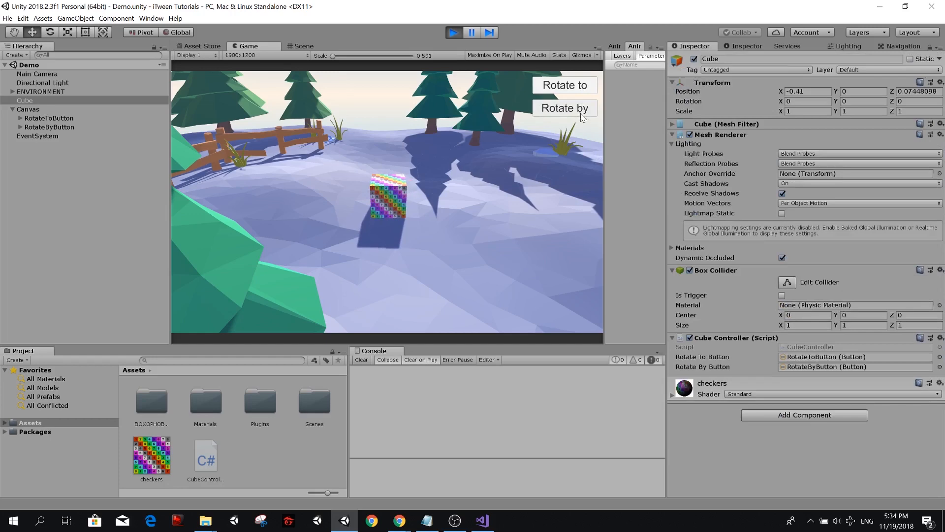
Step: Repeat Rotate by quarter turns, including during an active tween, until Y rotation reaches 180
{"action": "left_click", "coordinate": [565, 108]}
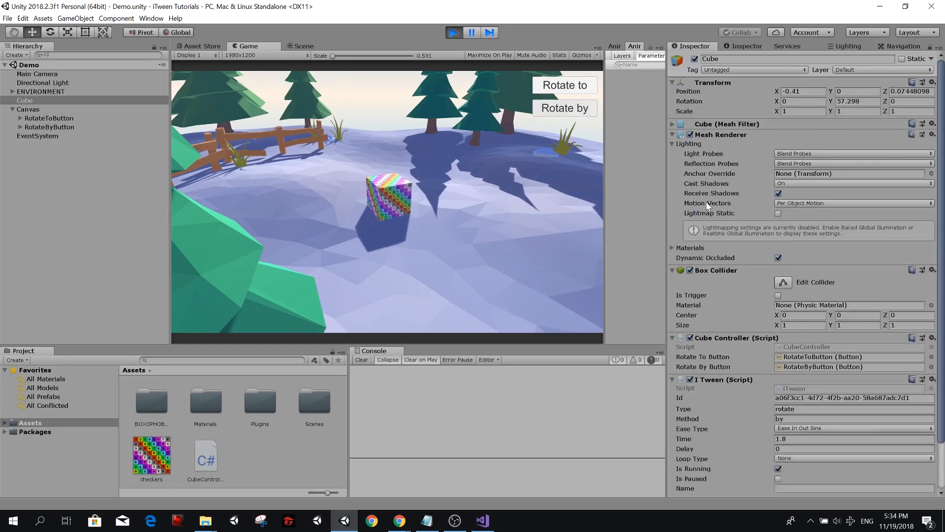
{"action": "left_click", "coordinate": [564, 108]}
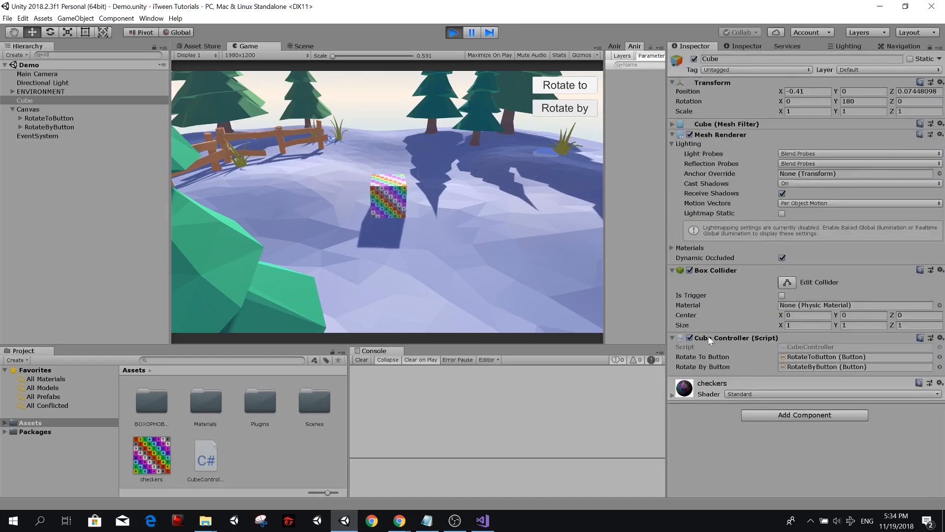
{"action": "left_click", "coordinate": [563, 108]}
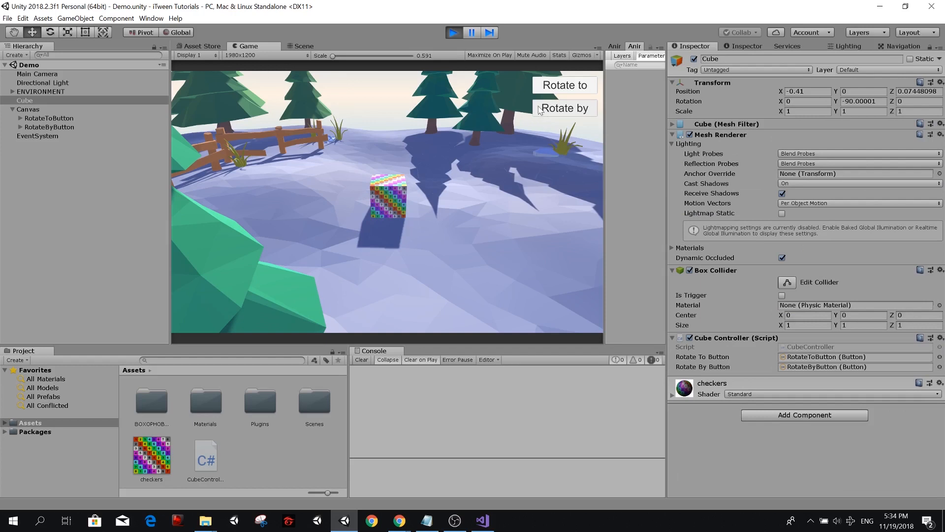
{"action": "left_click", "coordinate": [563, 108]}
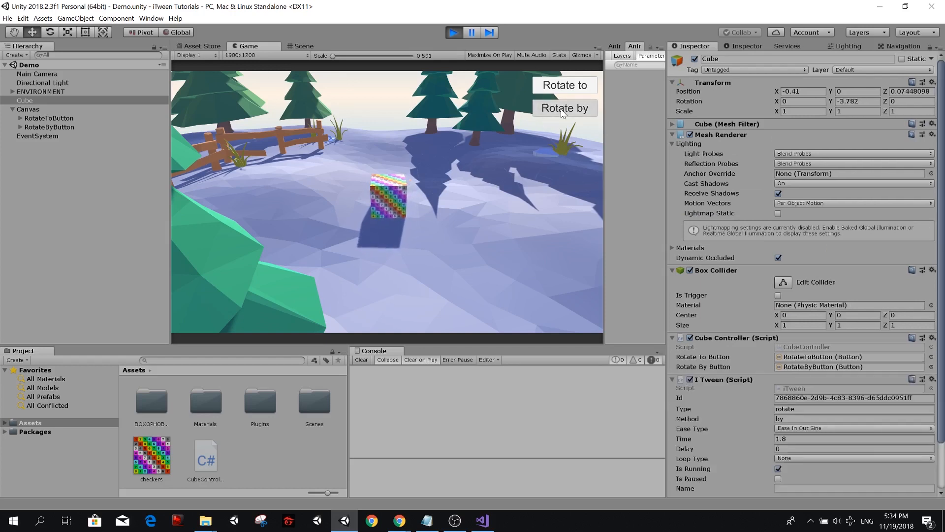
{"action": "left_click", "coordinate": [564, 108]}
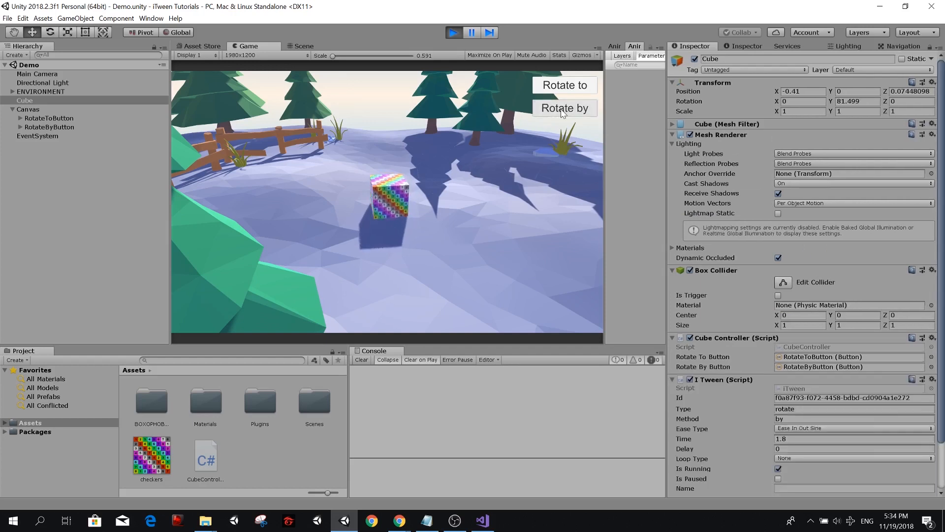
{"action": "left_click", "coordinate": [563, 109]}
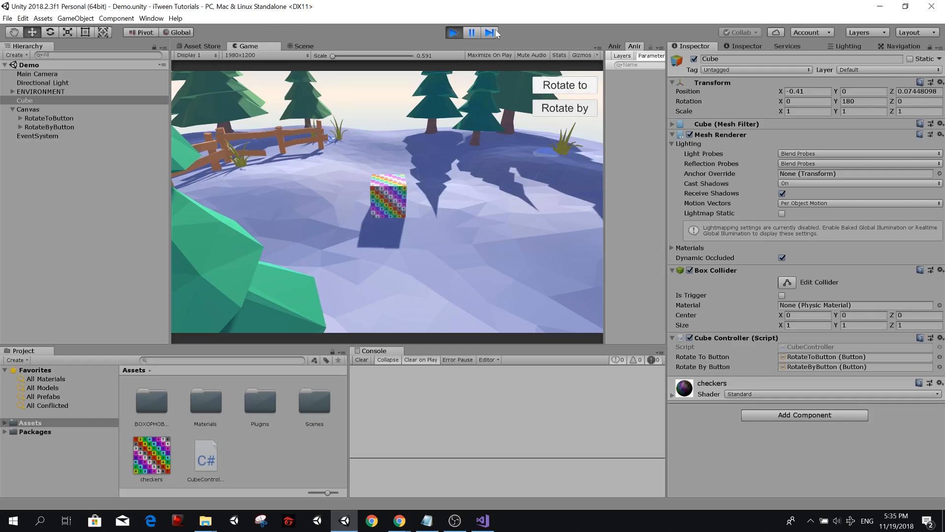
{"action": "mouse_move", "coordinate": [584, 235]}
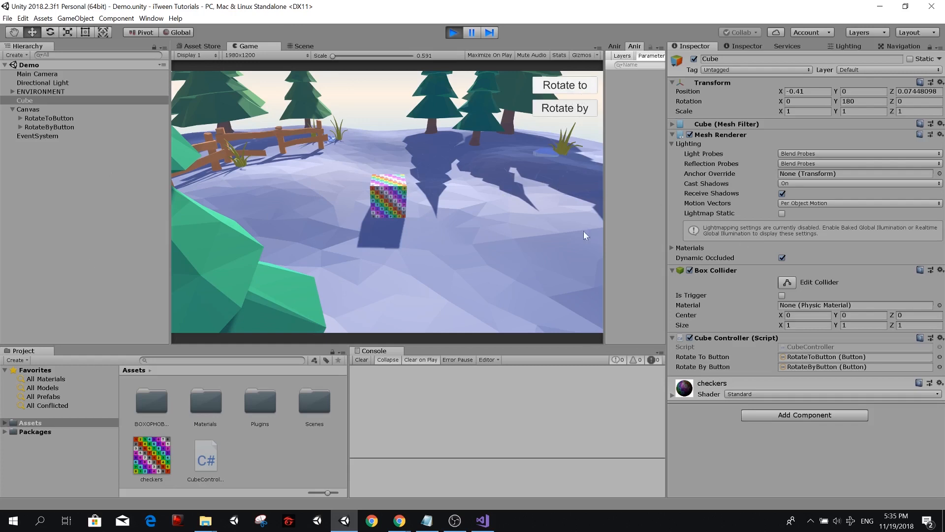
{"action": "mouse_move", "coordinate": [393, 278]}
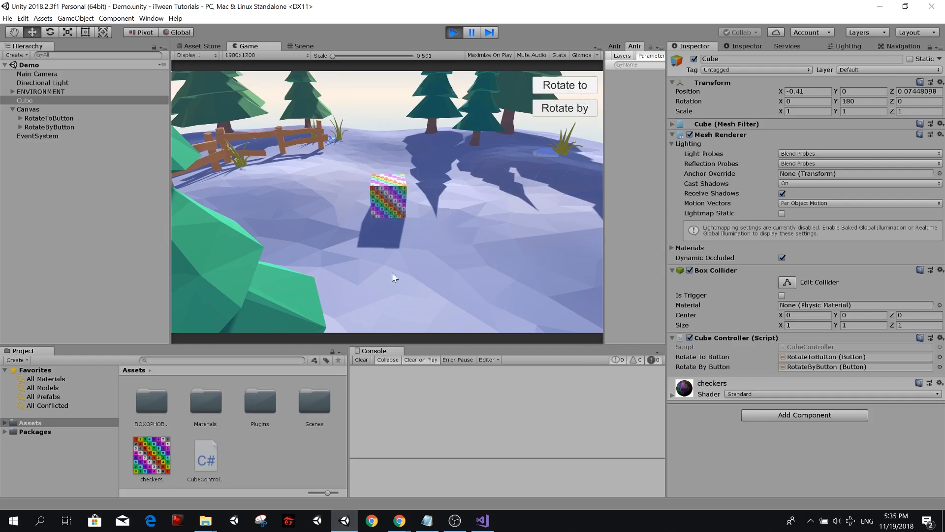
{"action": "mouse_move", "coordinate": [568, 162]}
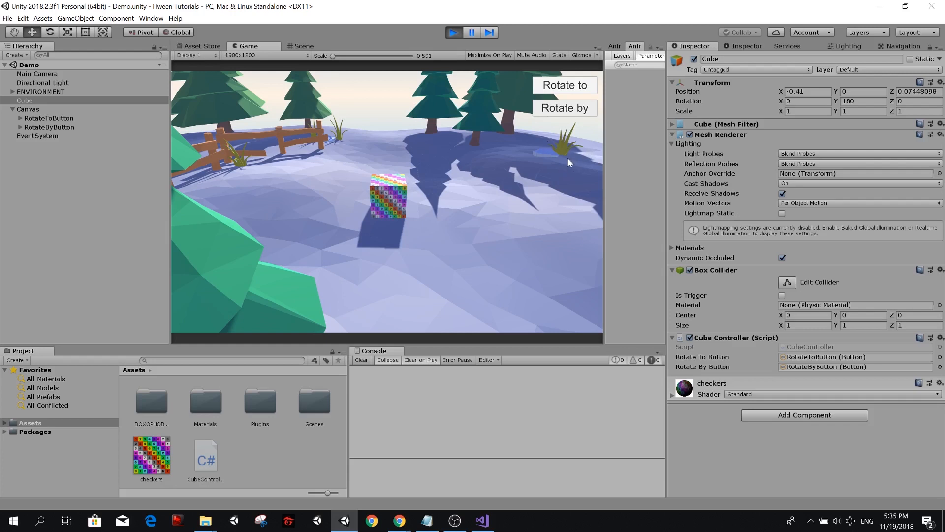
{"action": "mouse_move", "coordinate": [460, 221]}
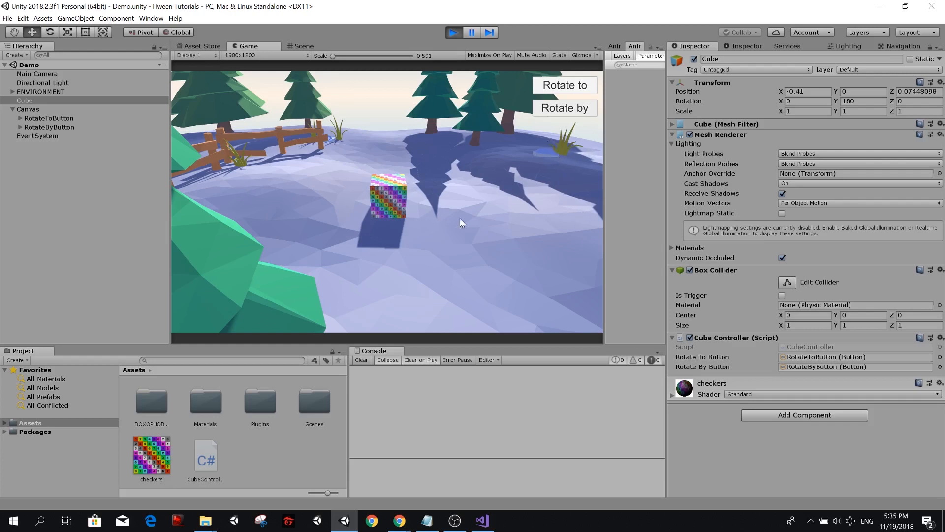
{"action": "mouse_move", "coordinate": [426, 205]}
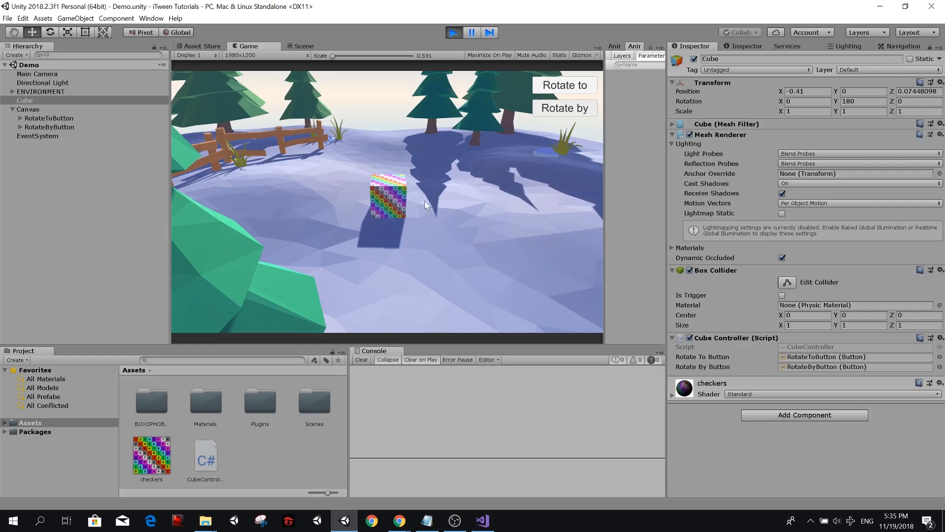